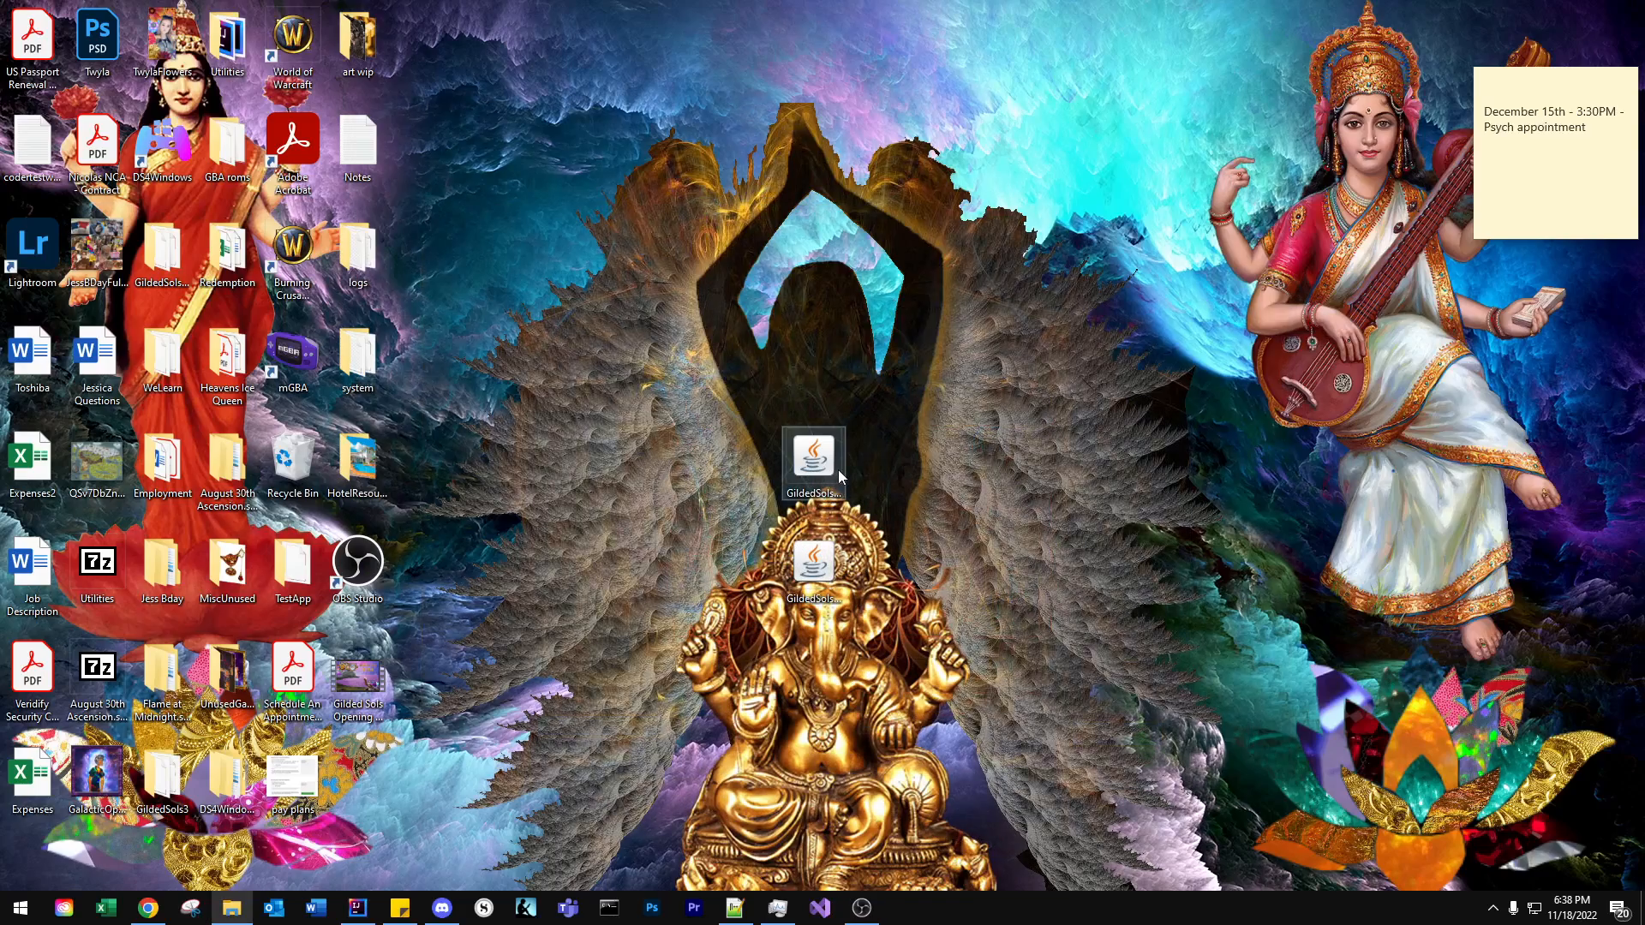
# Step: Launch GildedSols from its desktop shortcut to reach the main menu
pyautogui.doubleClick(813, 461)
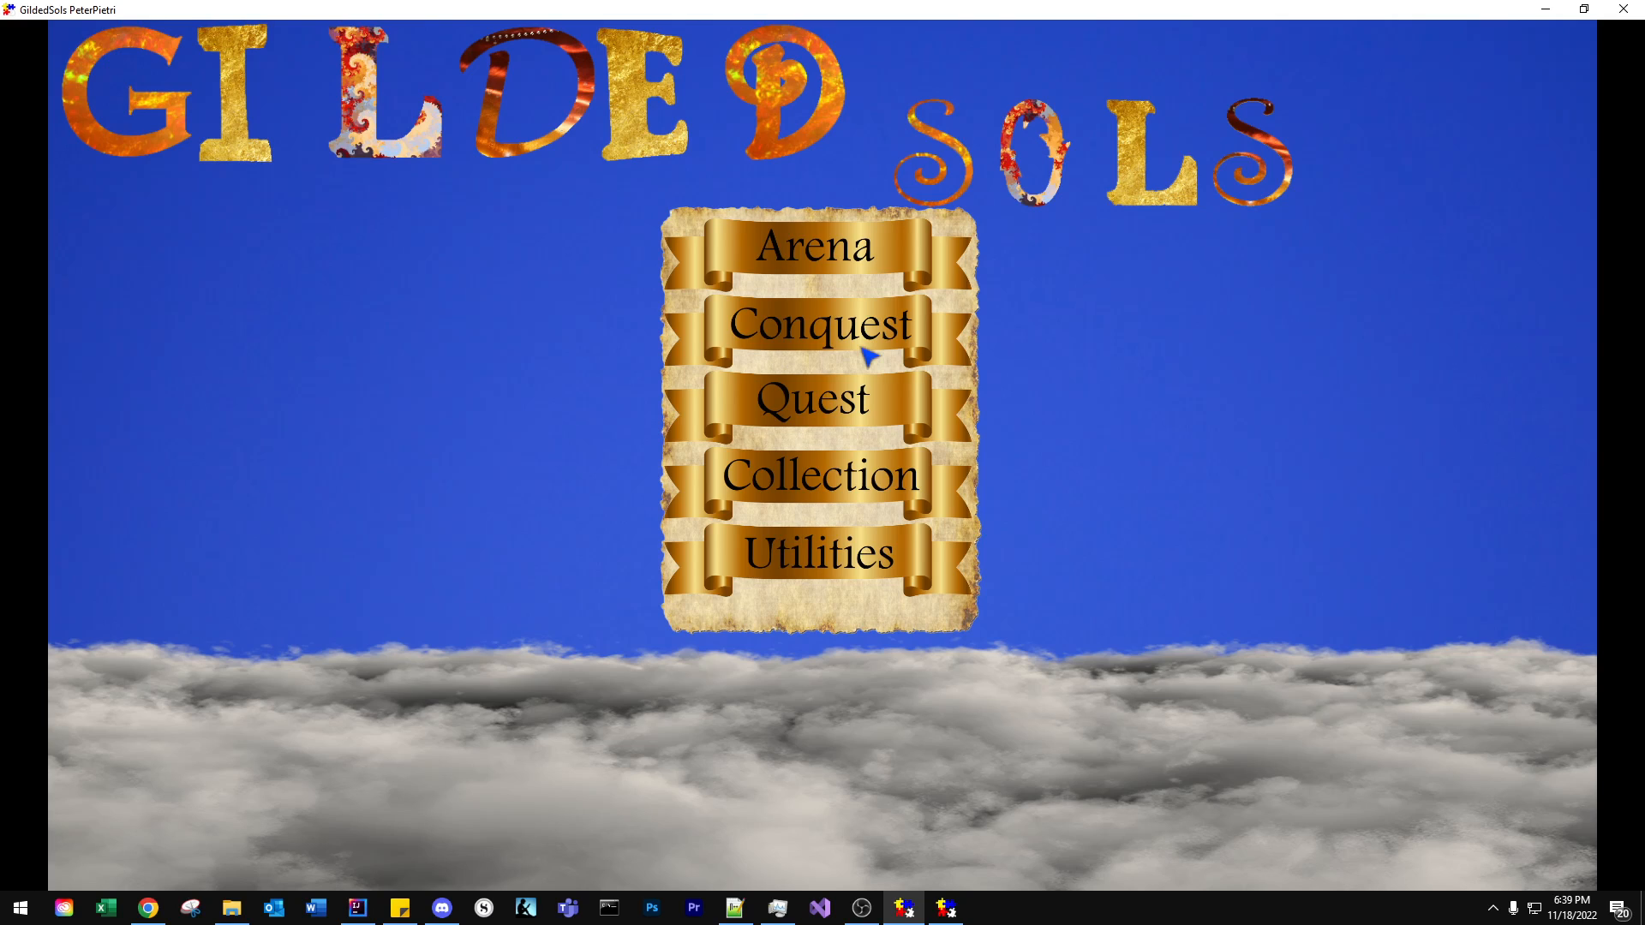
pyautogui.moveTo(866, 294)
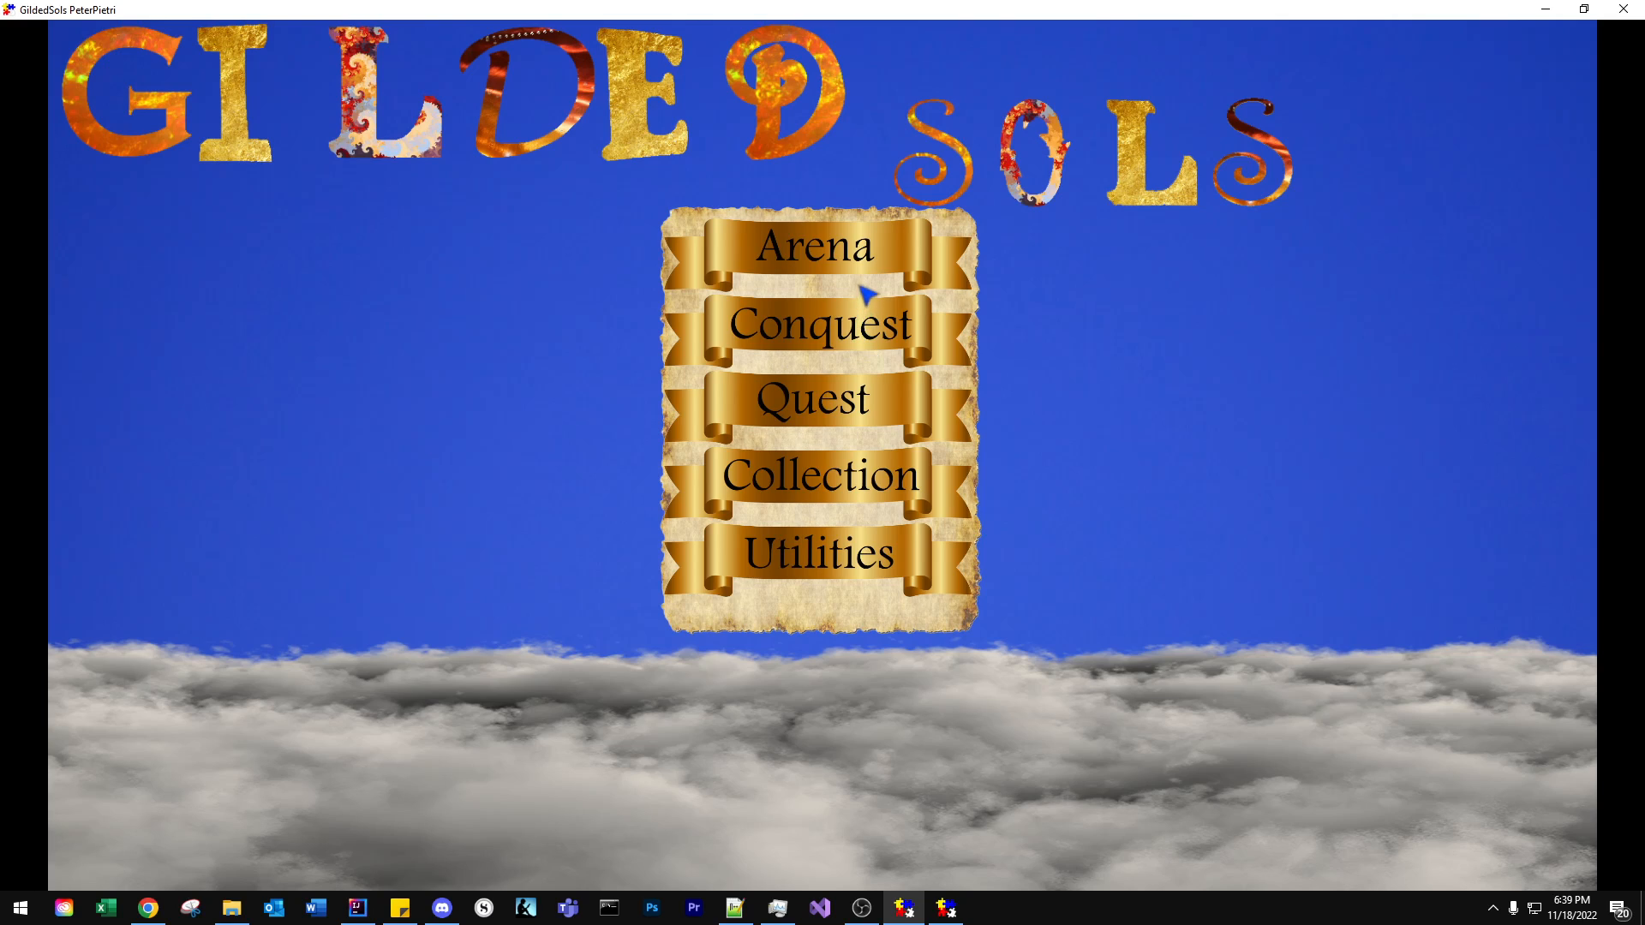
pyautogui.moveTo(860, 273)
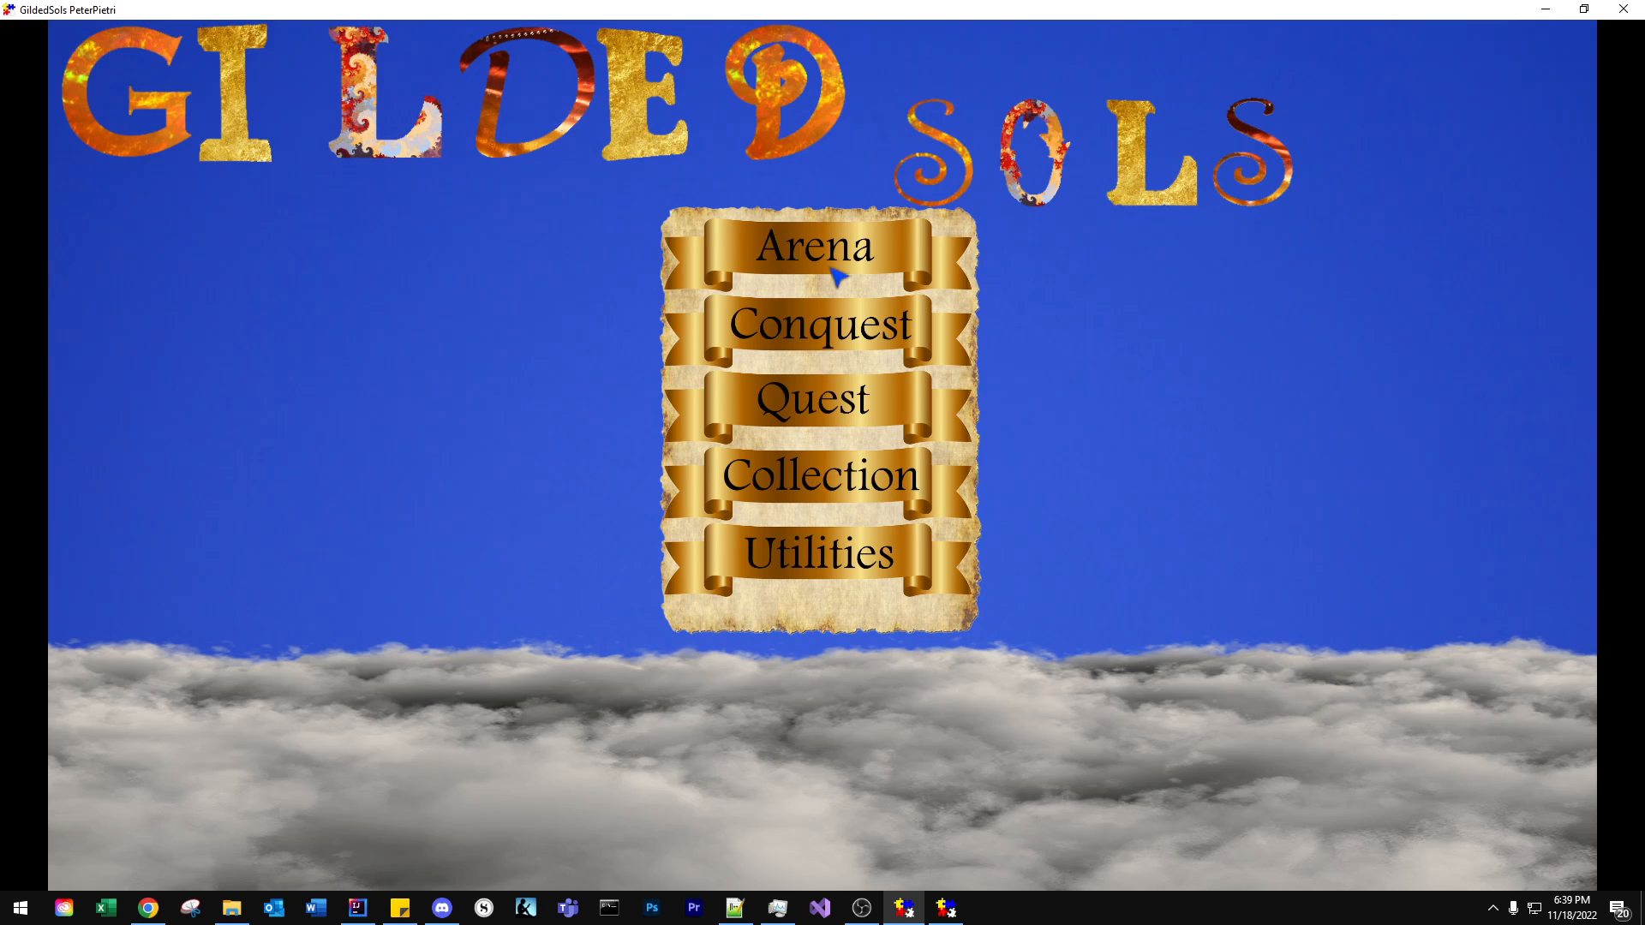
pyautogui.moveTo(873, 304)
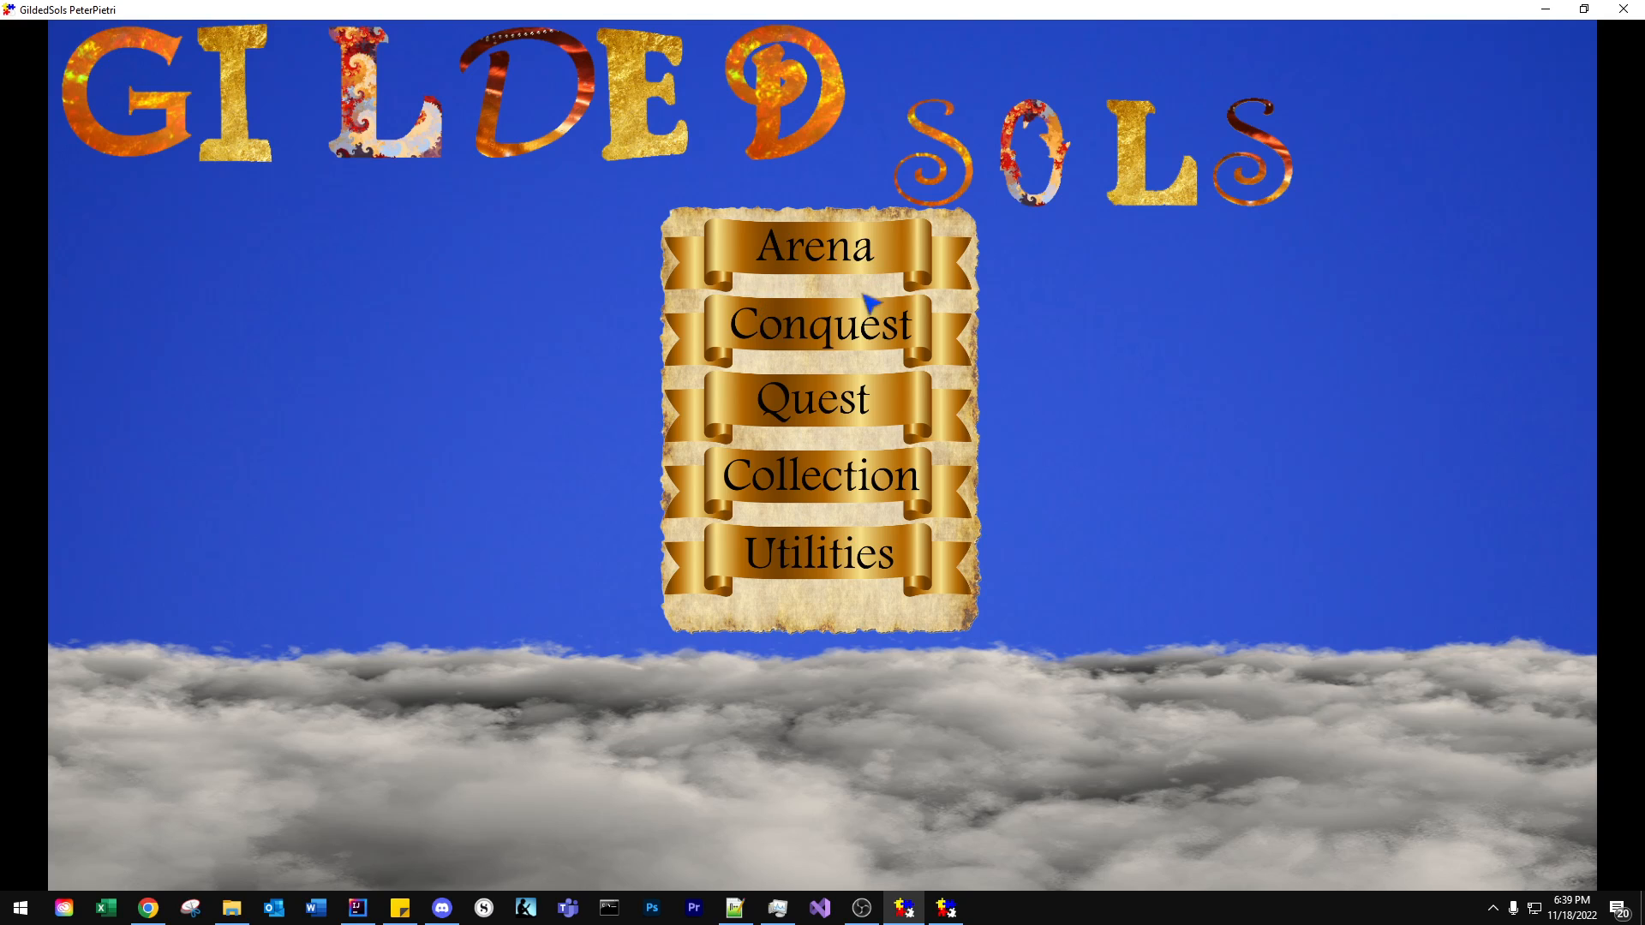
pyautogui.moveTo(813, 280)
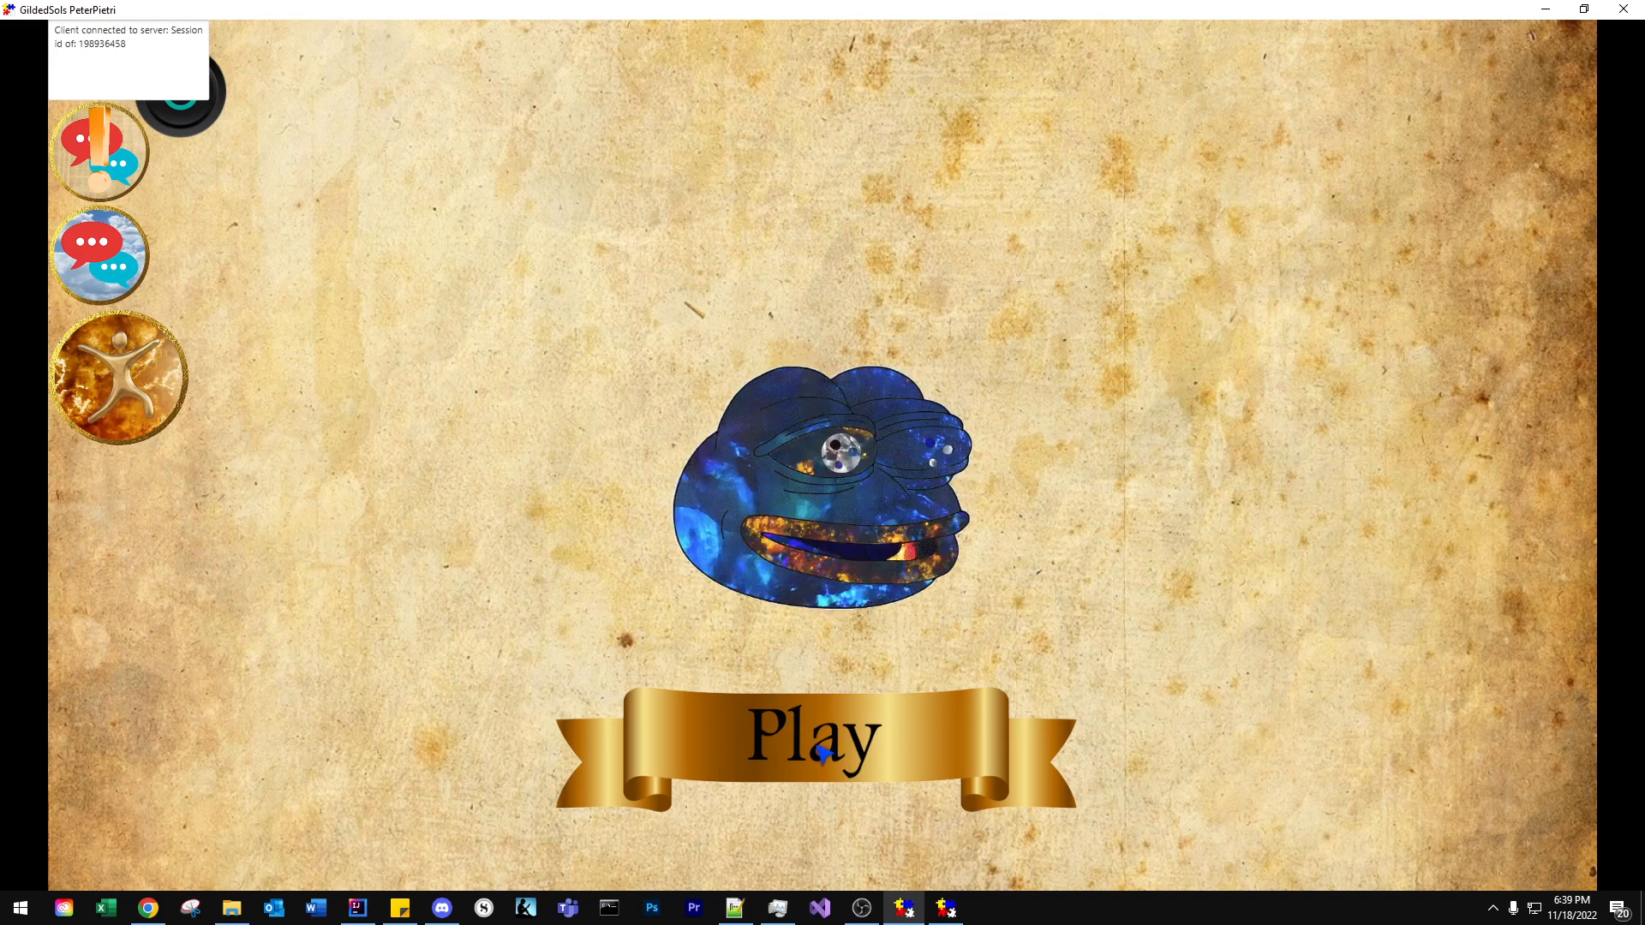
# Step: Start an arena match from the first client, then enter Arena and play on the second
pyautogui.click(813, 735)
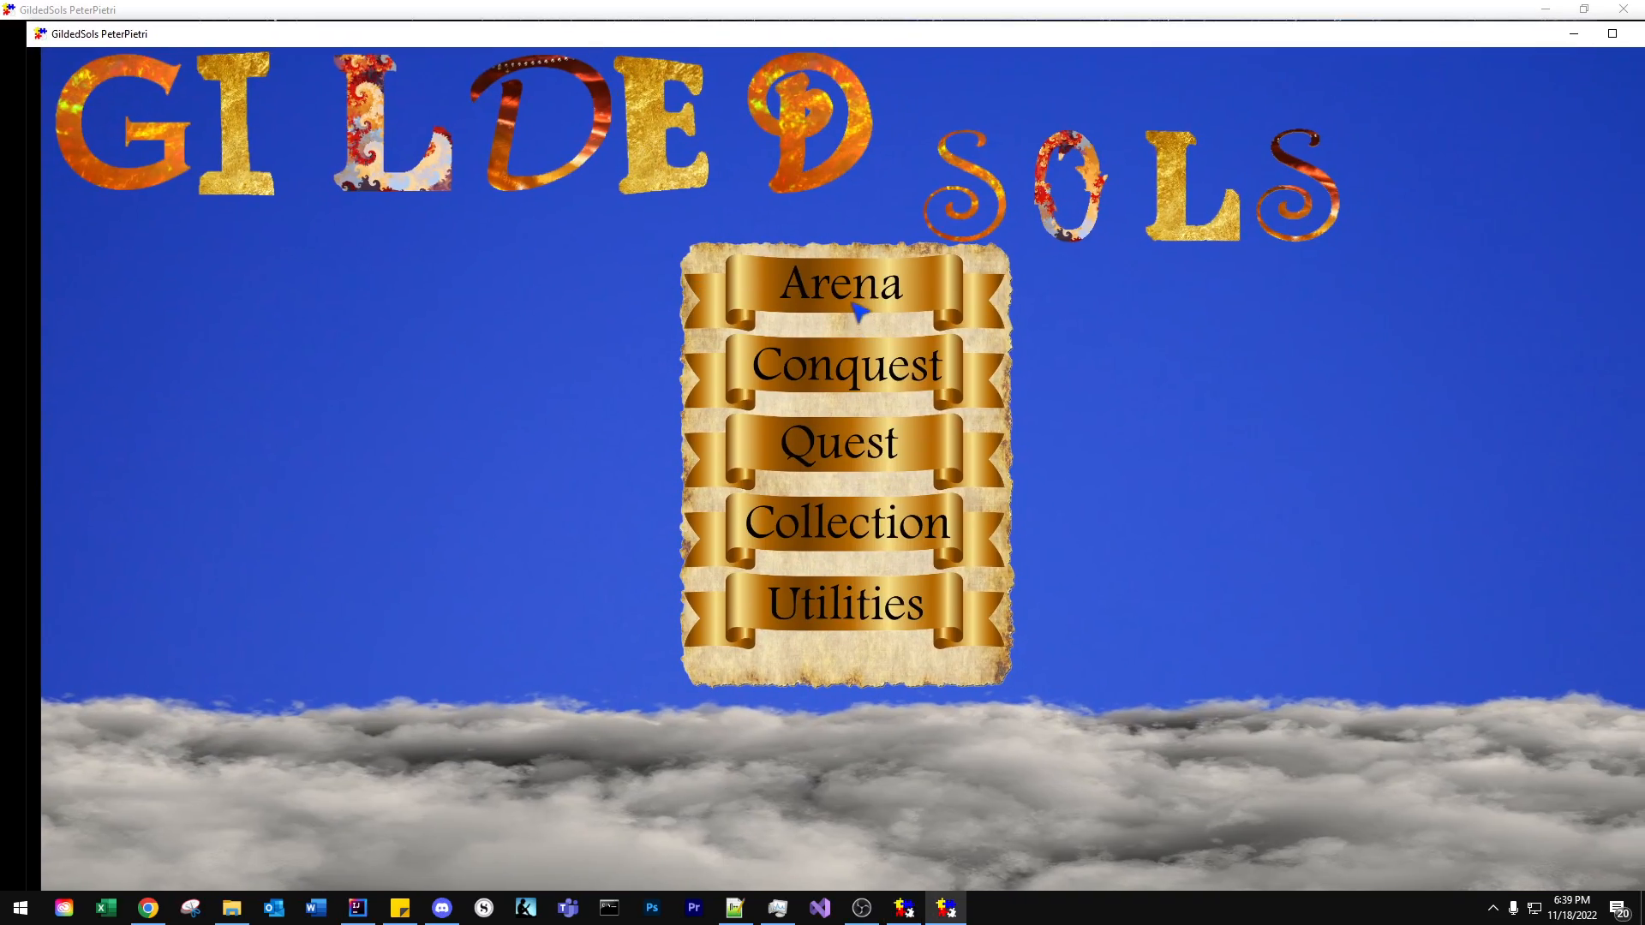
pyautogui.click(845, 284)
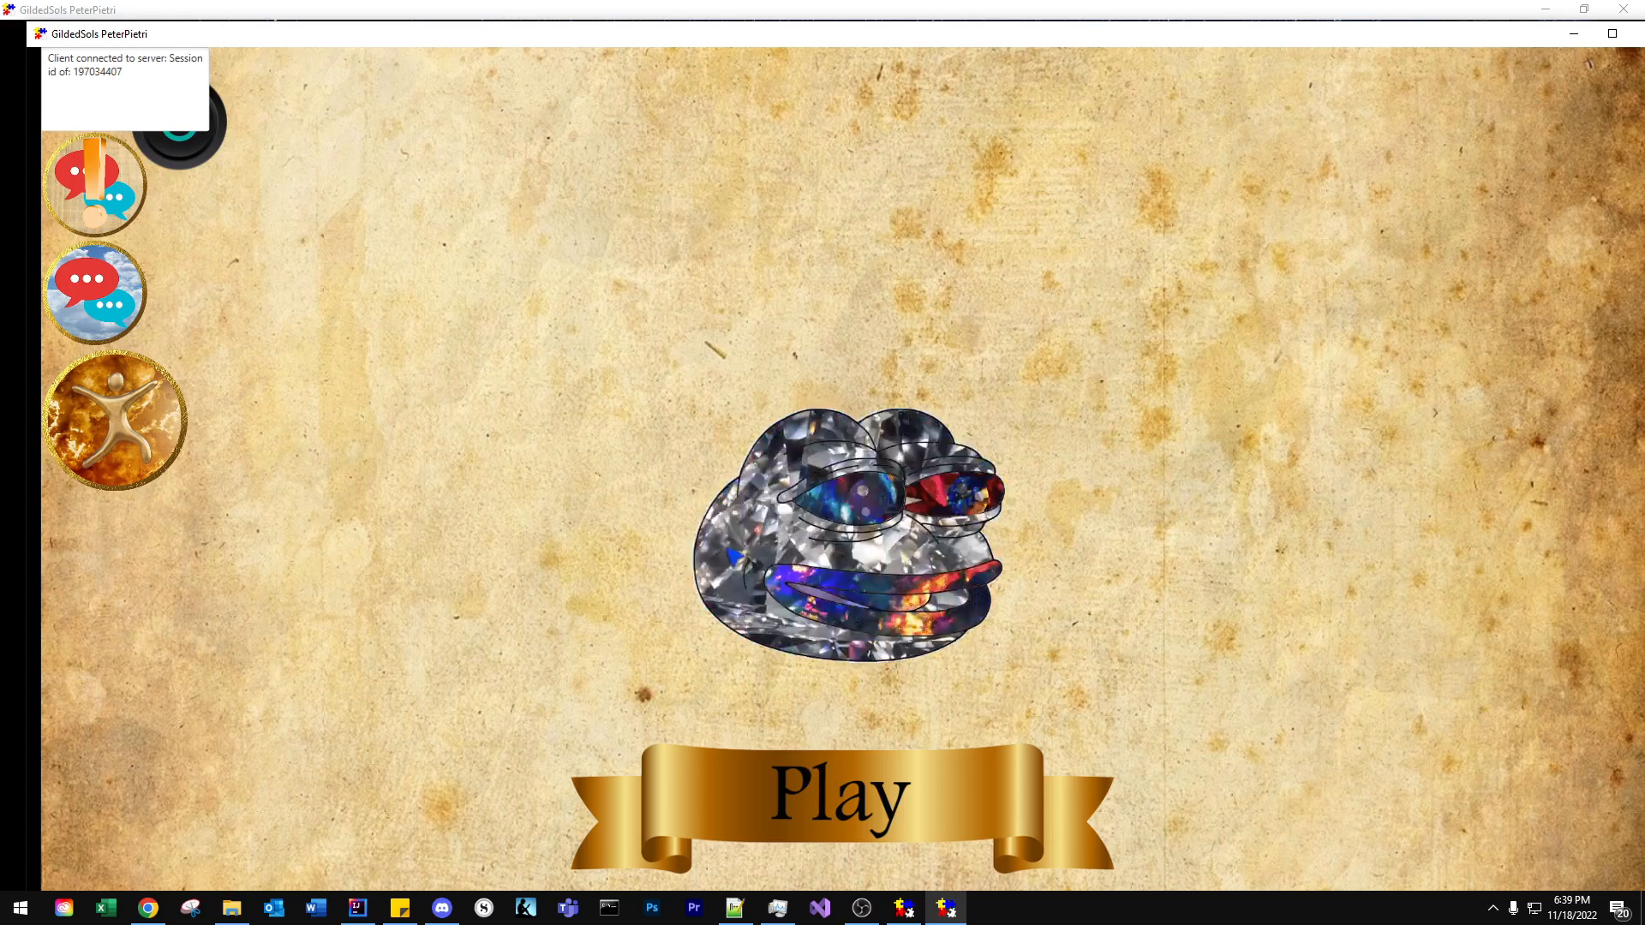
pyautogui.click(836, 790)
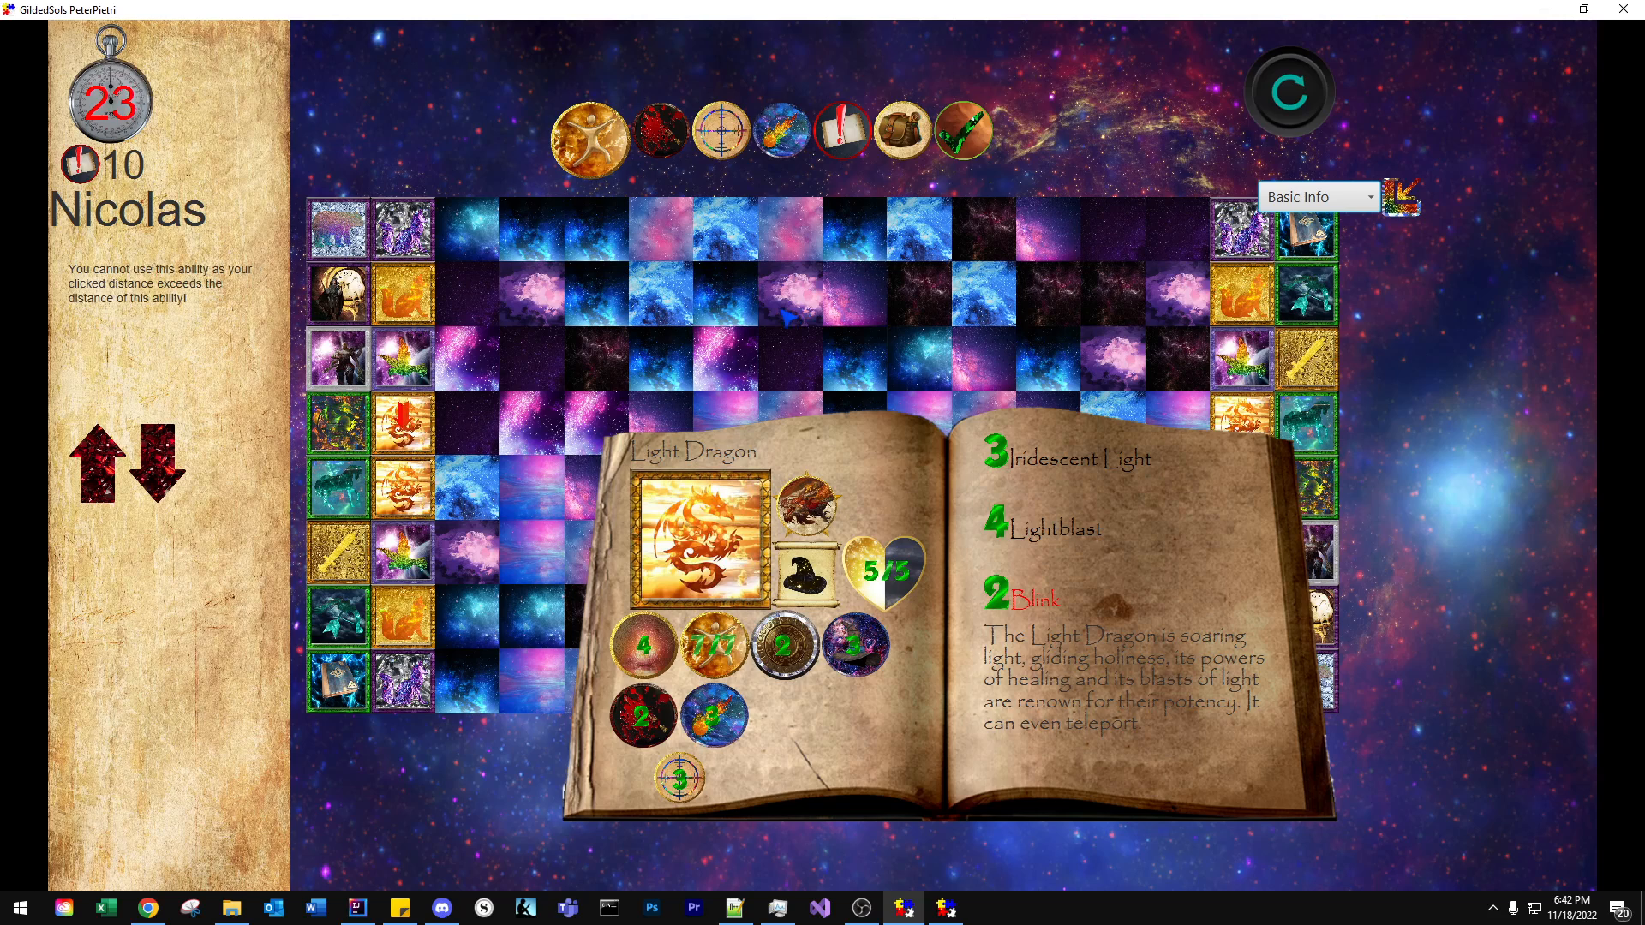
# Step: Move Nicolas's Light Dragon to tile Y:6, X:1, try an ability, then attempt another tile
pyautogui.click(724, 294)
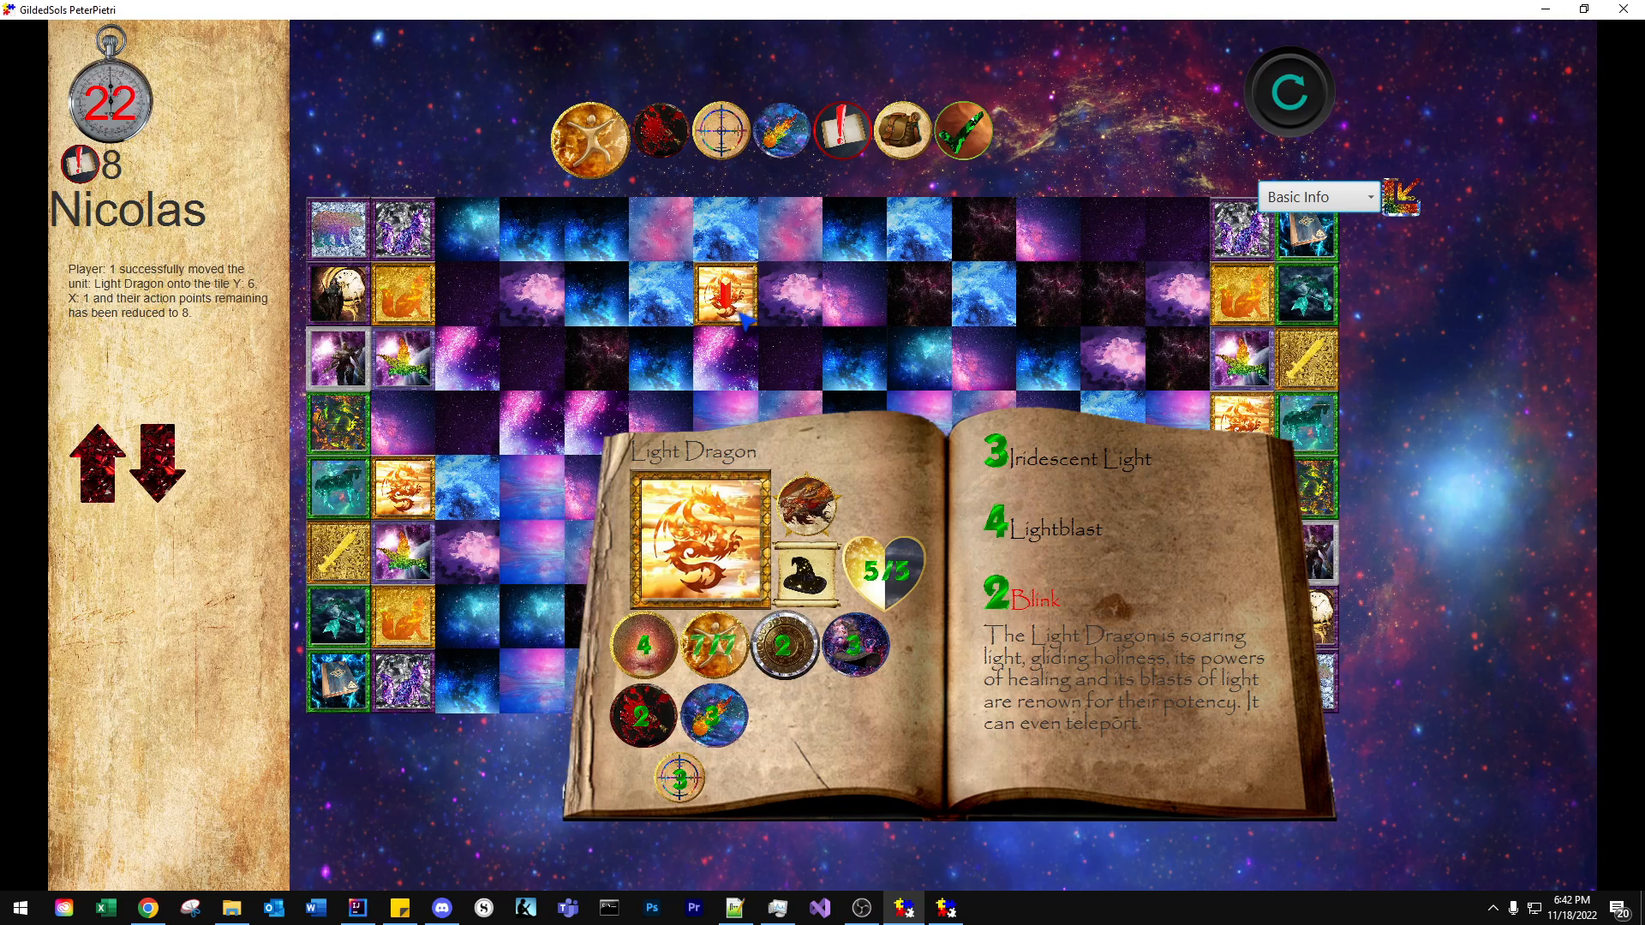
pyautogui.click(724, 294)
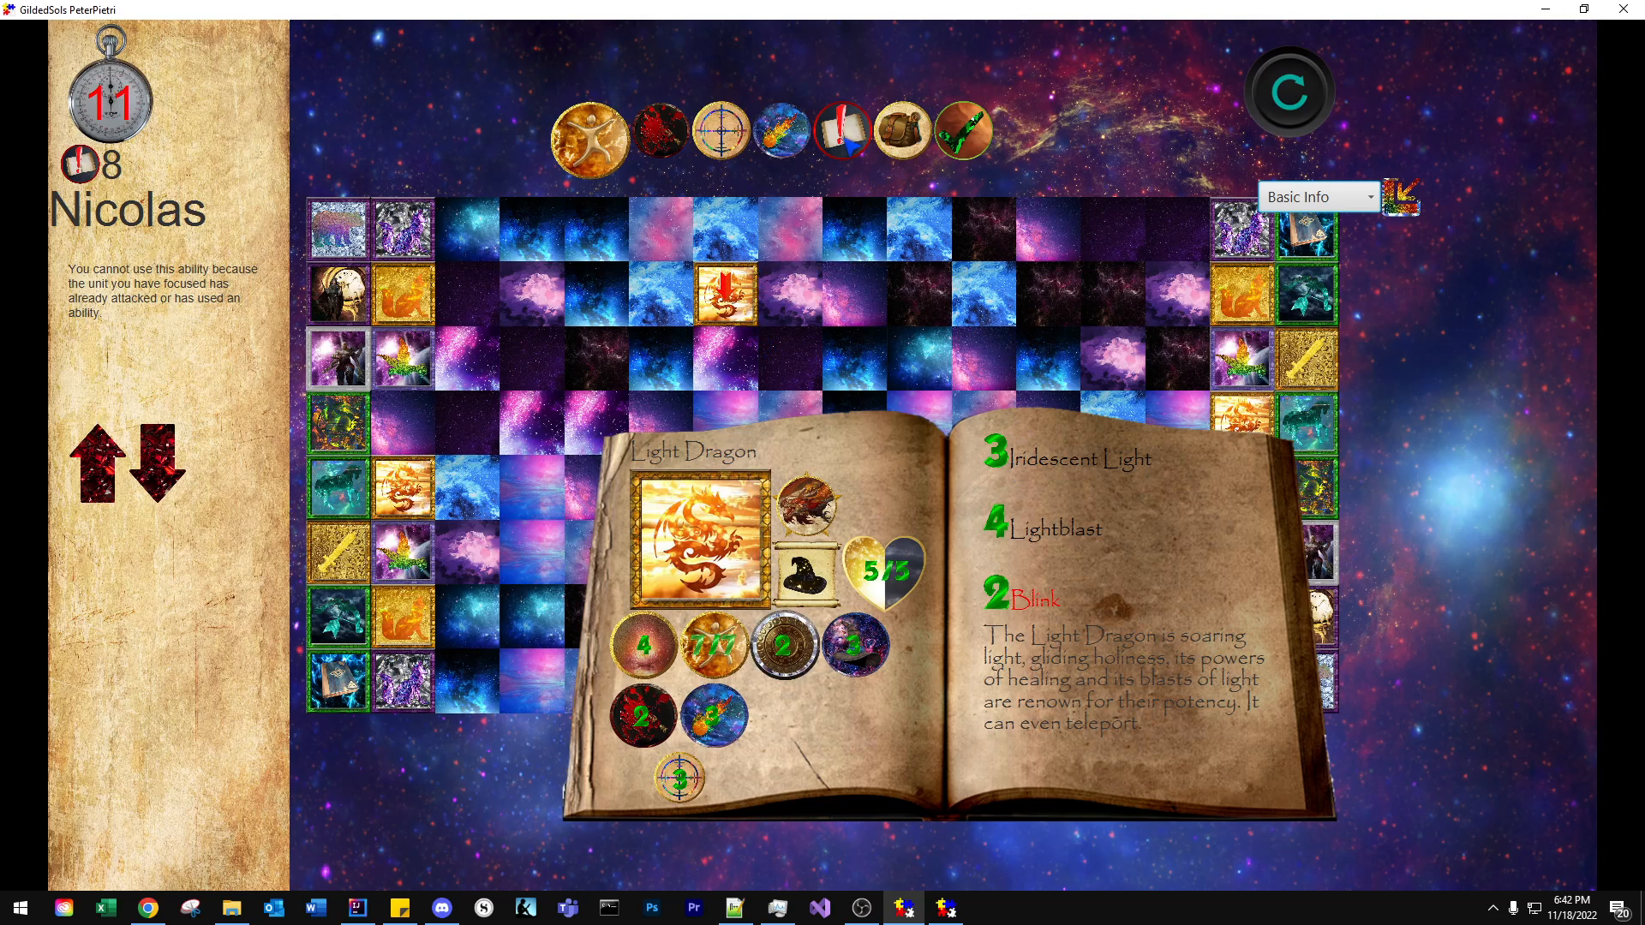
pyautogui.click(836, 131)
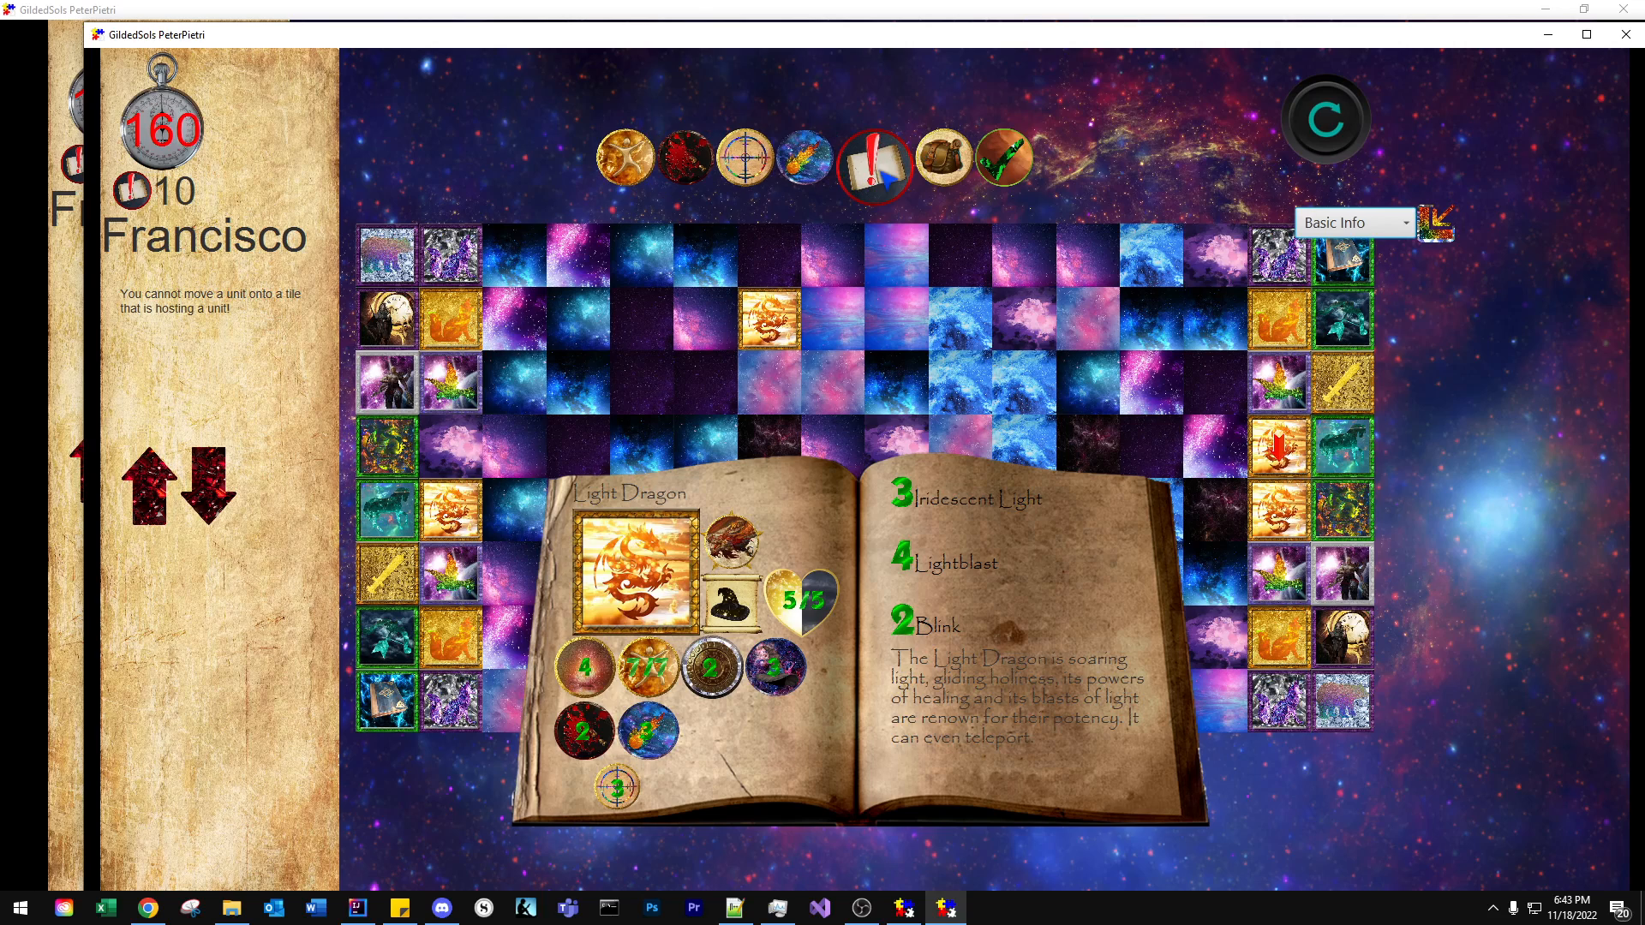
pyautogui.moveTo(845, 672)
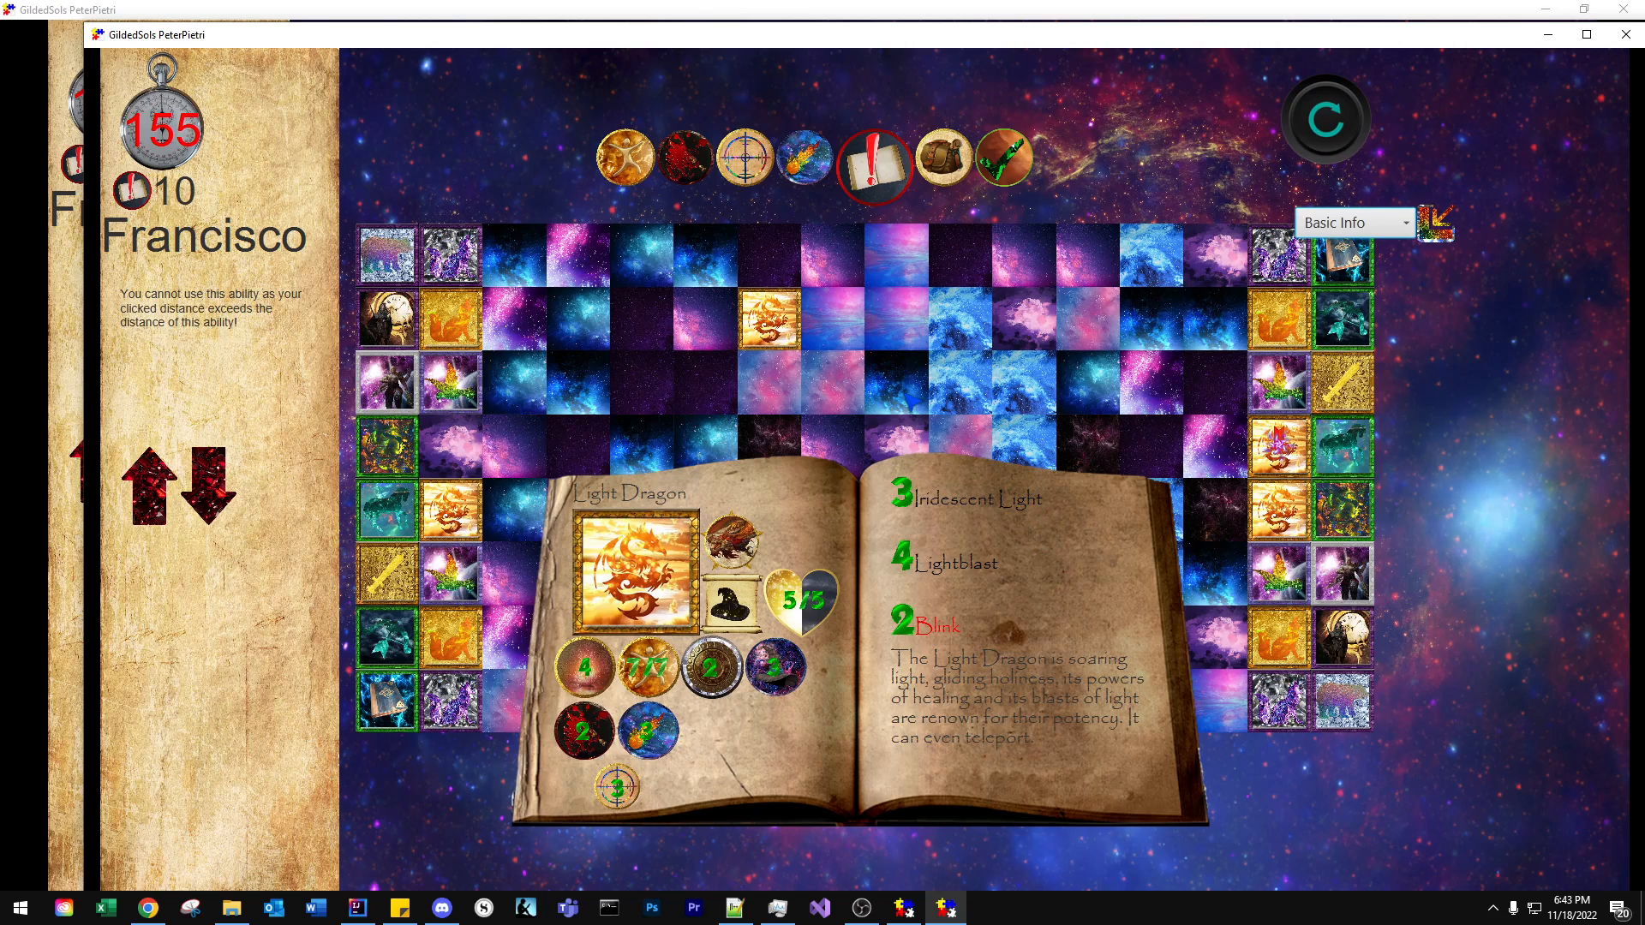
# Step: Move Francisco's Light Dragon to Y:5, X:2, aim Lightblast, and move the Rainbow Dove
pyautogui.click(1023, 380)
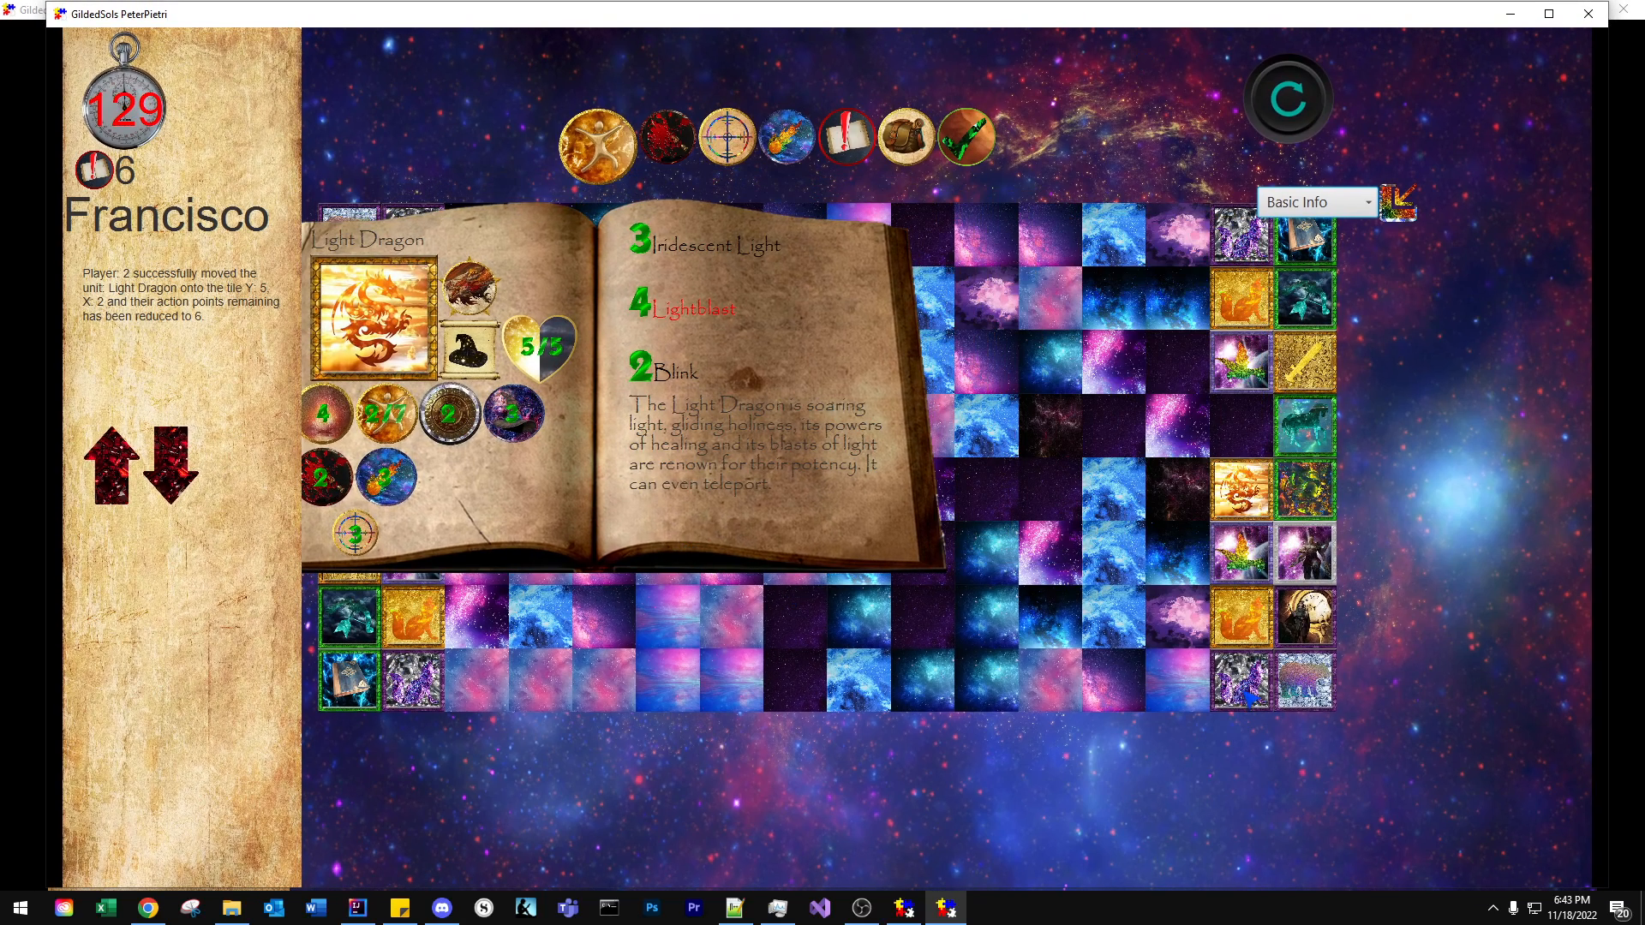
pyautogui.click(724, 207)
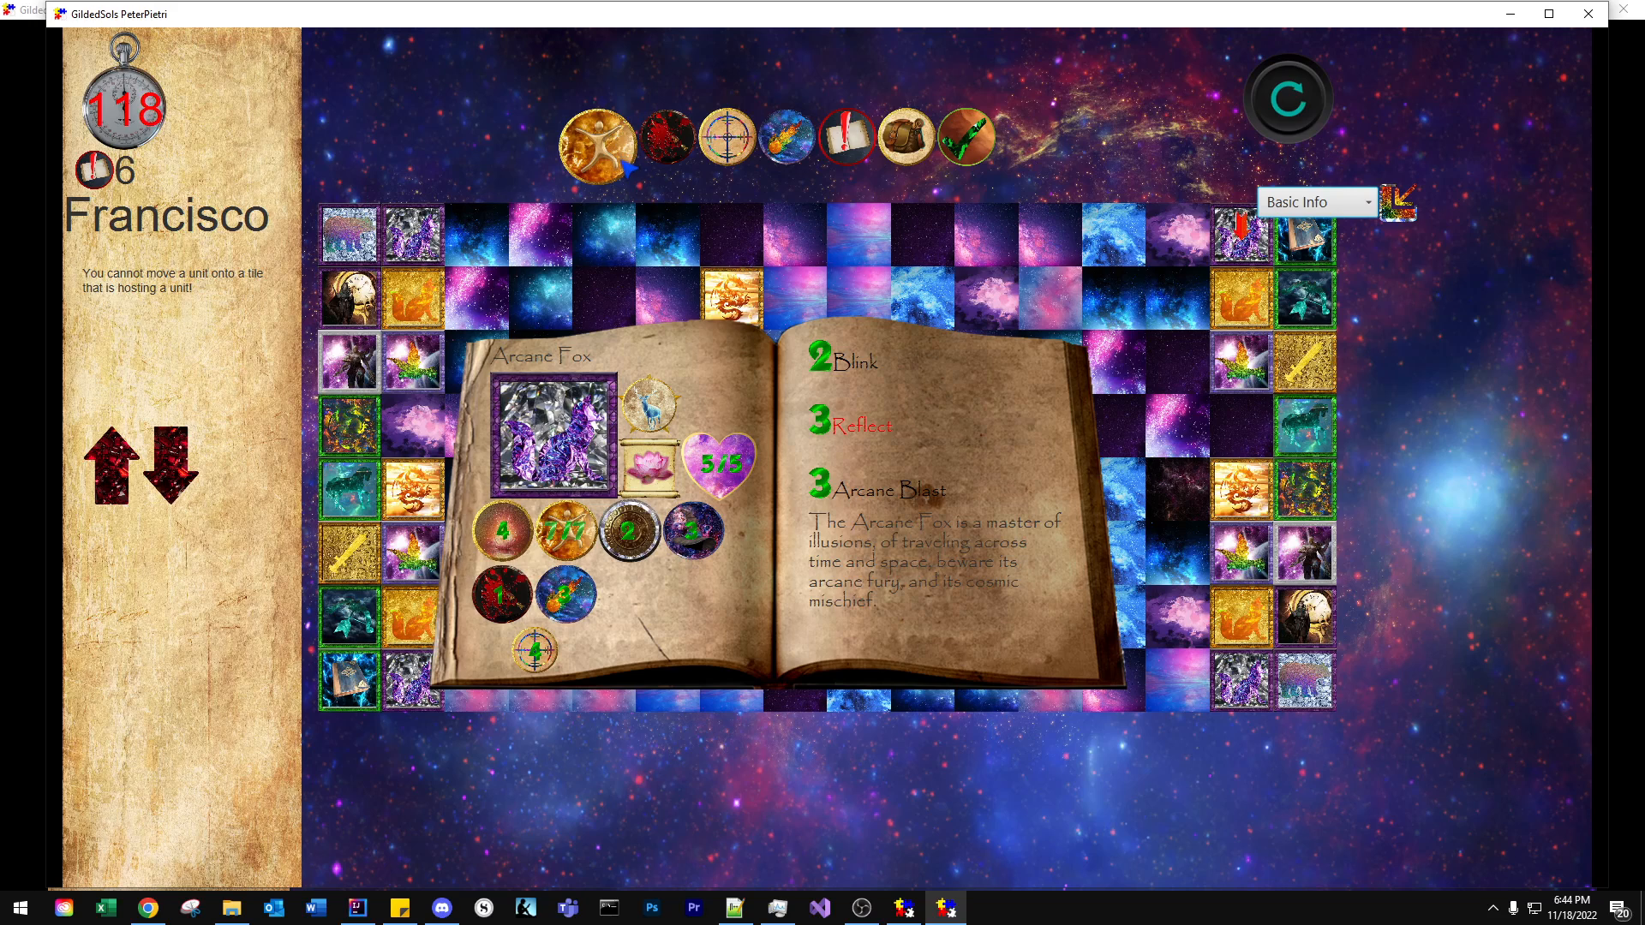
pyautogui.click(1241, 488)
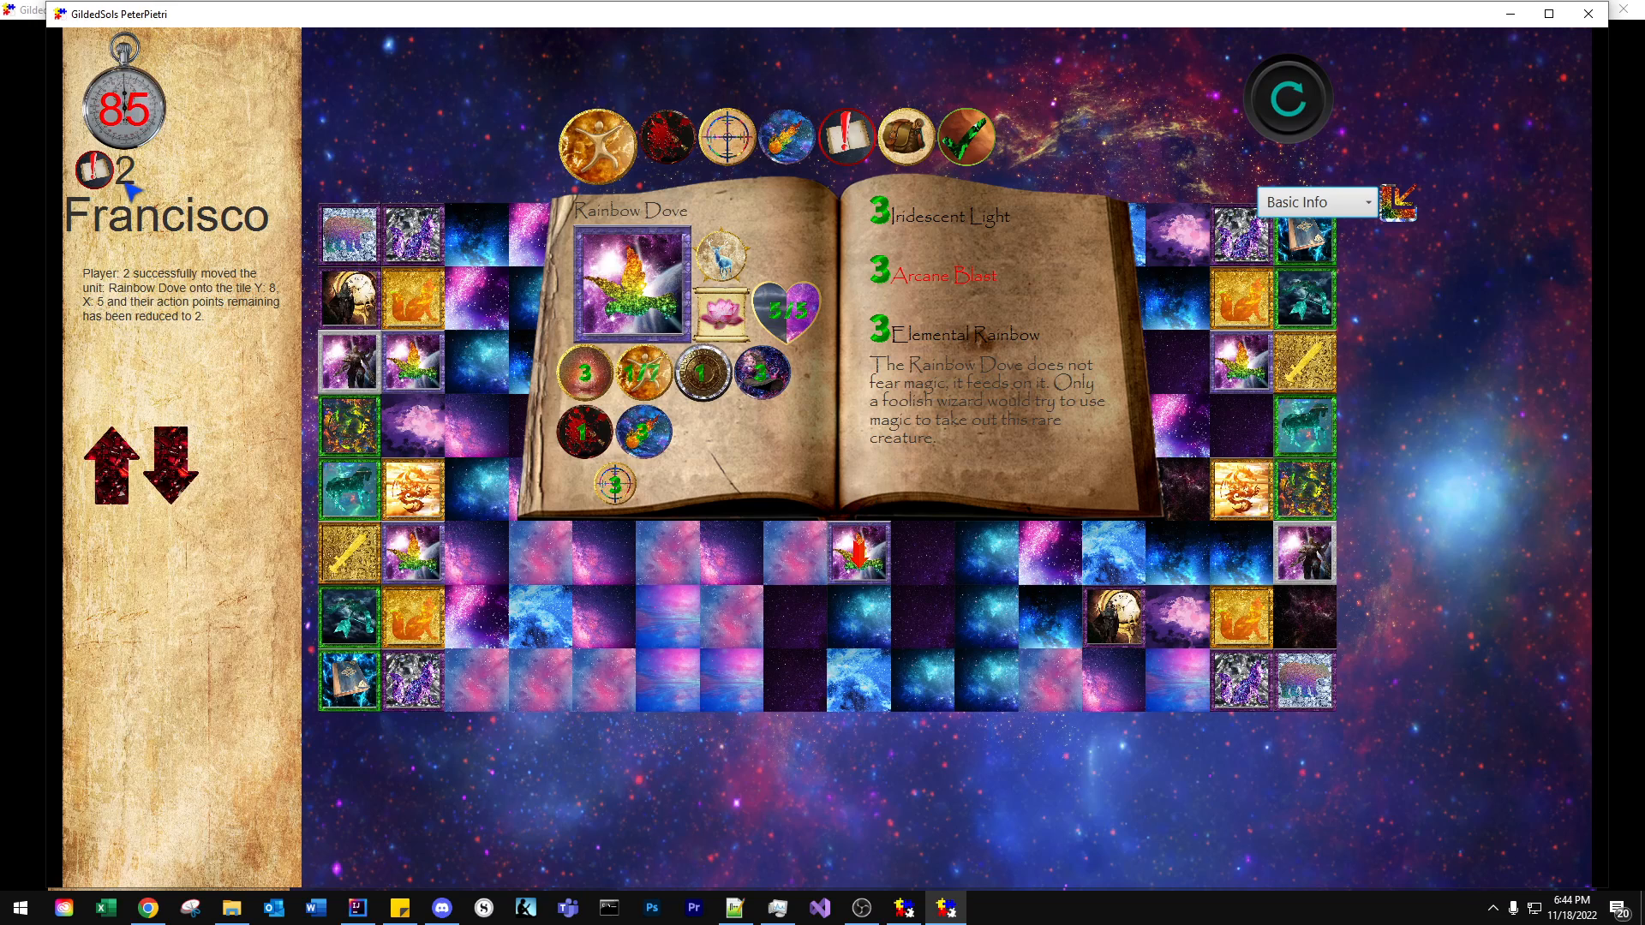
pyautogui.moveTo(1065, 452)
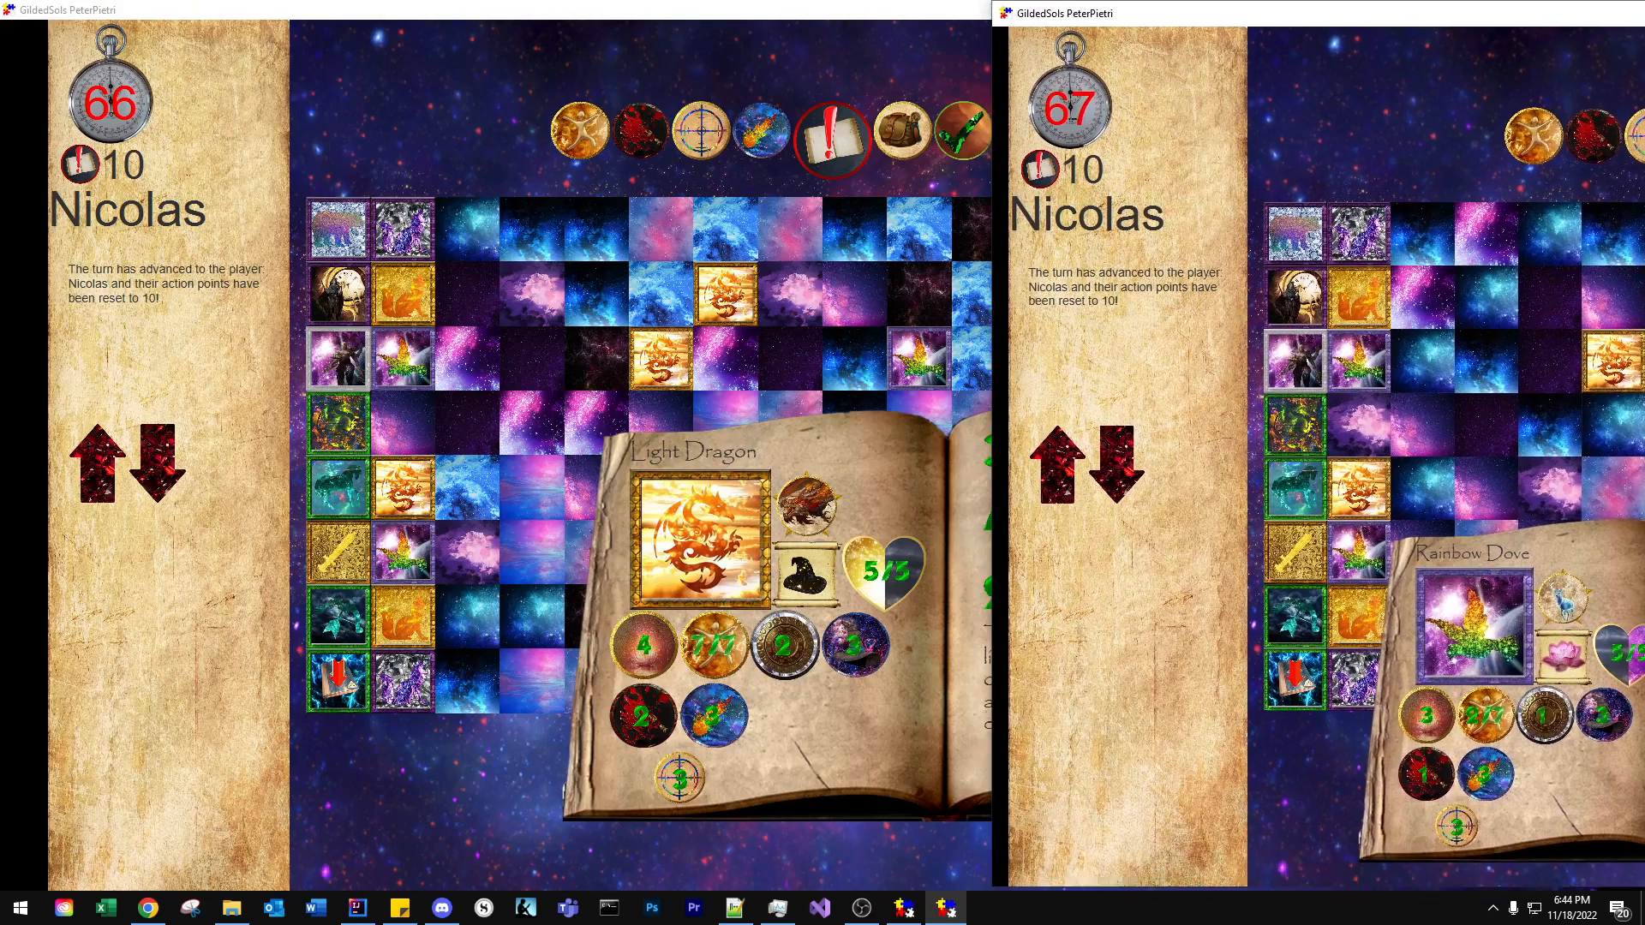
pyautogui.click(1584, 11)
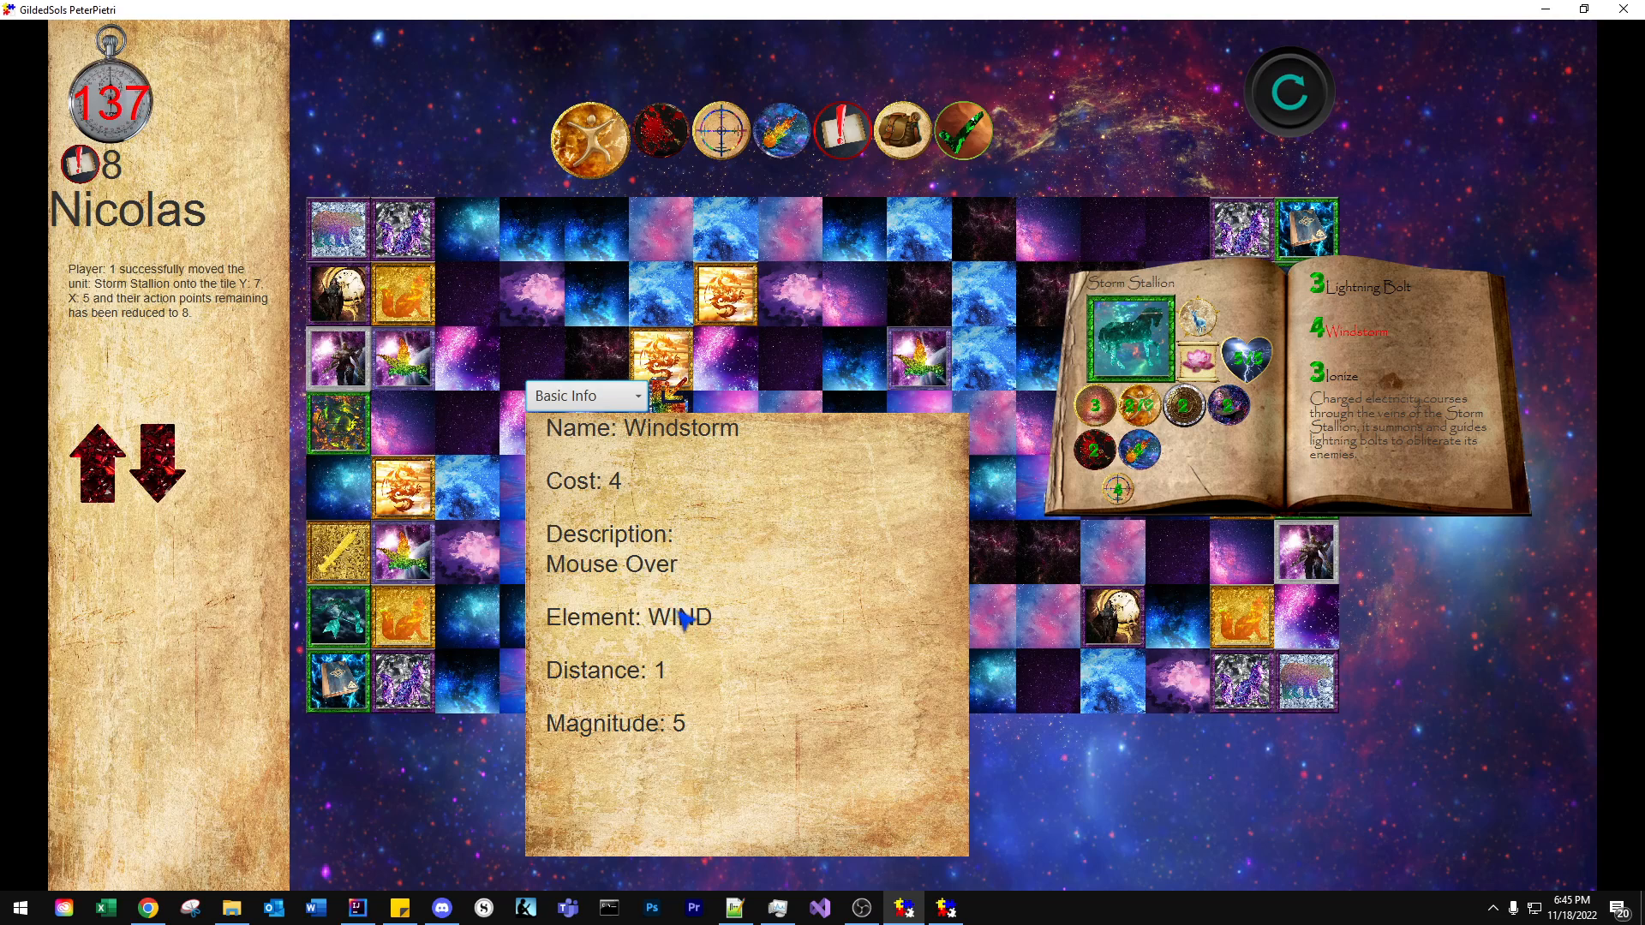
pyautogui.moveTo(686, 745)
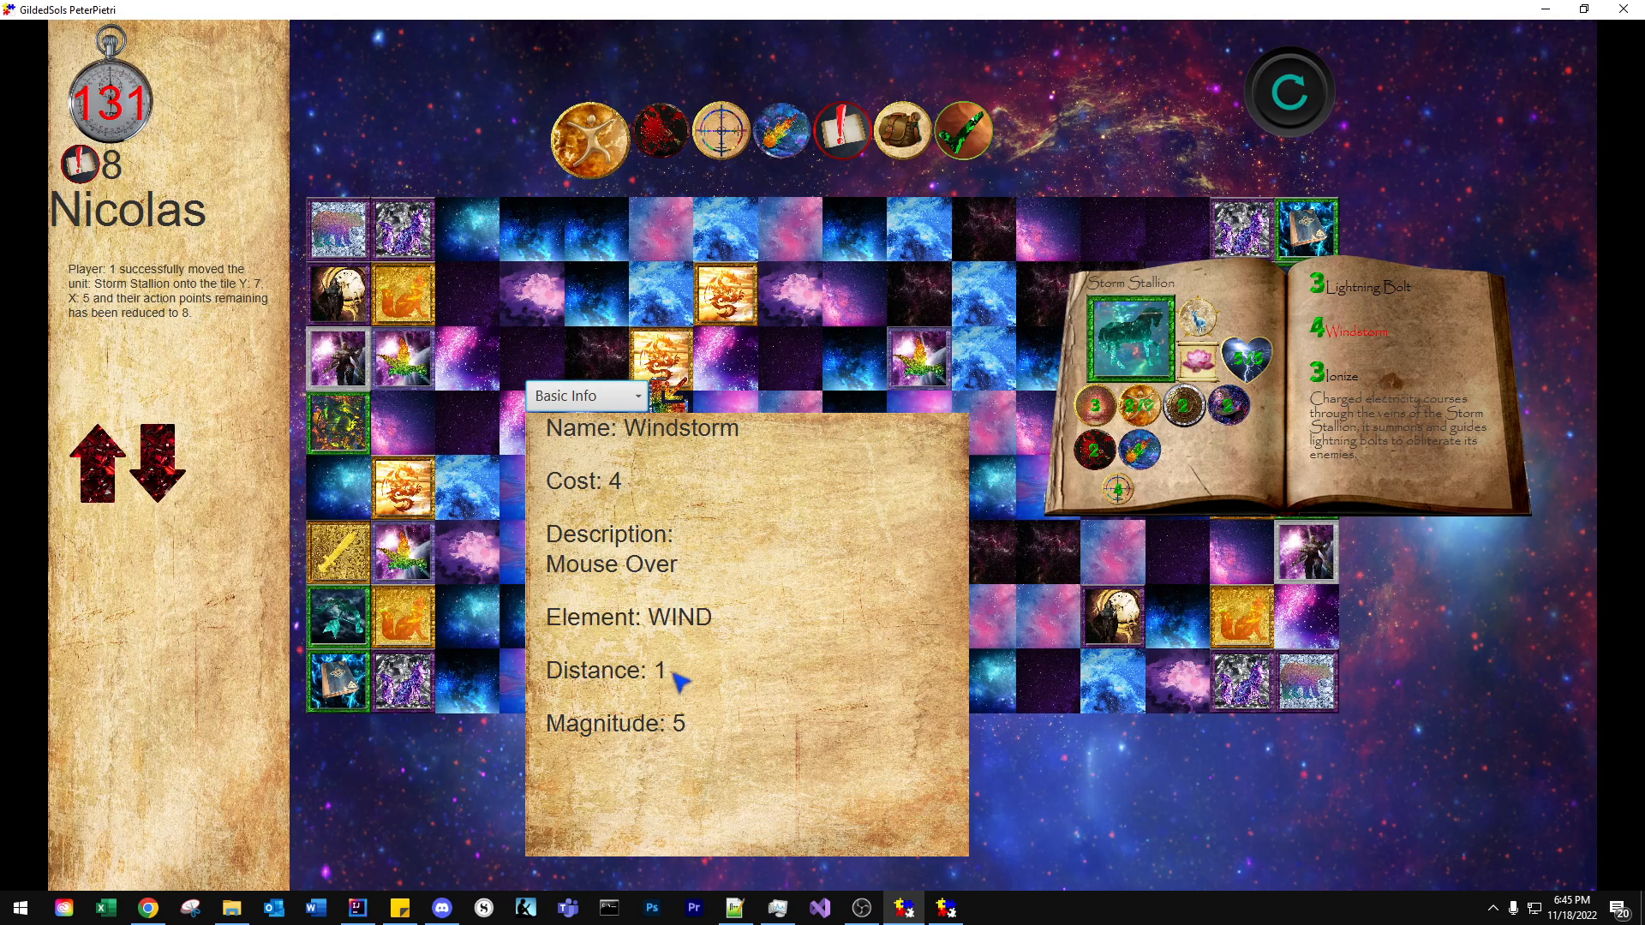
# Step: Inspect the Storm Stallion's Windstorm target area and its other detail views
pyautogui.click(585, 395)
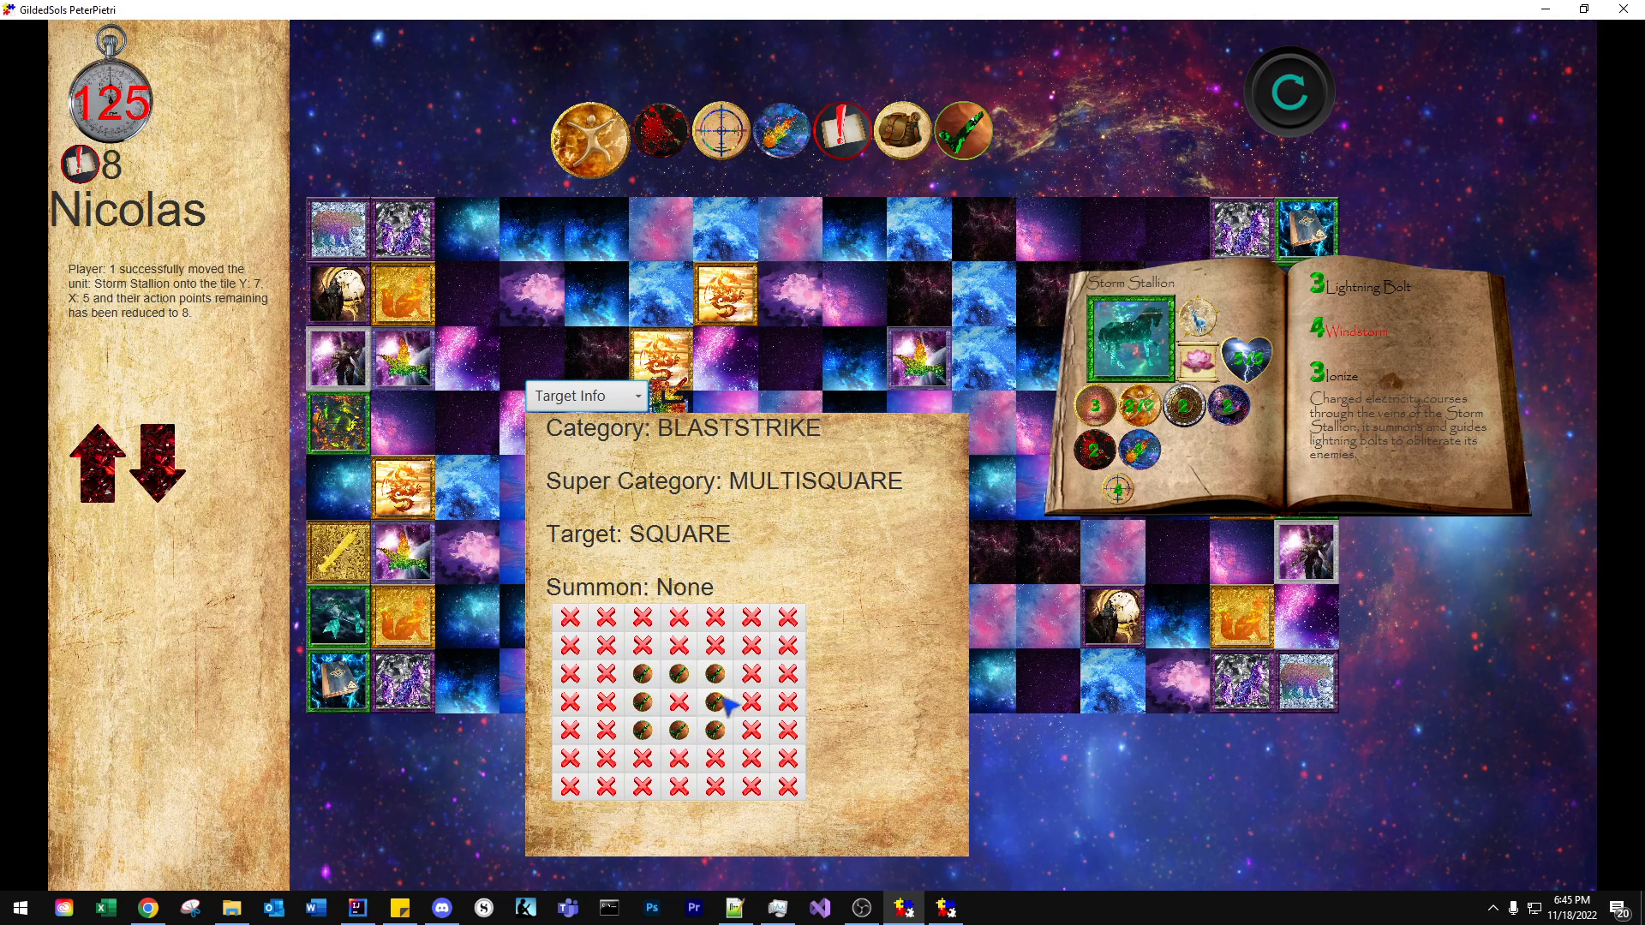
pyautogui.moveTo(687, 715)
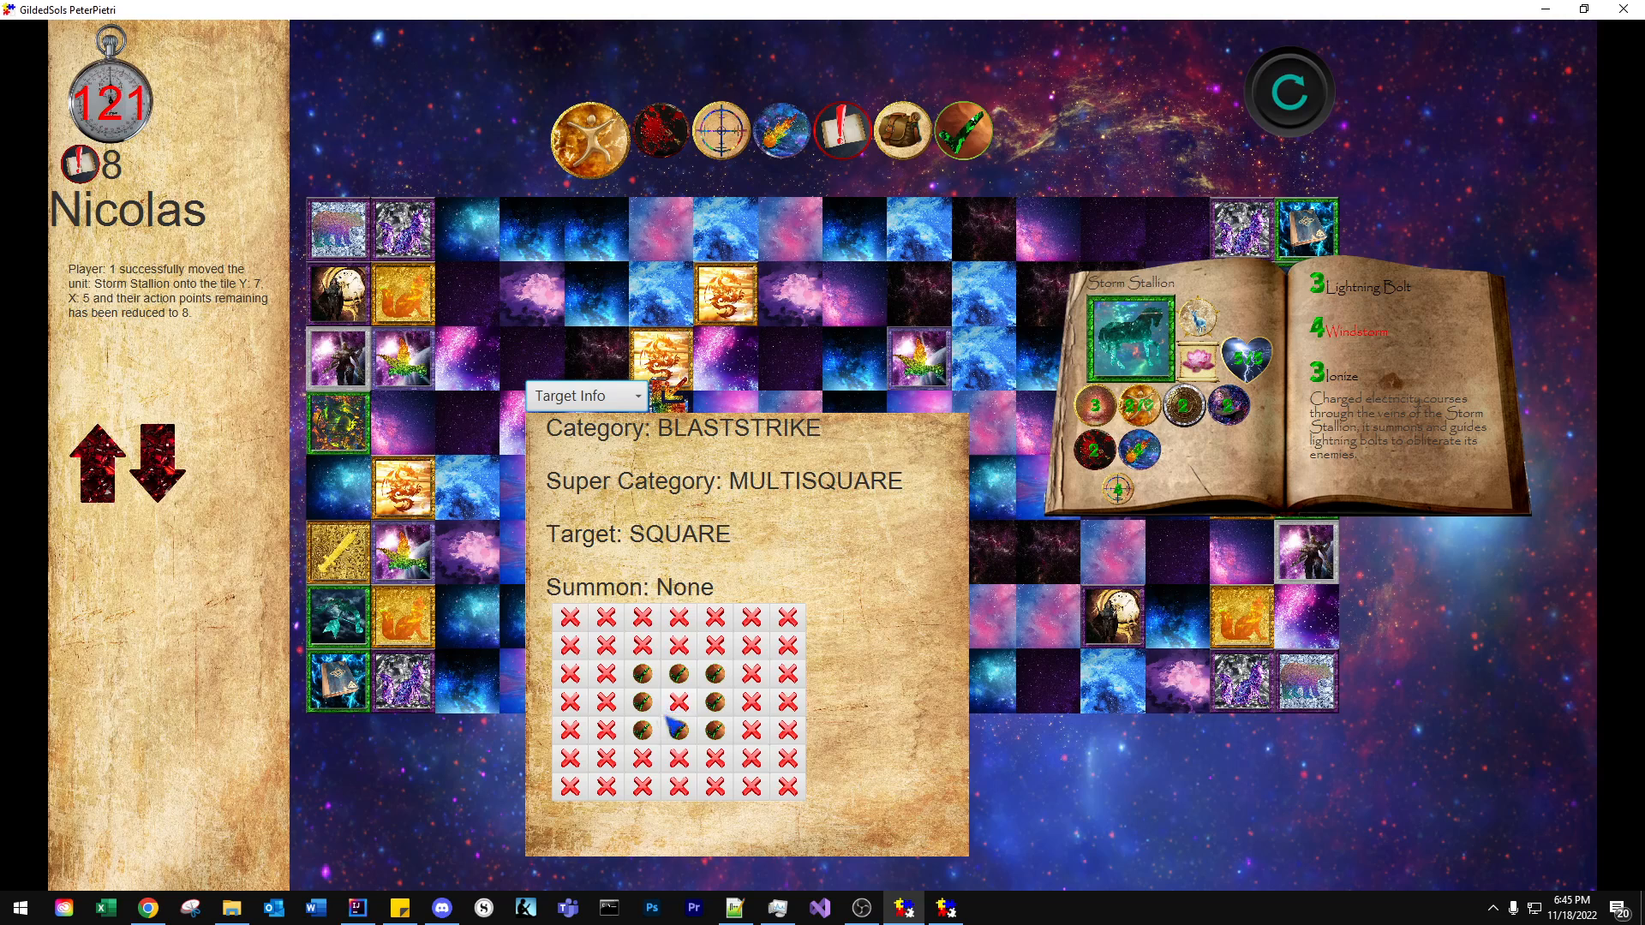
pyautogui.moveTo(645, 443)
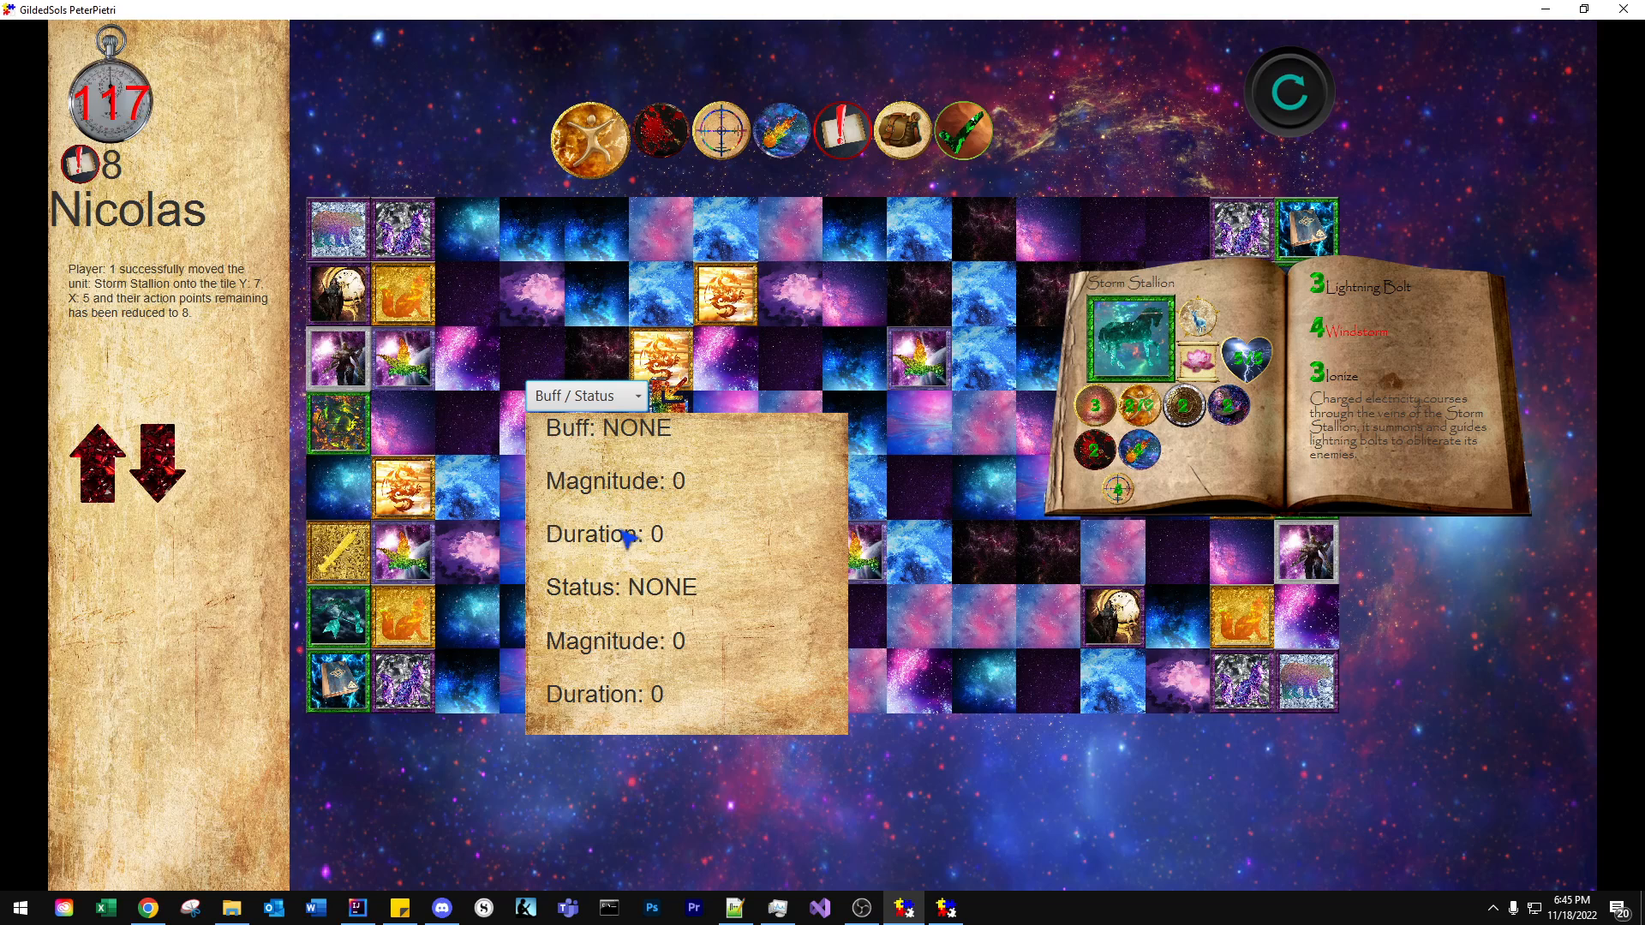
pyautogui.click(586, 396)
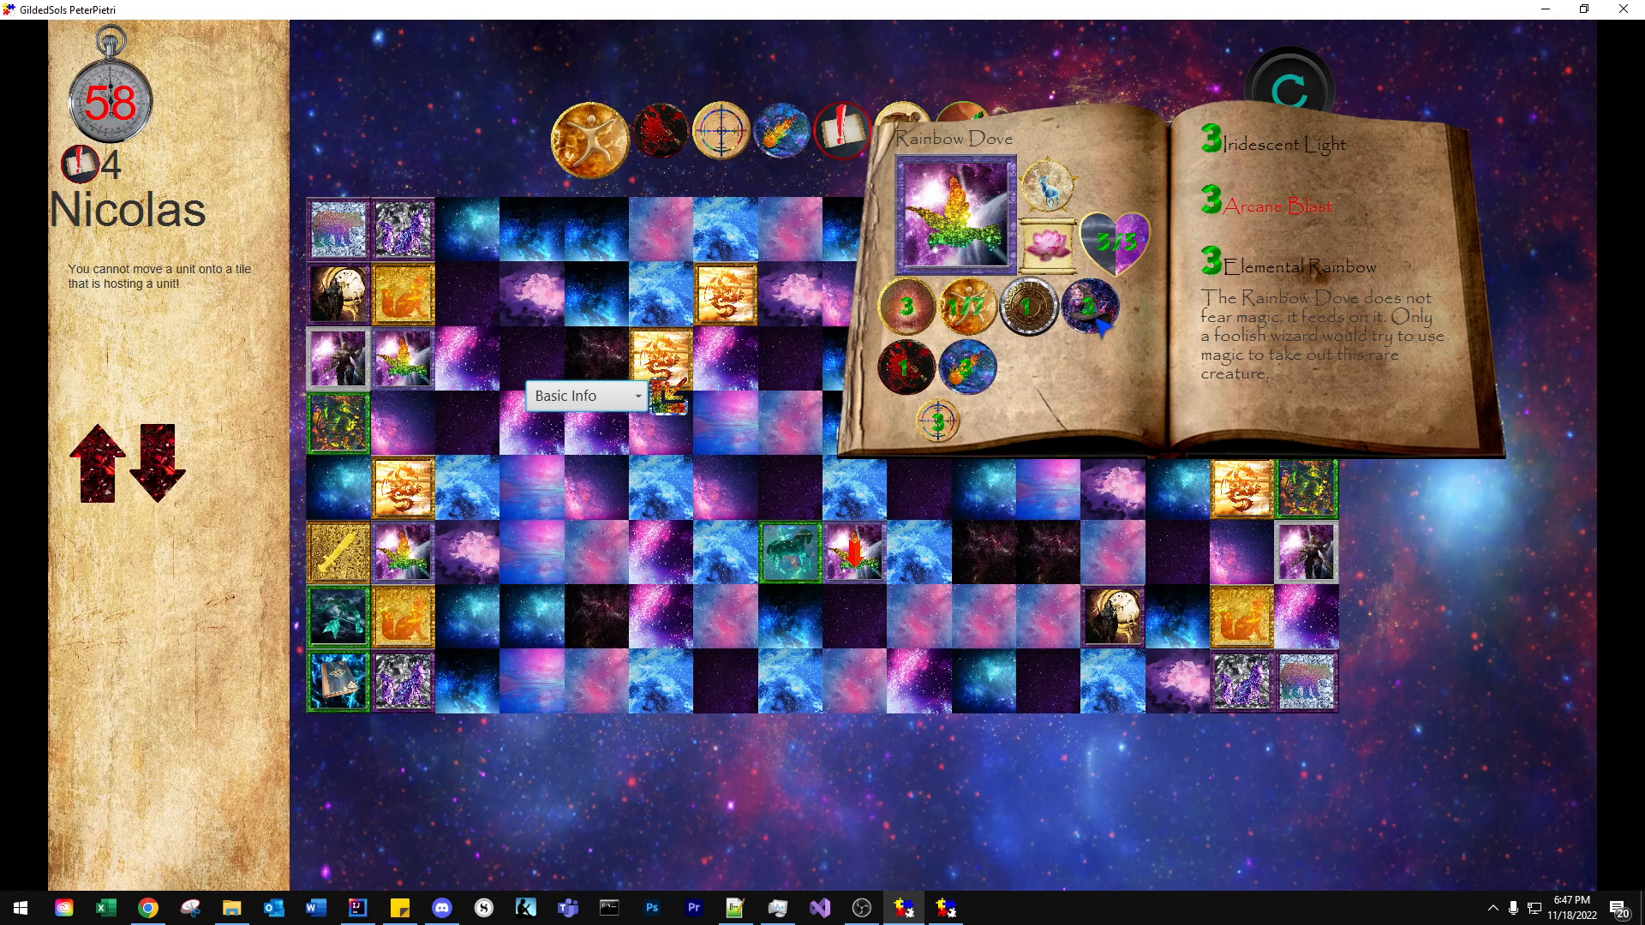
# Step: Act with the Storm Stallion, bringing up Francisco's client with the Rainbow Dove's book at 5 action points
pyautogui.click(790, 551)
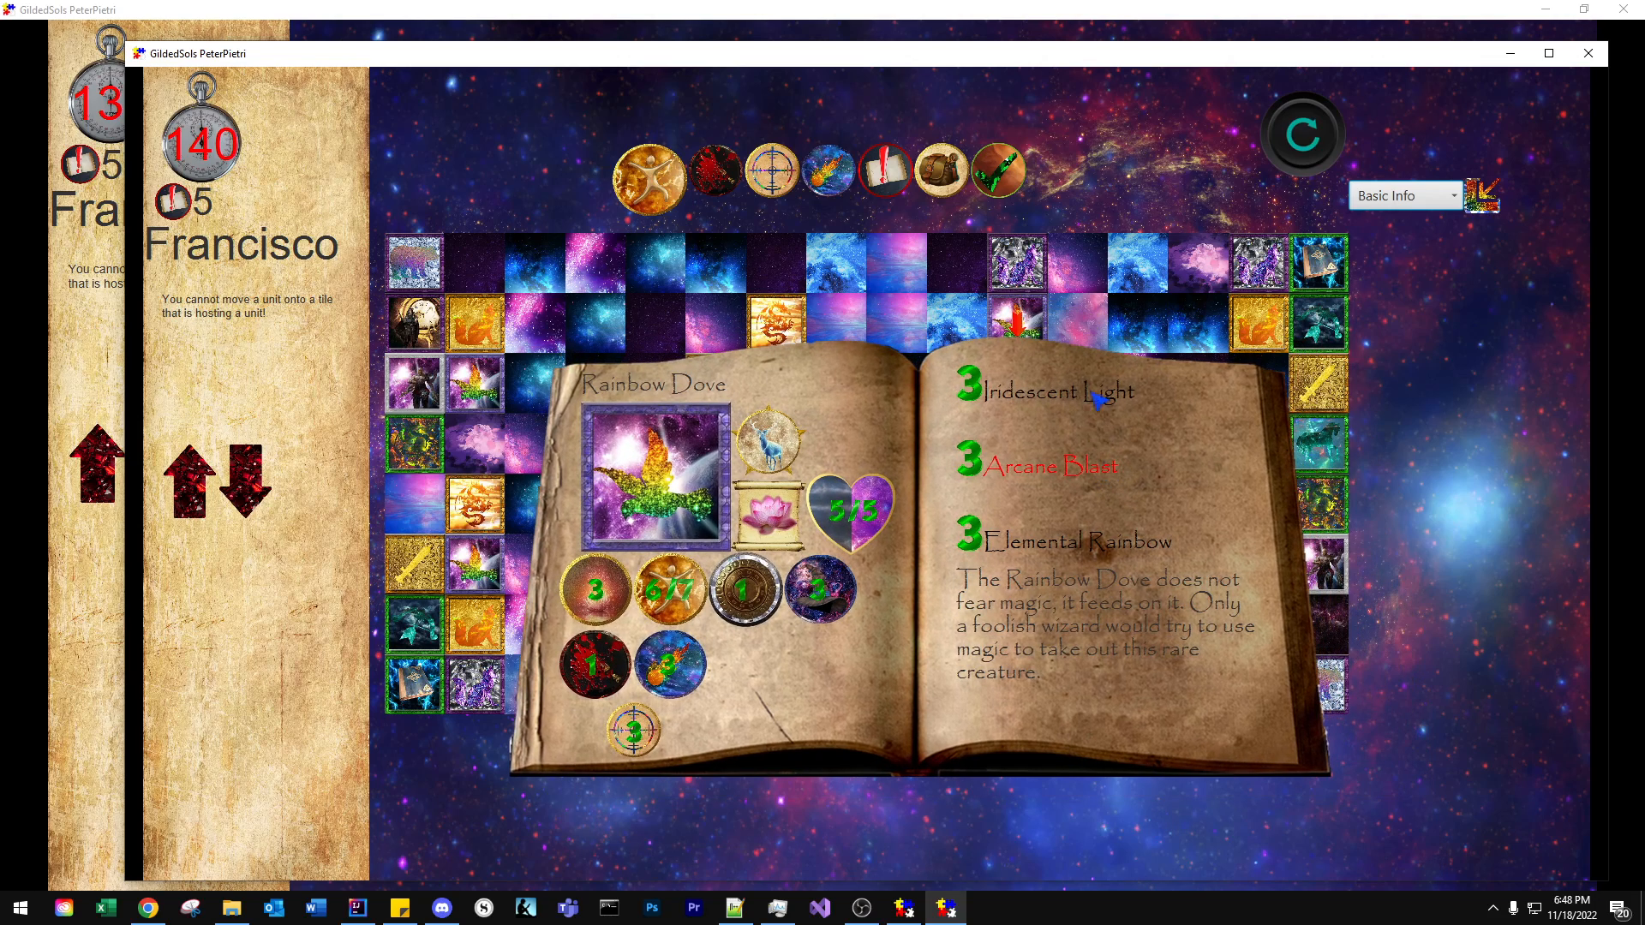
# Step: Switch Arcane Blast's info dropdown through Basic Info, Buff / Status and Target Info
pyautogui.click(1405, 196)
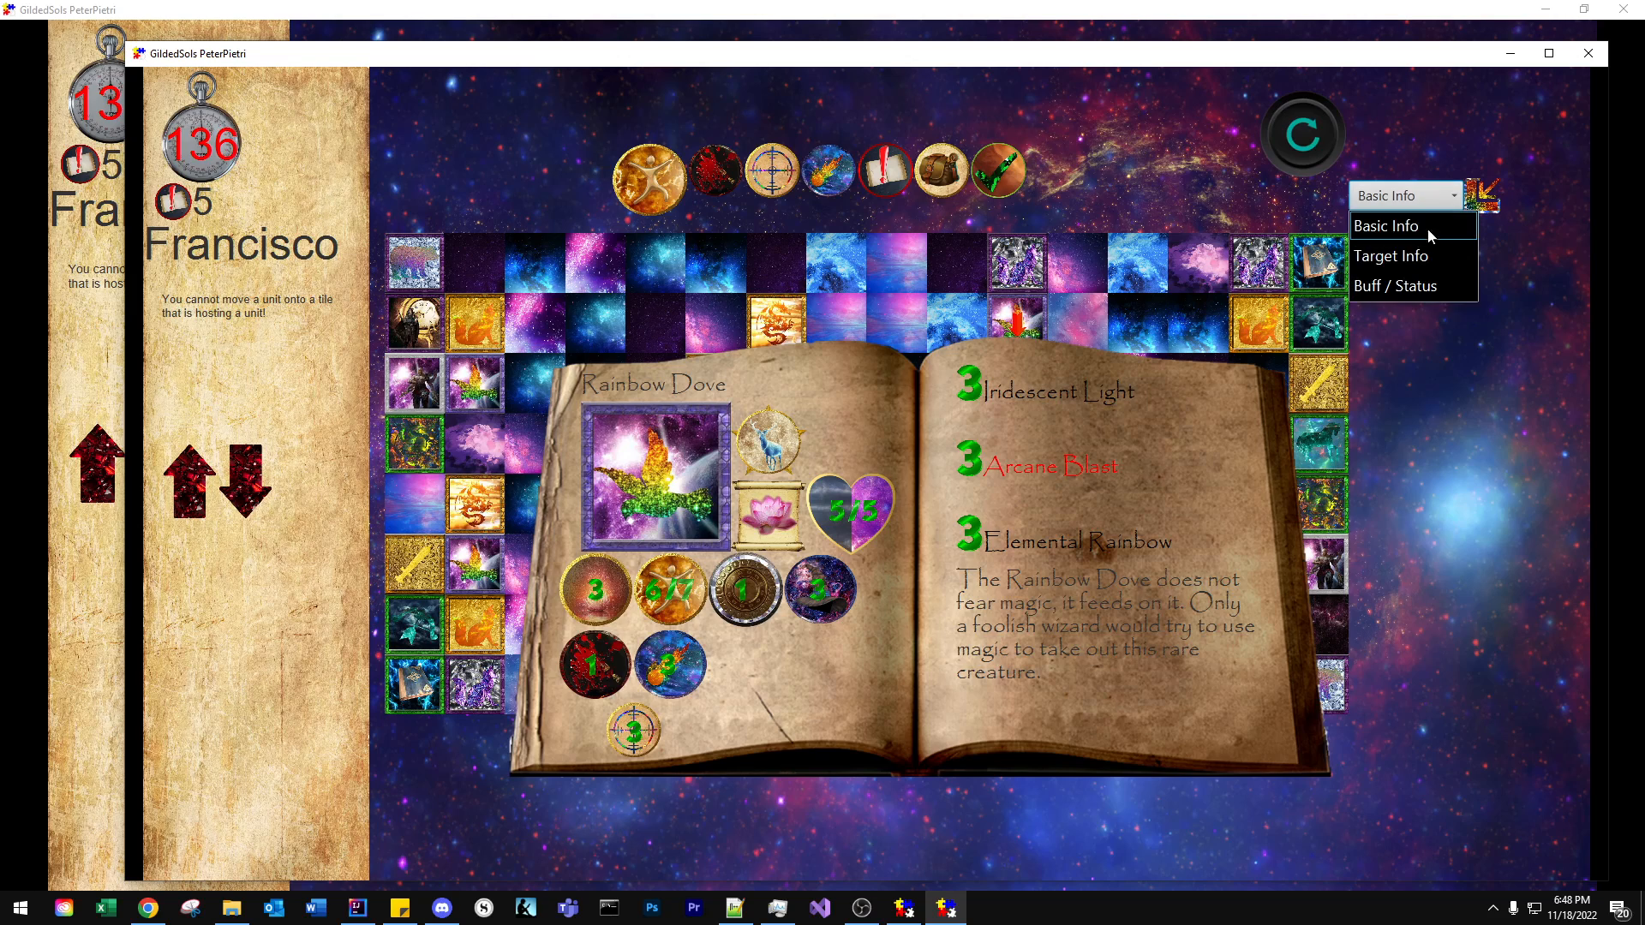
pyautogui.click(1386, 224)
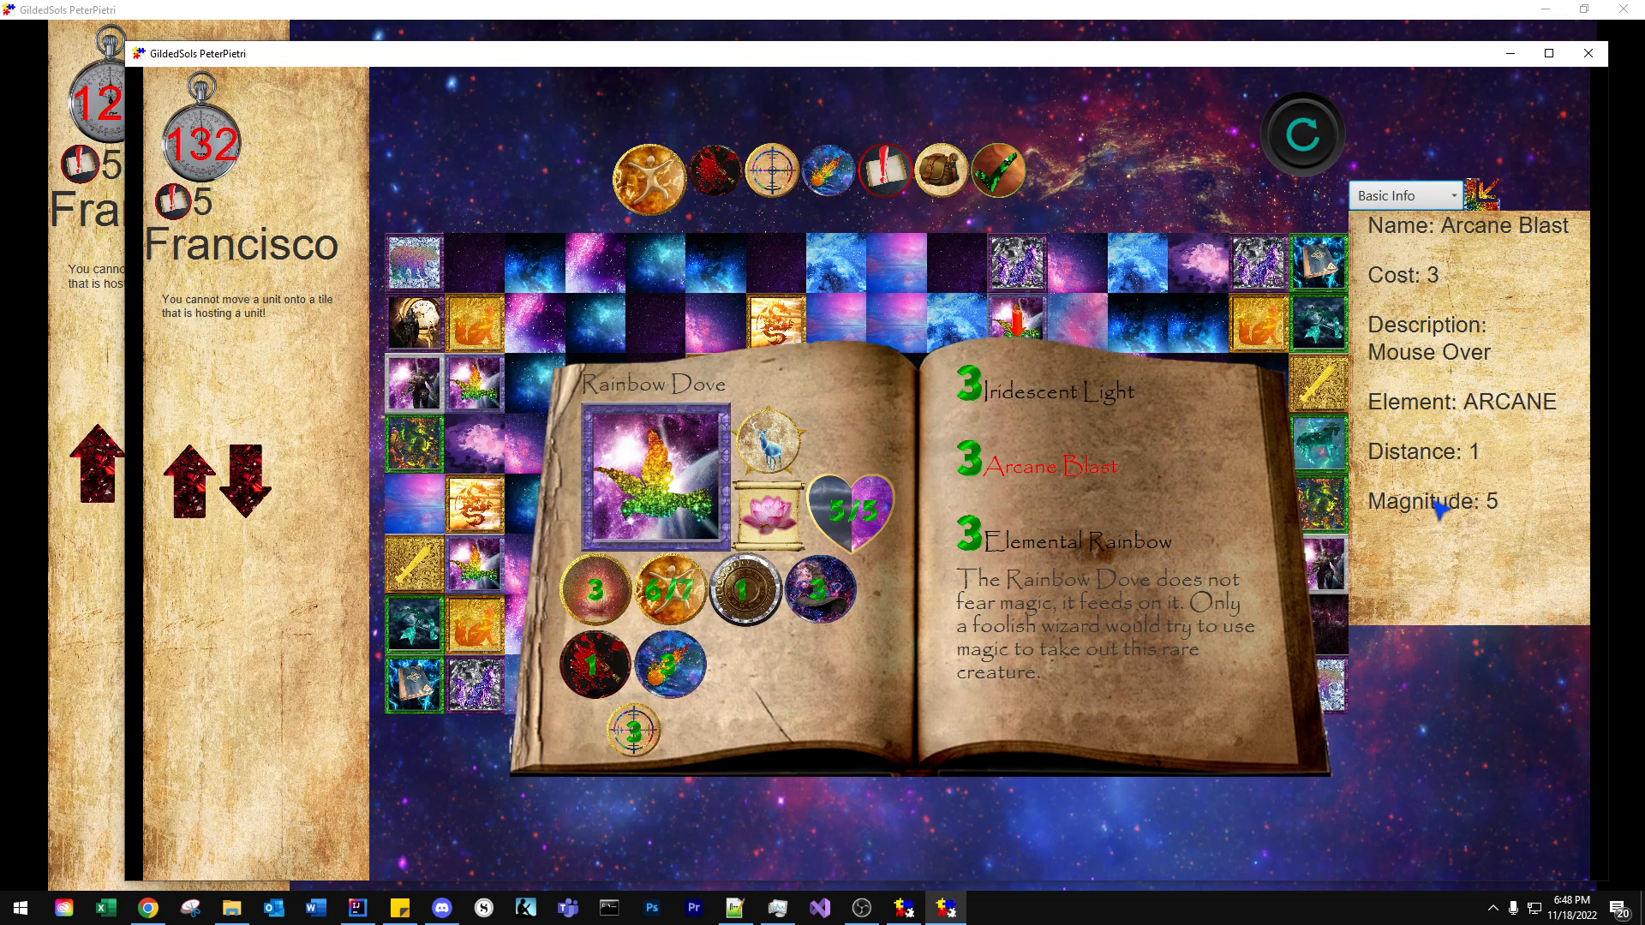
pyautogui.click(1403, 195)
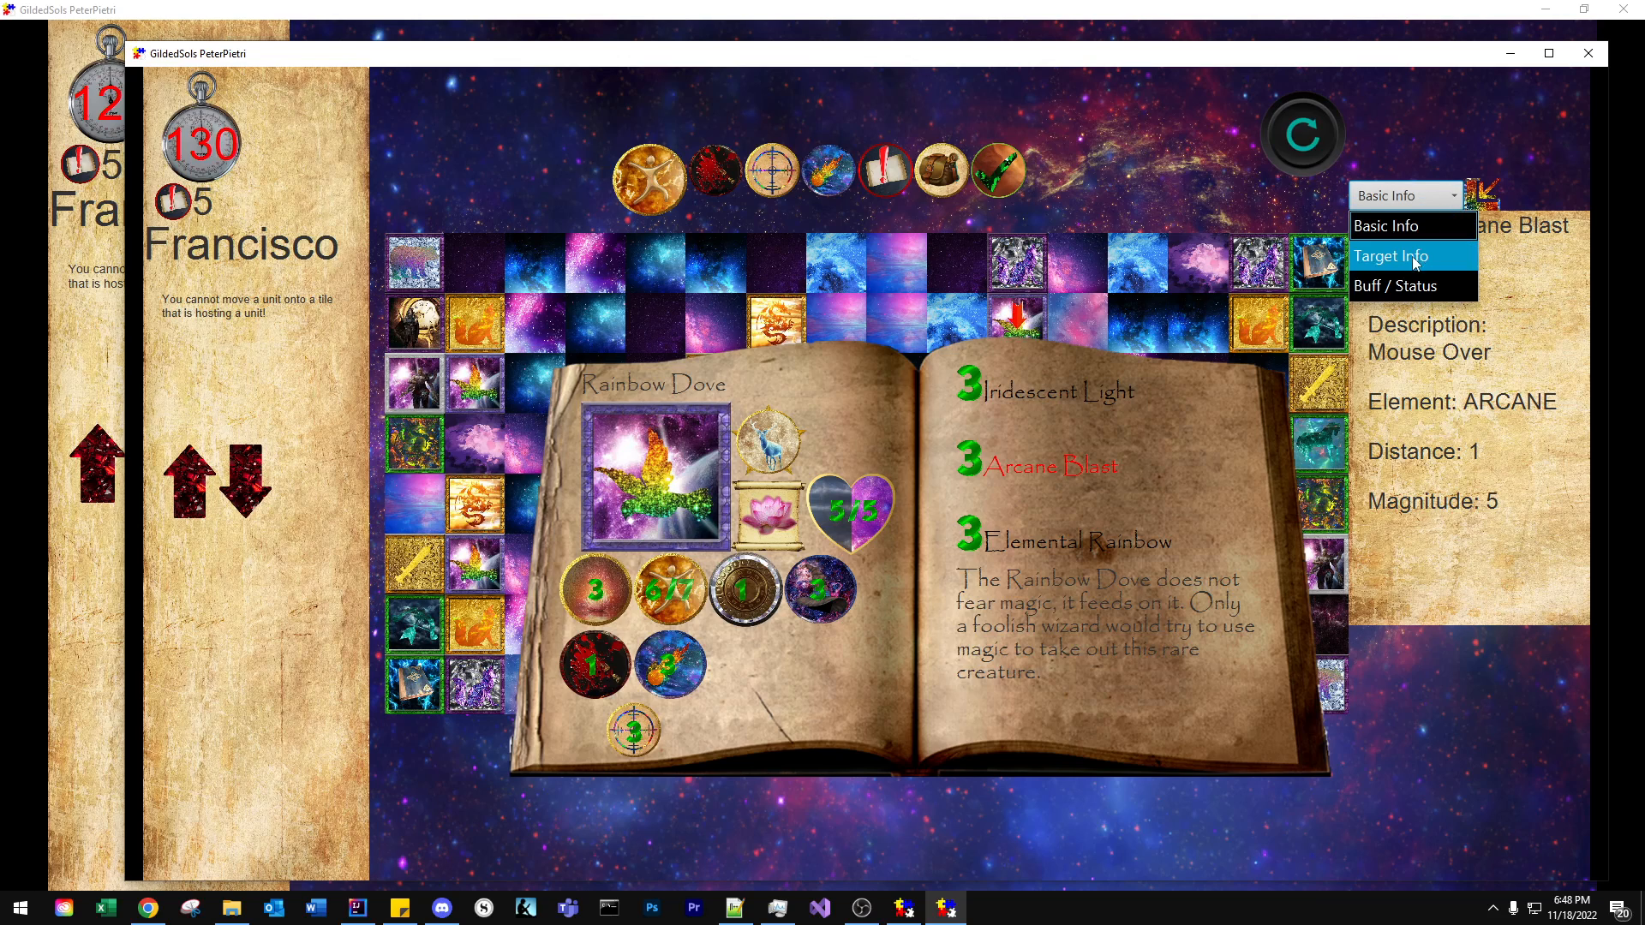
pyautogui.click(1405, 284)
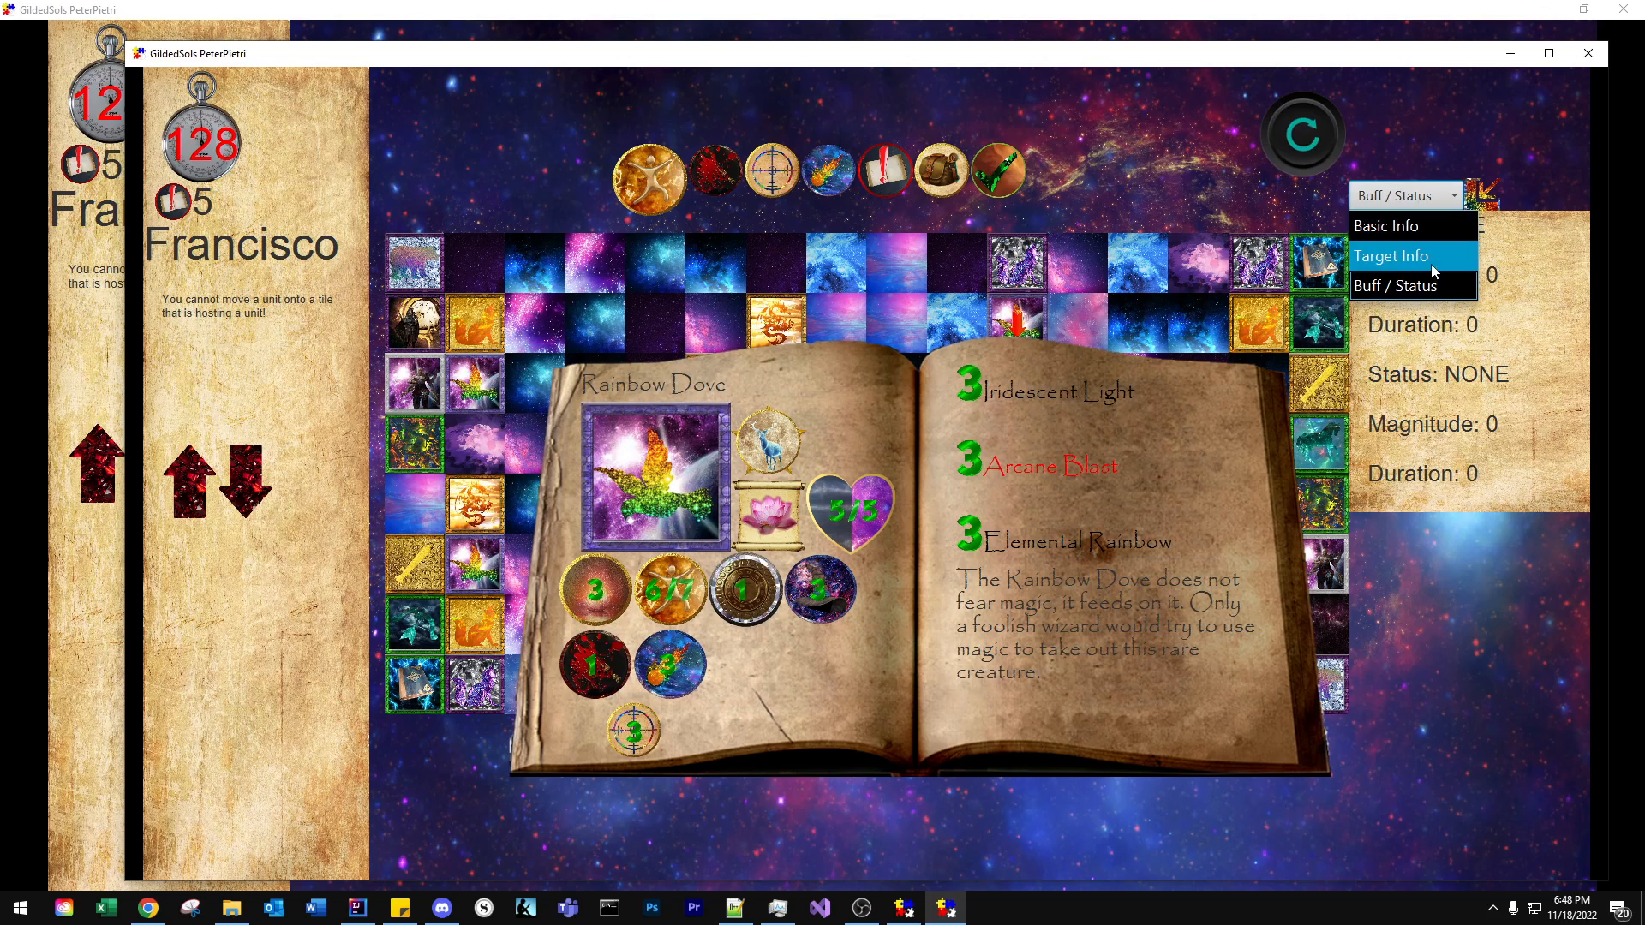
pyautogui.click(1393, 255)
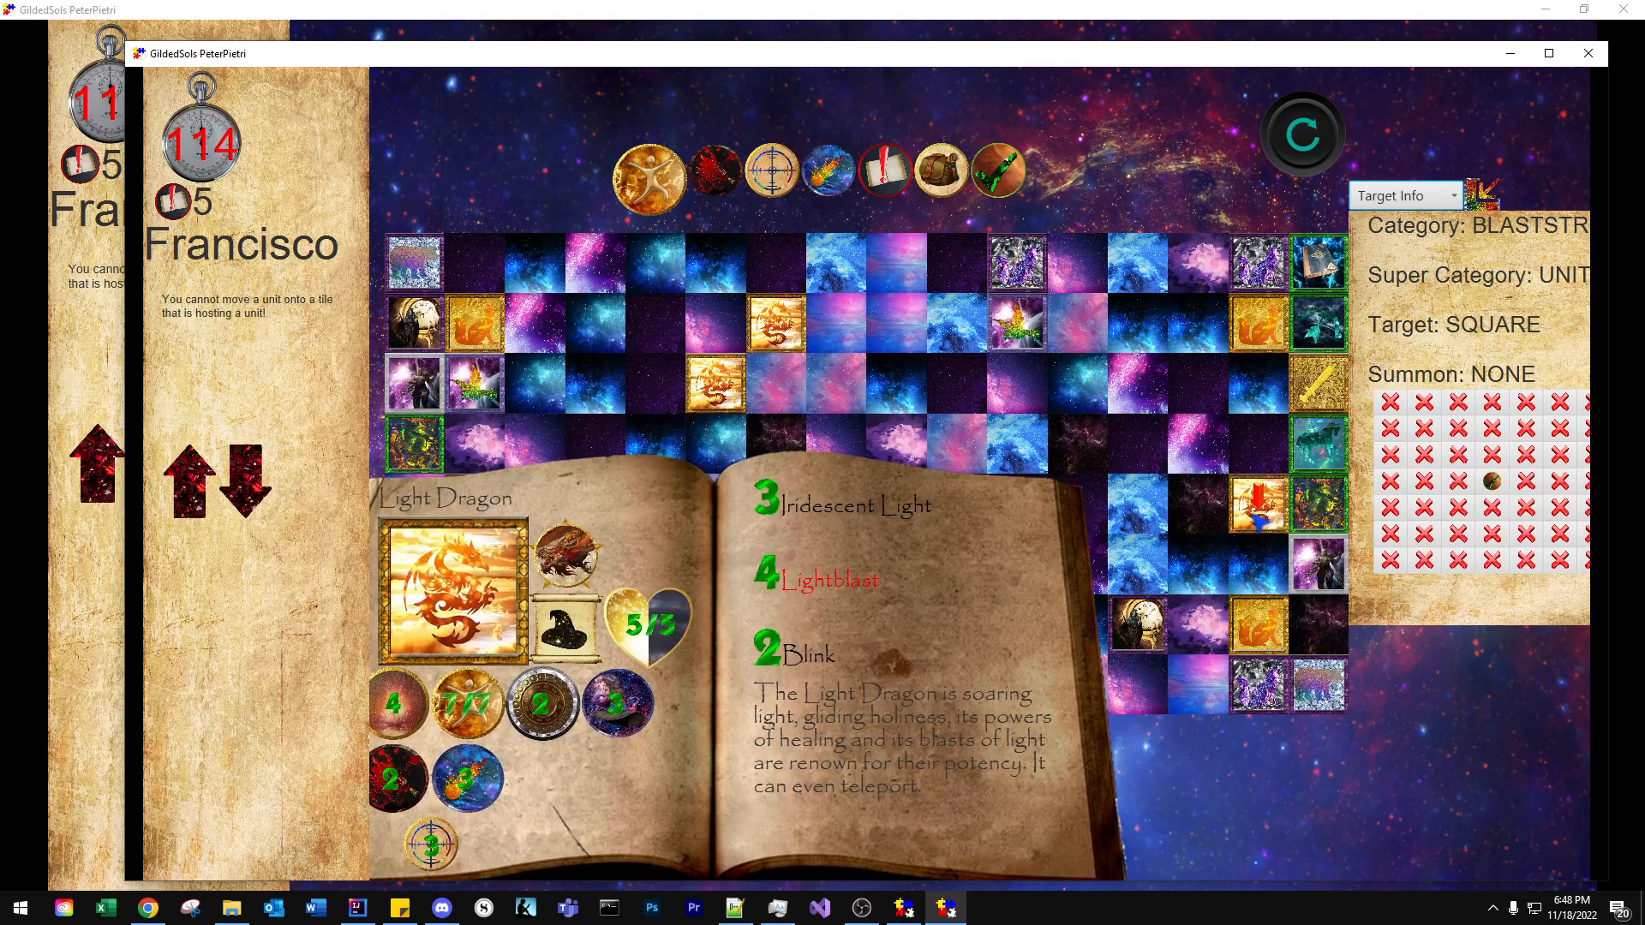
# Step: Move Francisco's Light Dragon to empty tile Y:8, X:2, leaving 3 action points
pyautogui.click(897, 383)
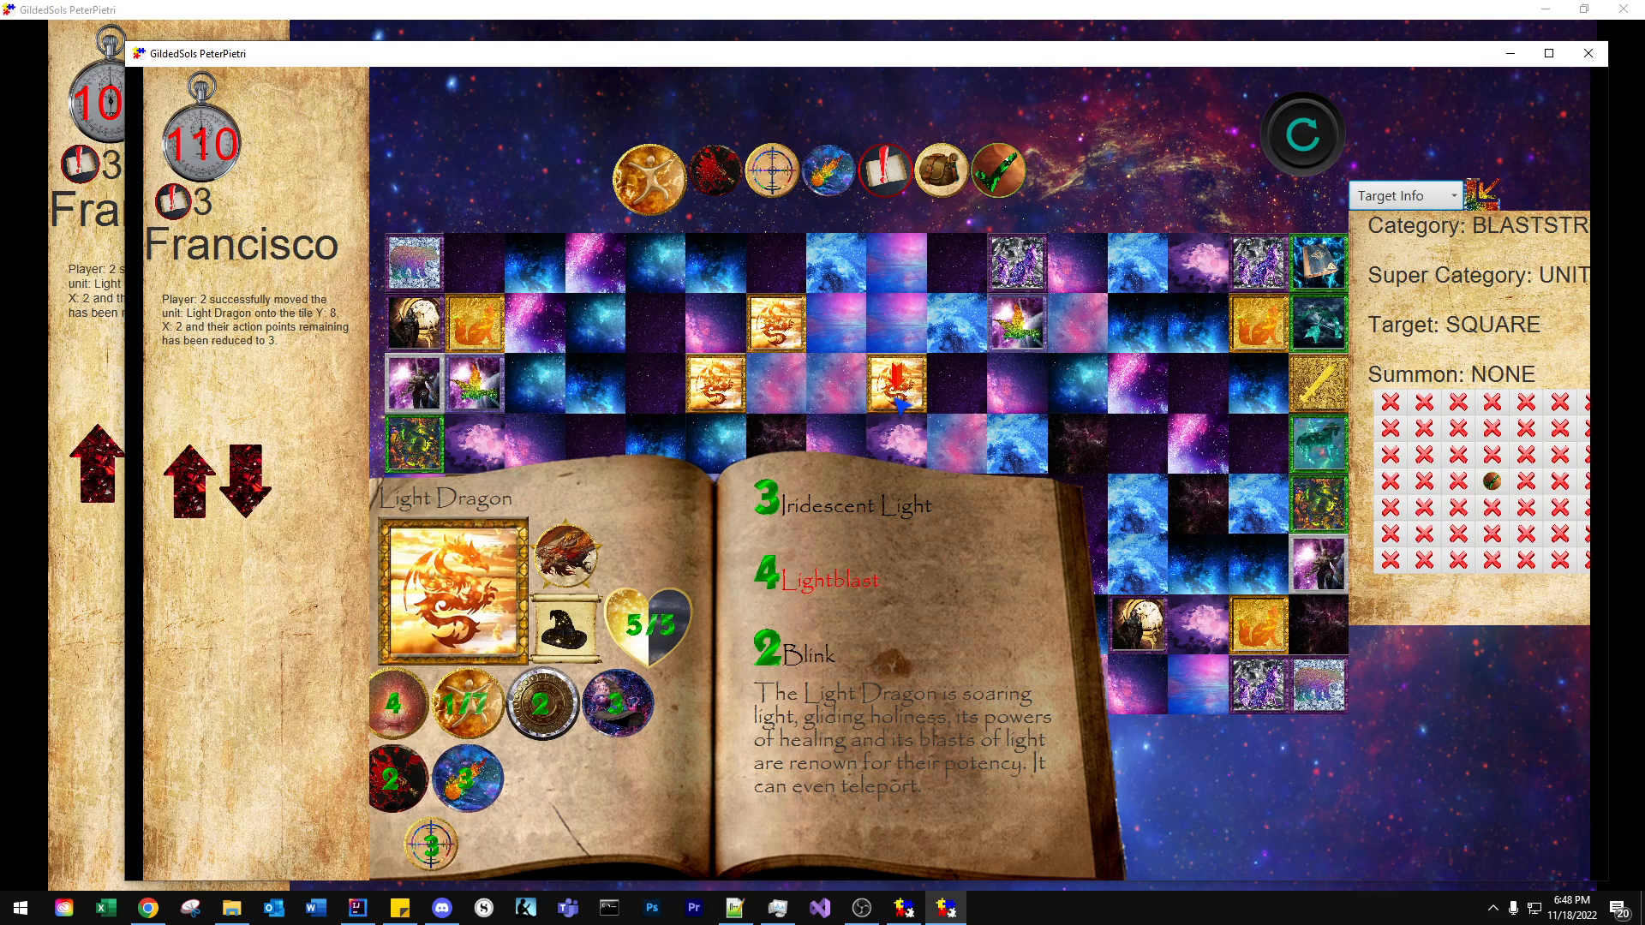
pyautogui.moveTo(902, 304)
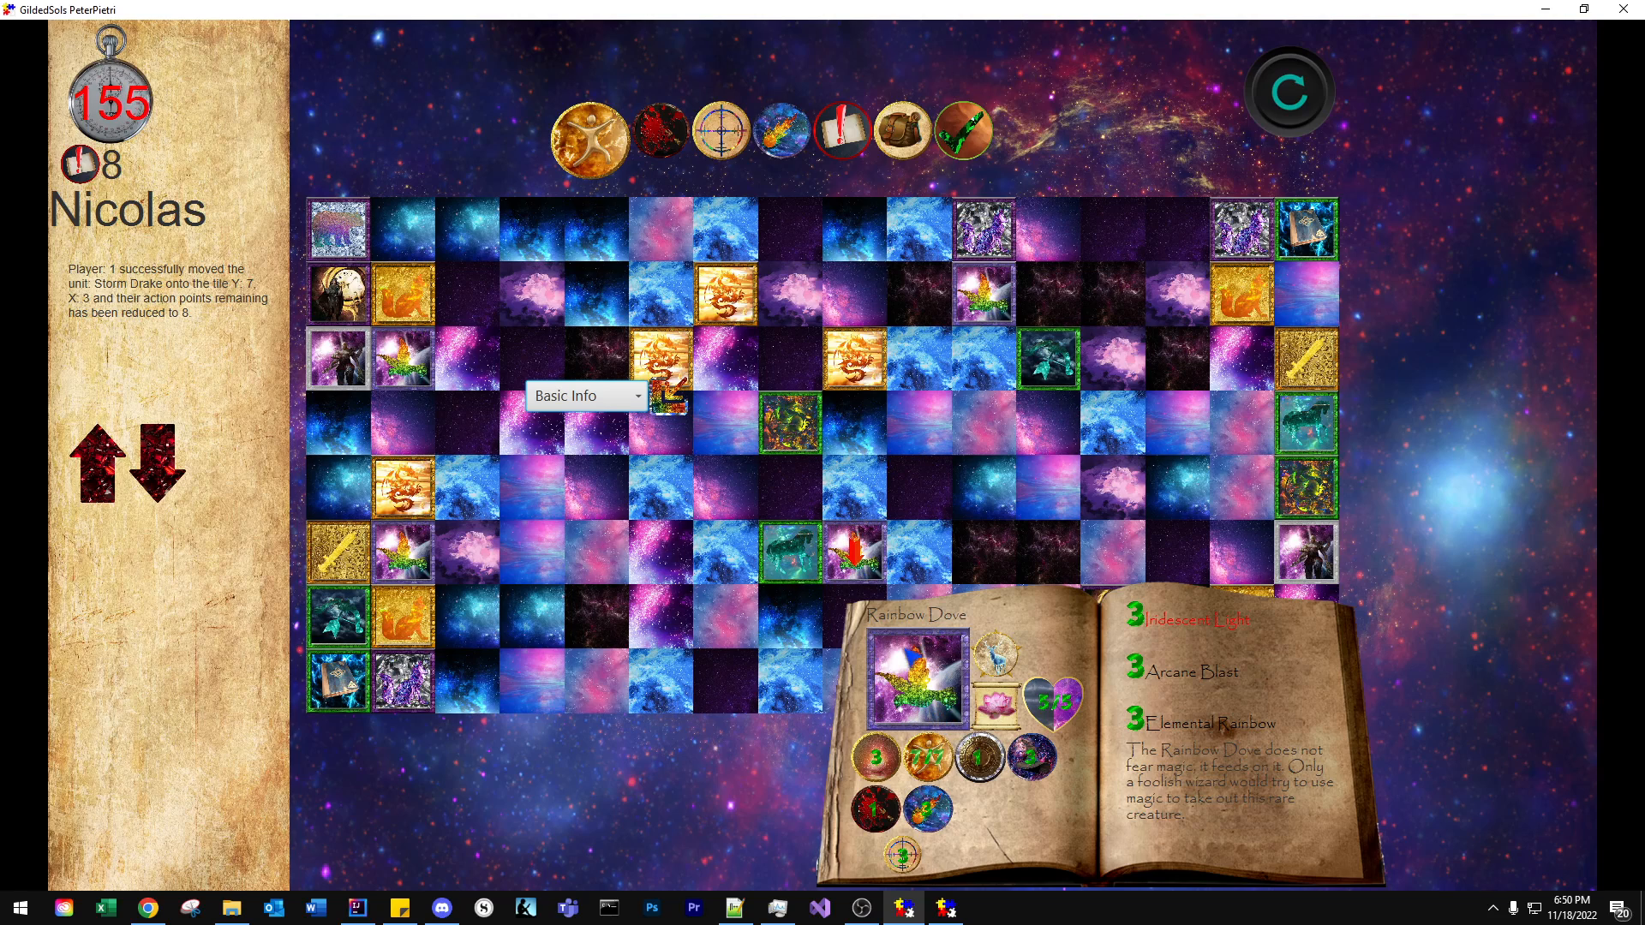
# Step: Select the Storm Drake, move a Light Fox forward, then attempt another tile
pyautogui.click(789, 422)
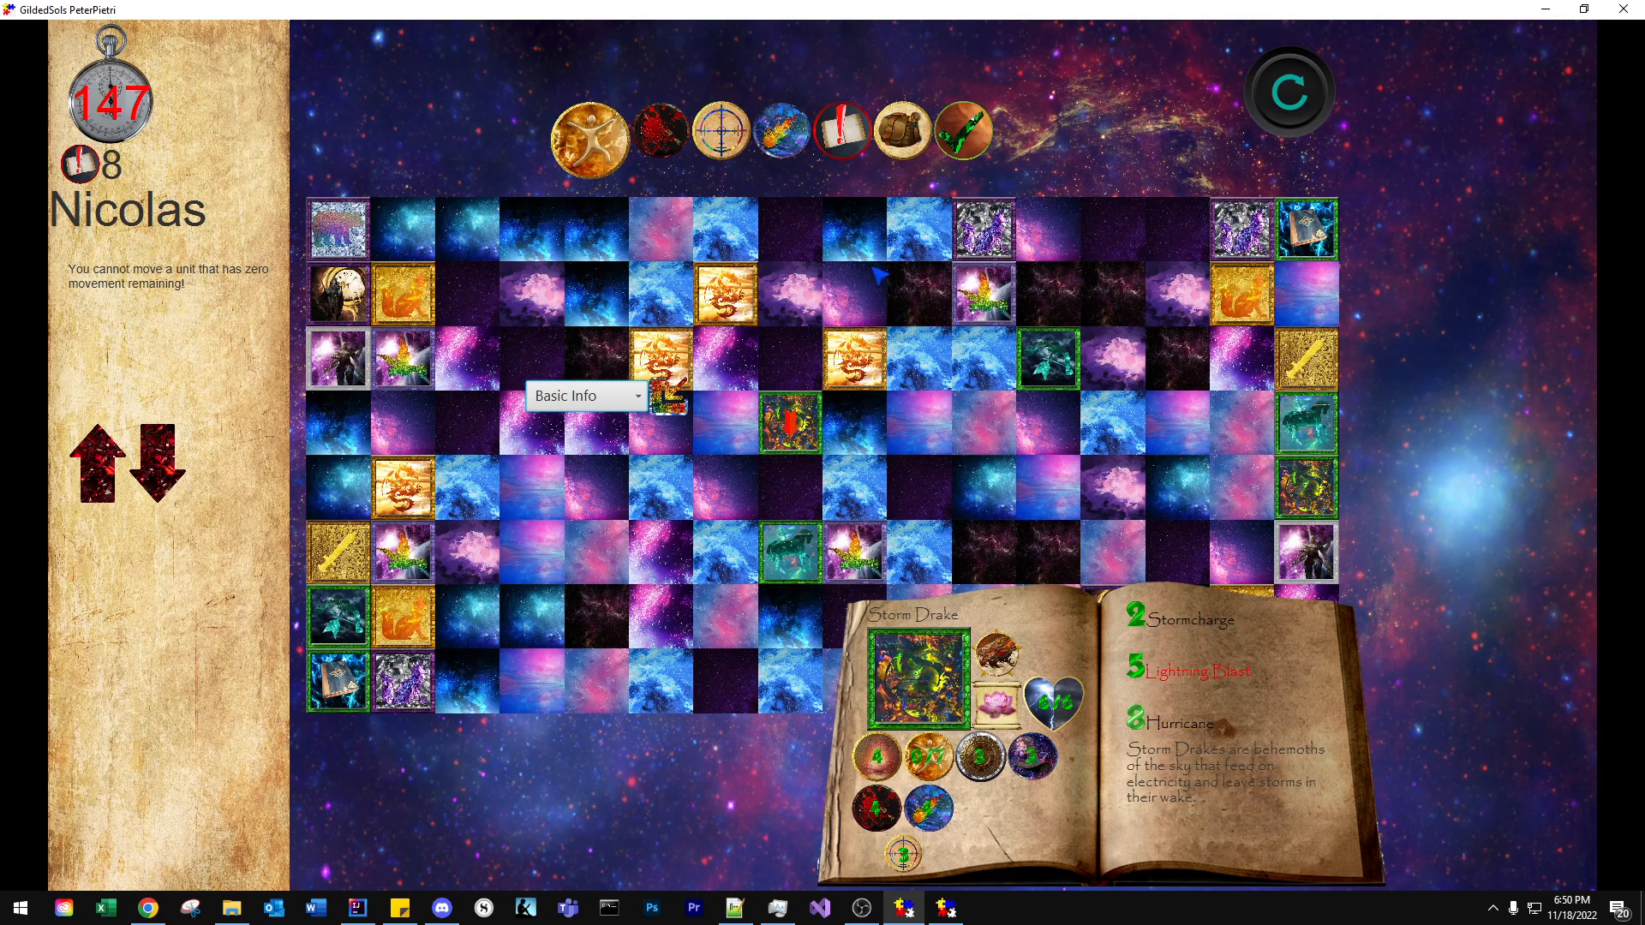
pyautogui.click(831, 131)
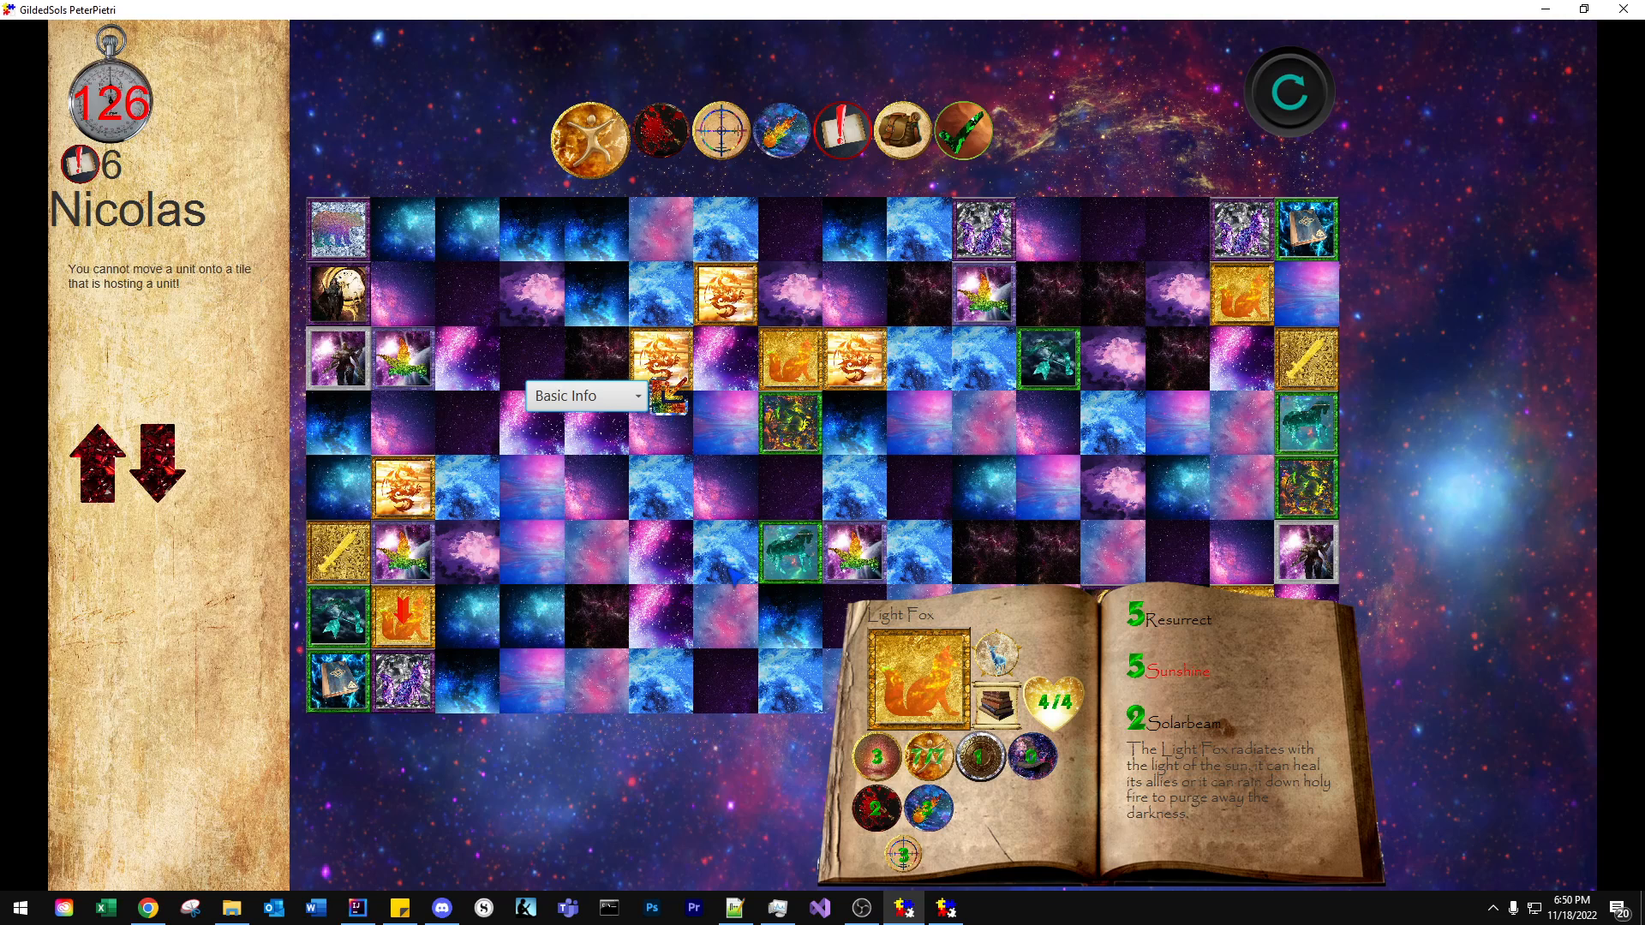
pyautogui.click(724, 551)
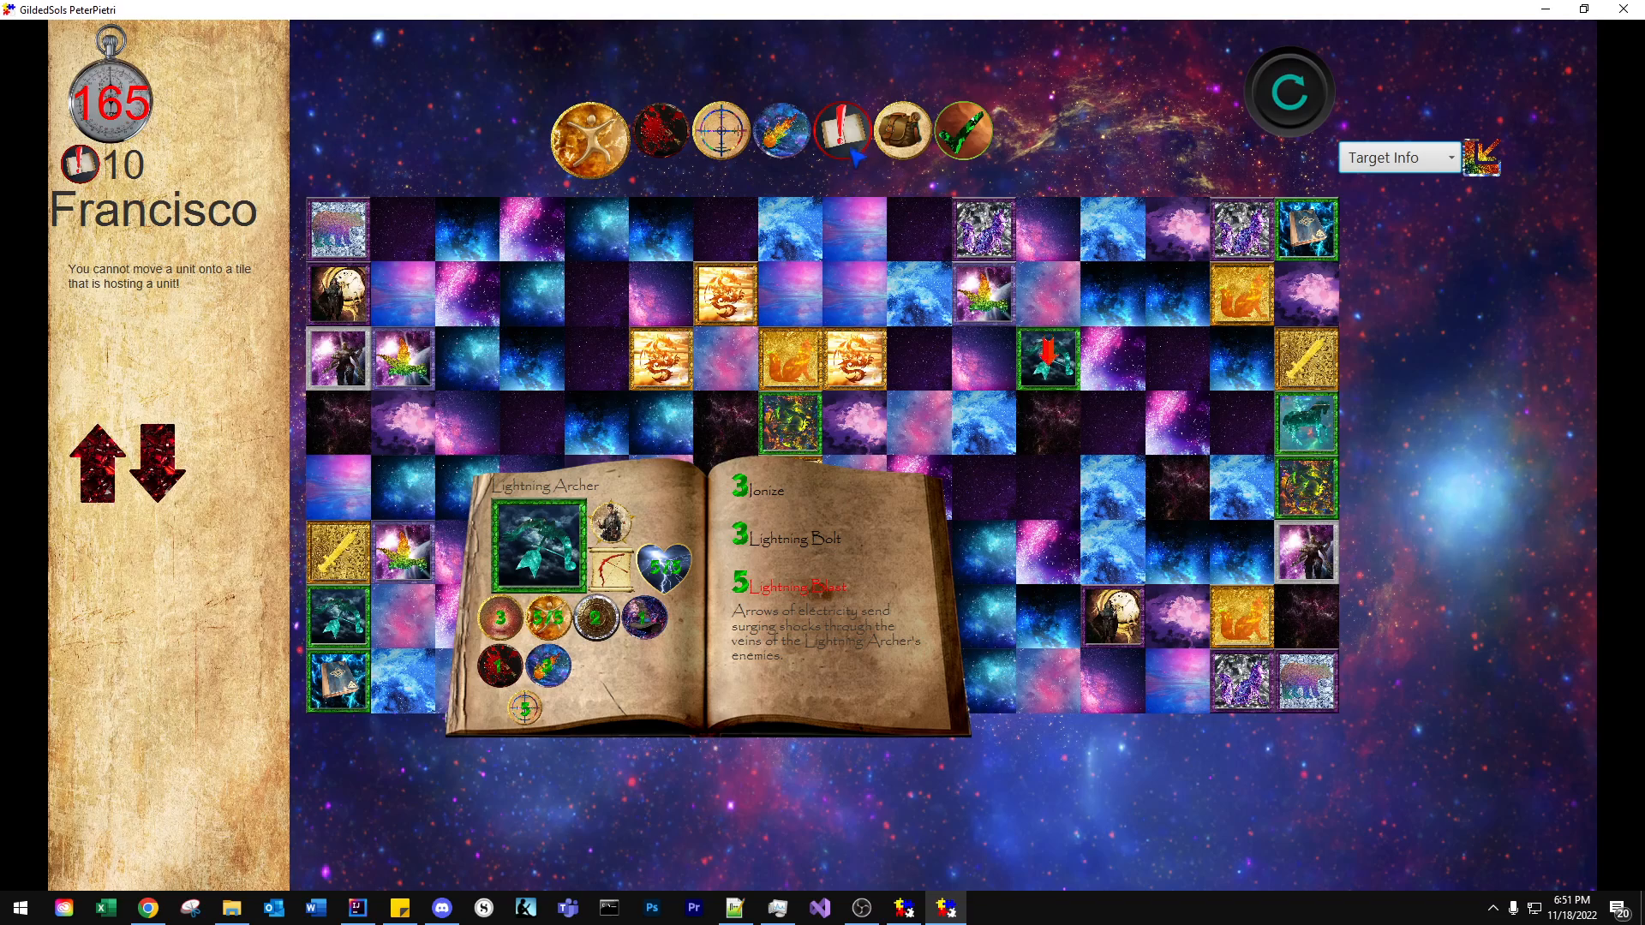
# Step: Show Lightning Blast's targeting pattern and Basic Info: cost 5, distance 1, magnitude 4
pyautogui.click(831, 133)
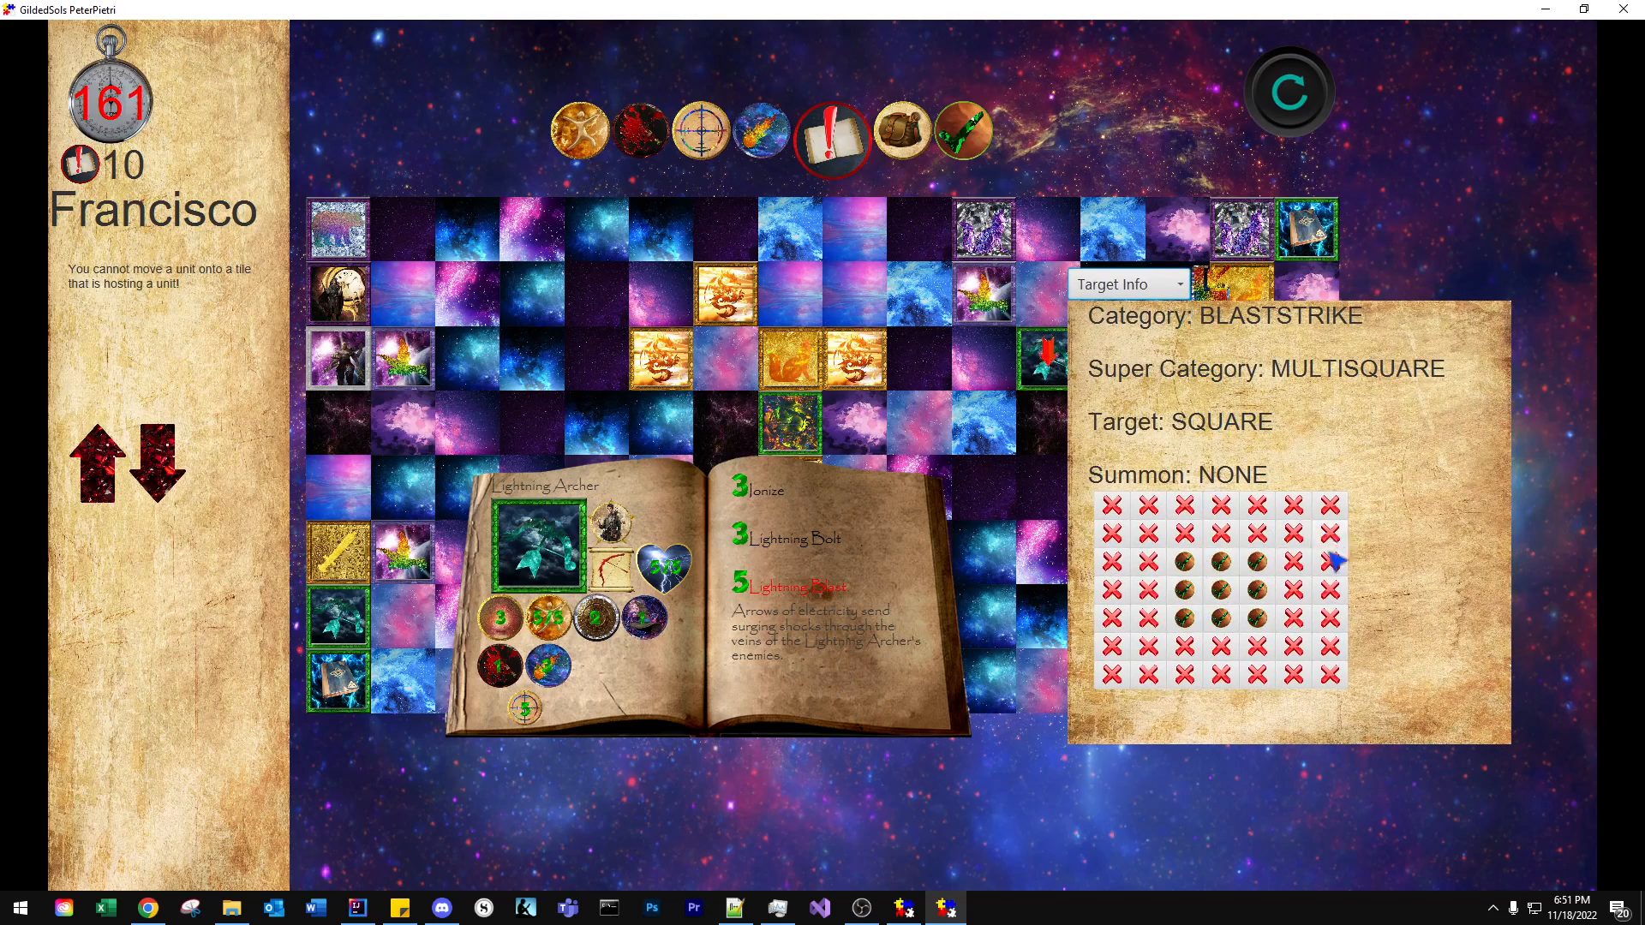
pyautogui.moveTo(1154, 600)
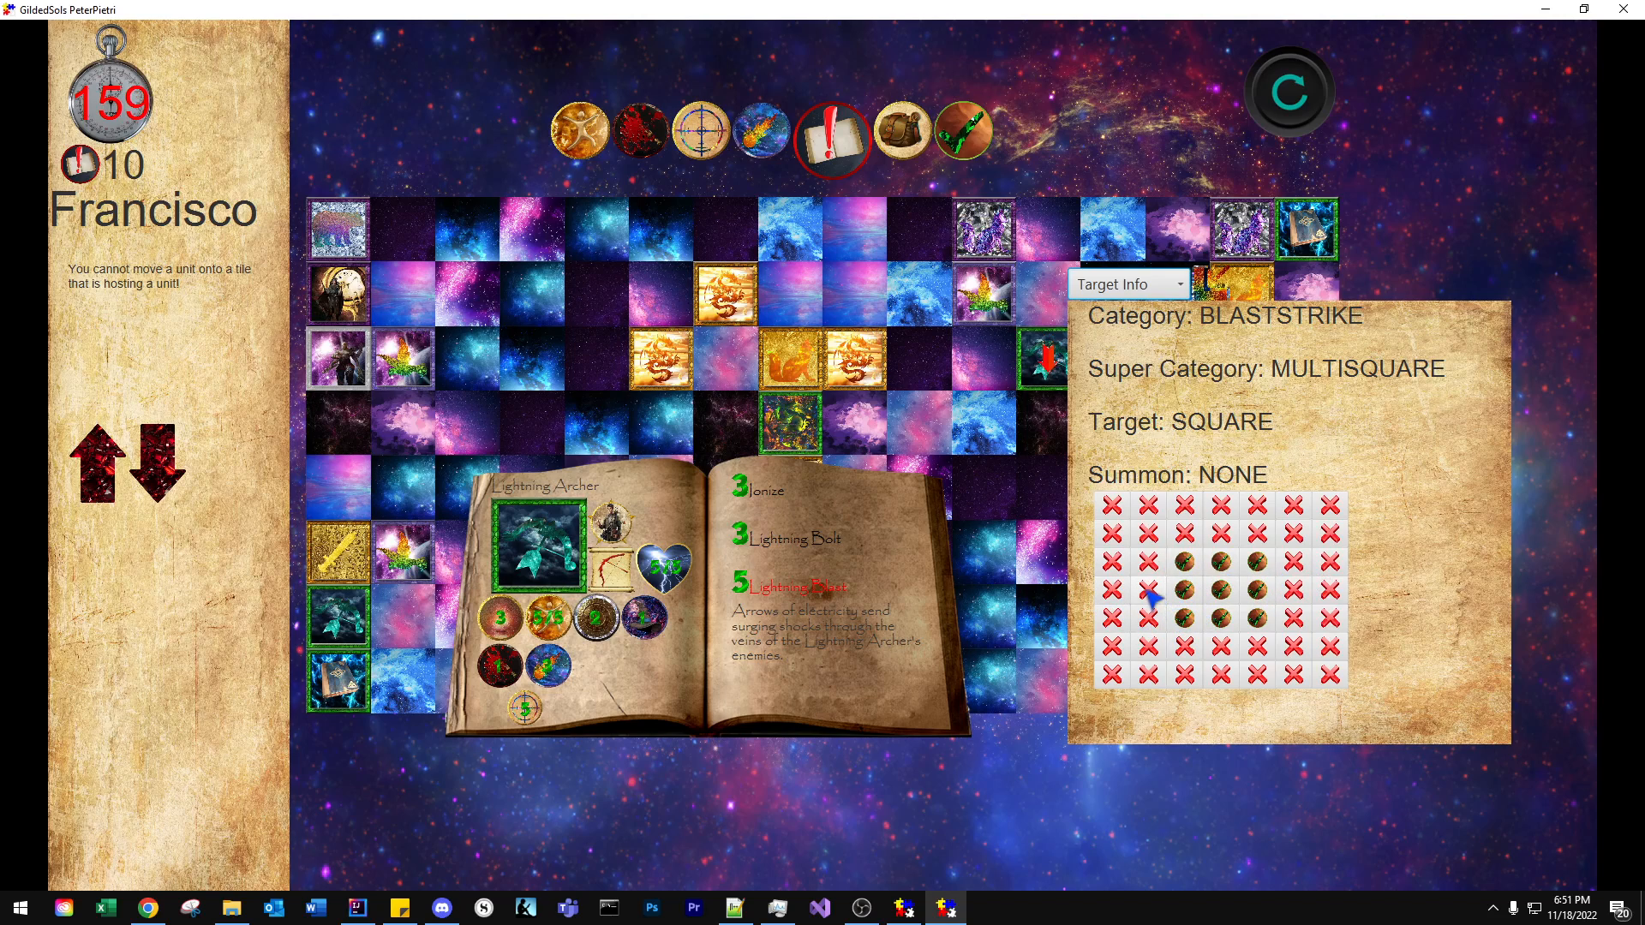
pyautogui.click(1128, 284)
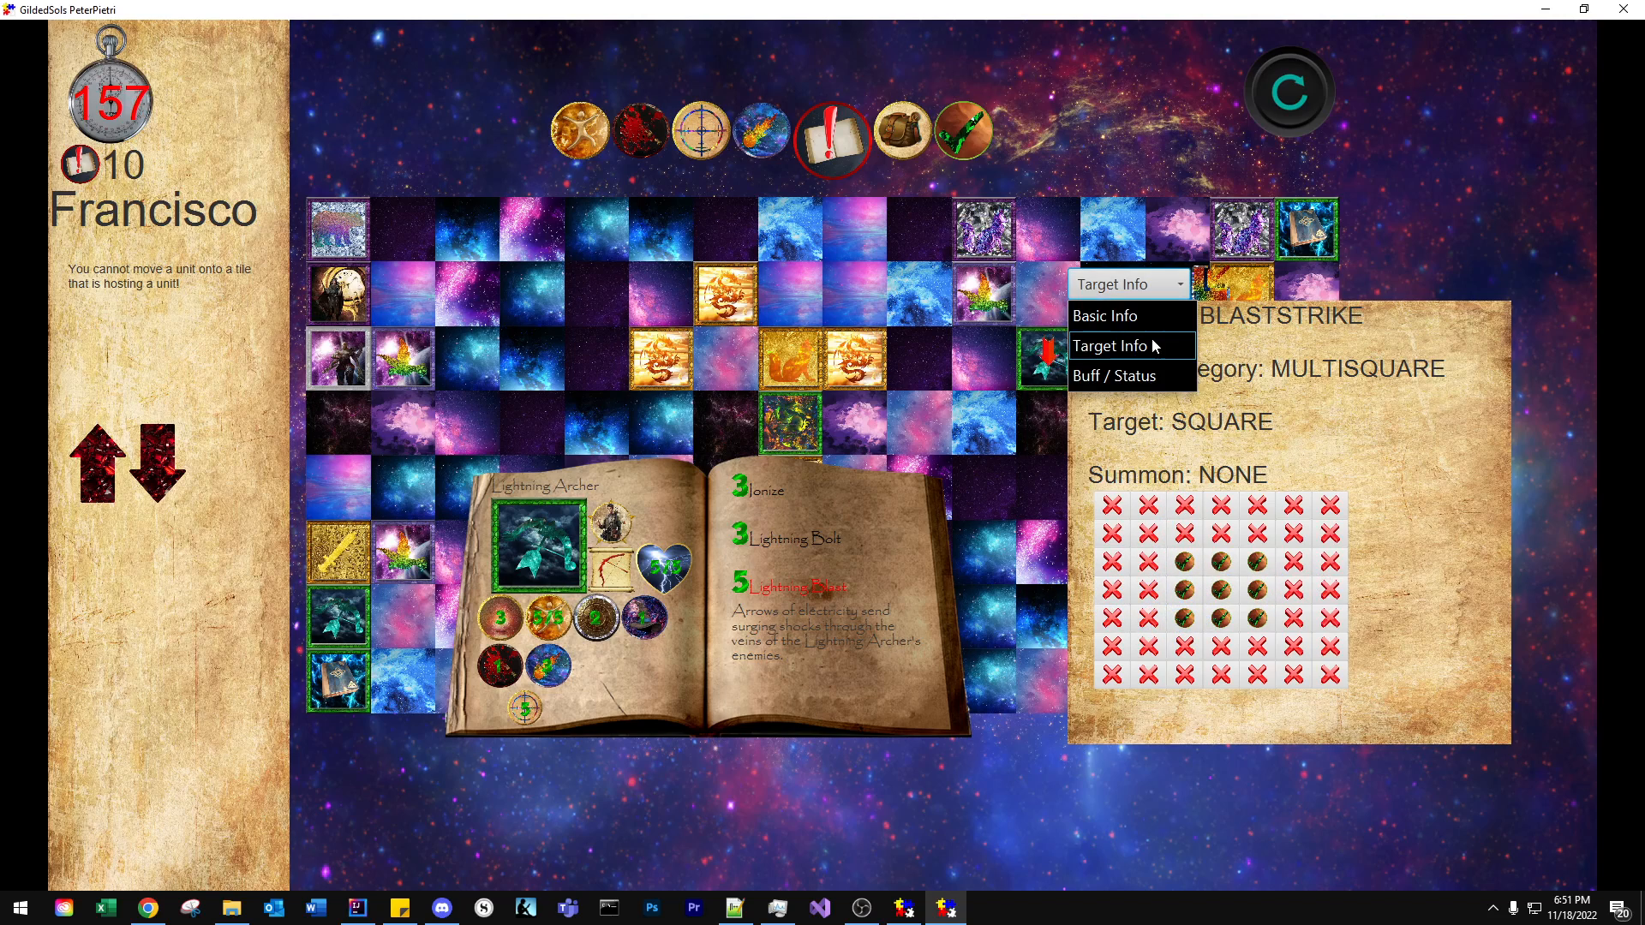
pyautogui.click(1102, 316)
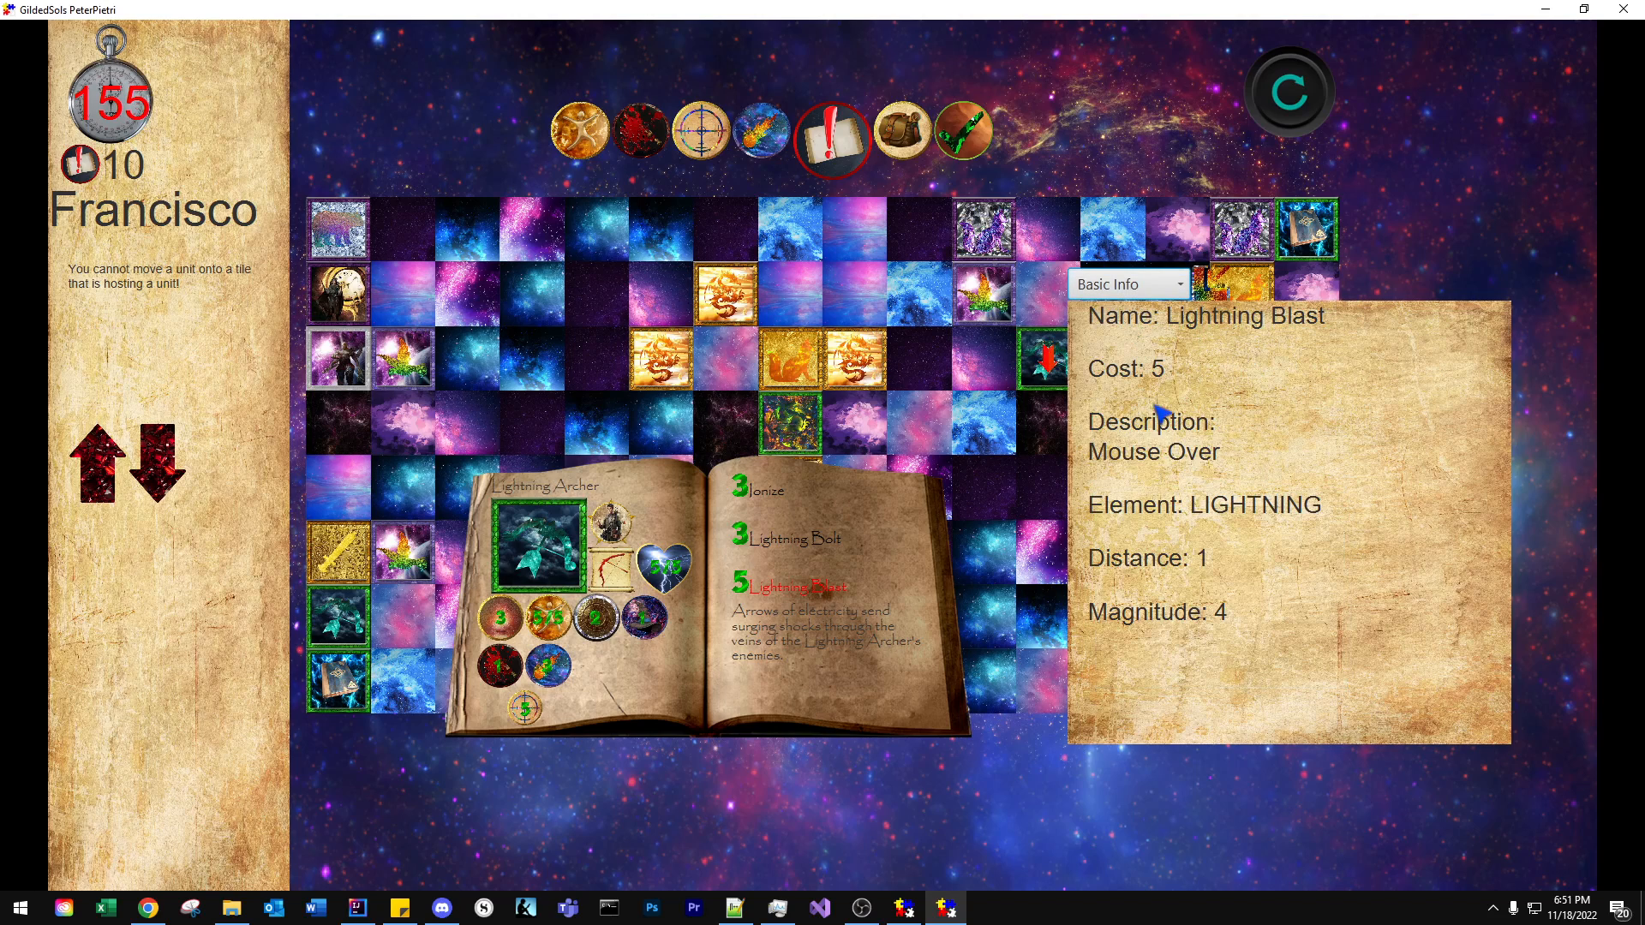
pyautogui.moveTo(1201, 537)
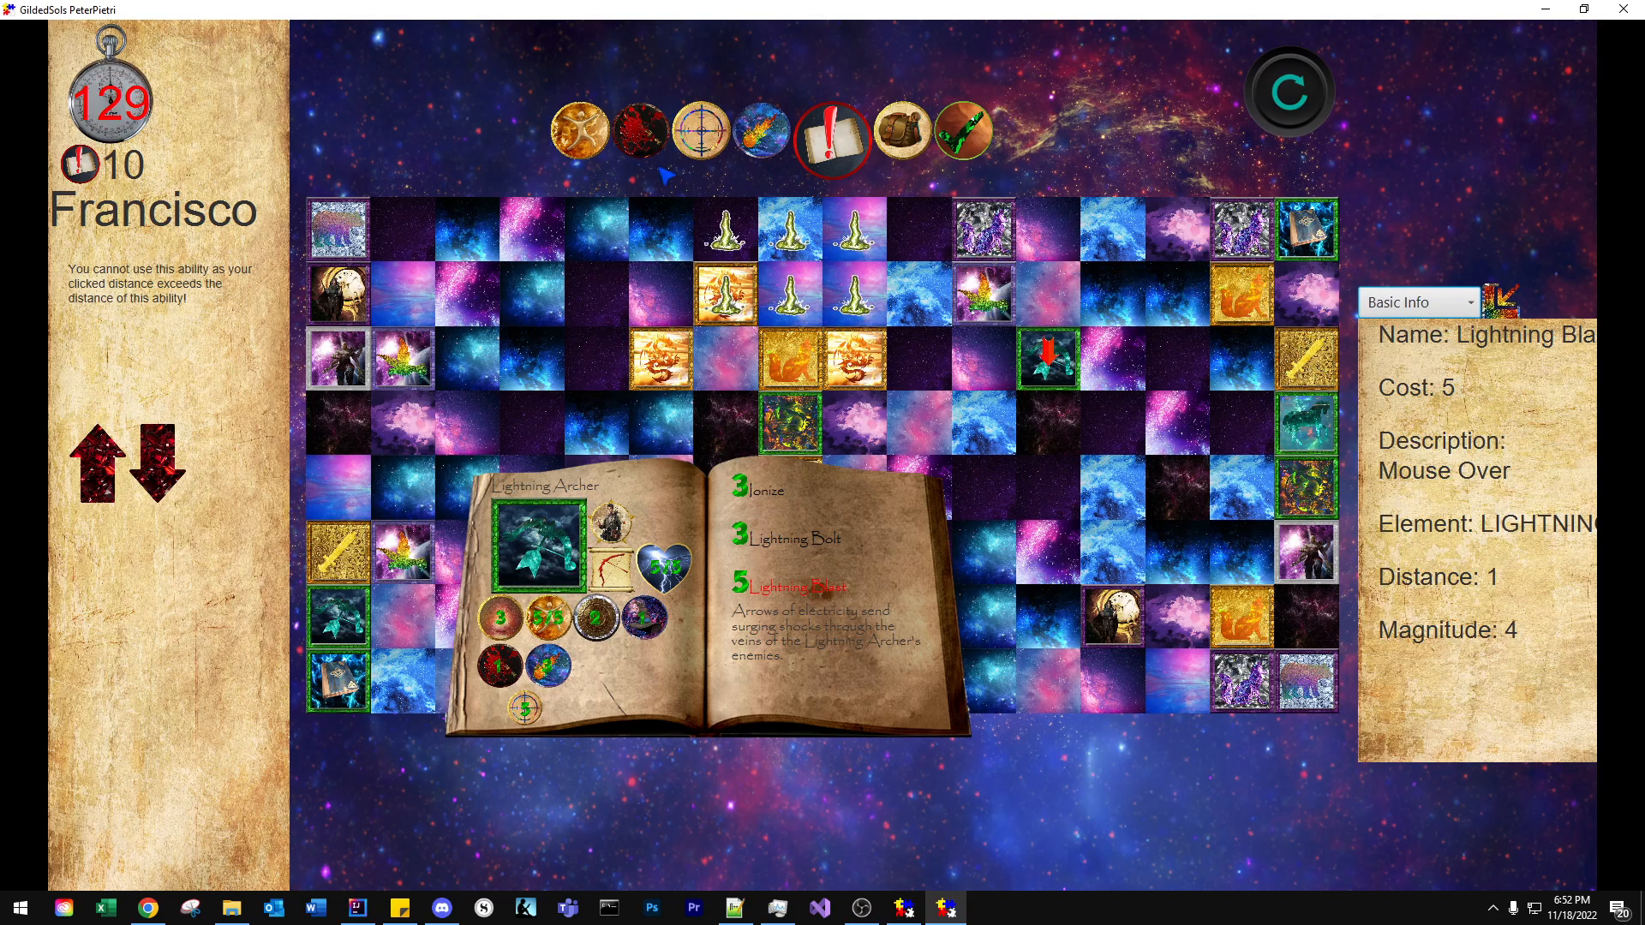
# Step: Advance the Lightning Archer one row and reposition a Light Fox, leaving 3 action points
pyautogui.click(1049, 294)
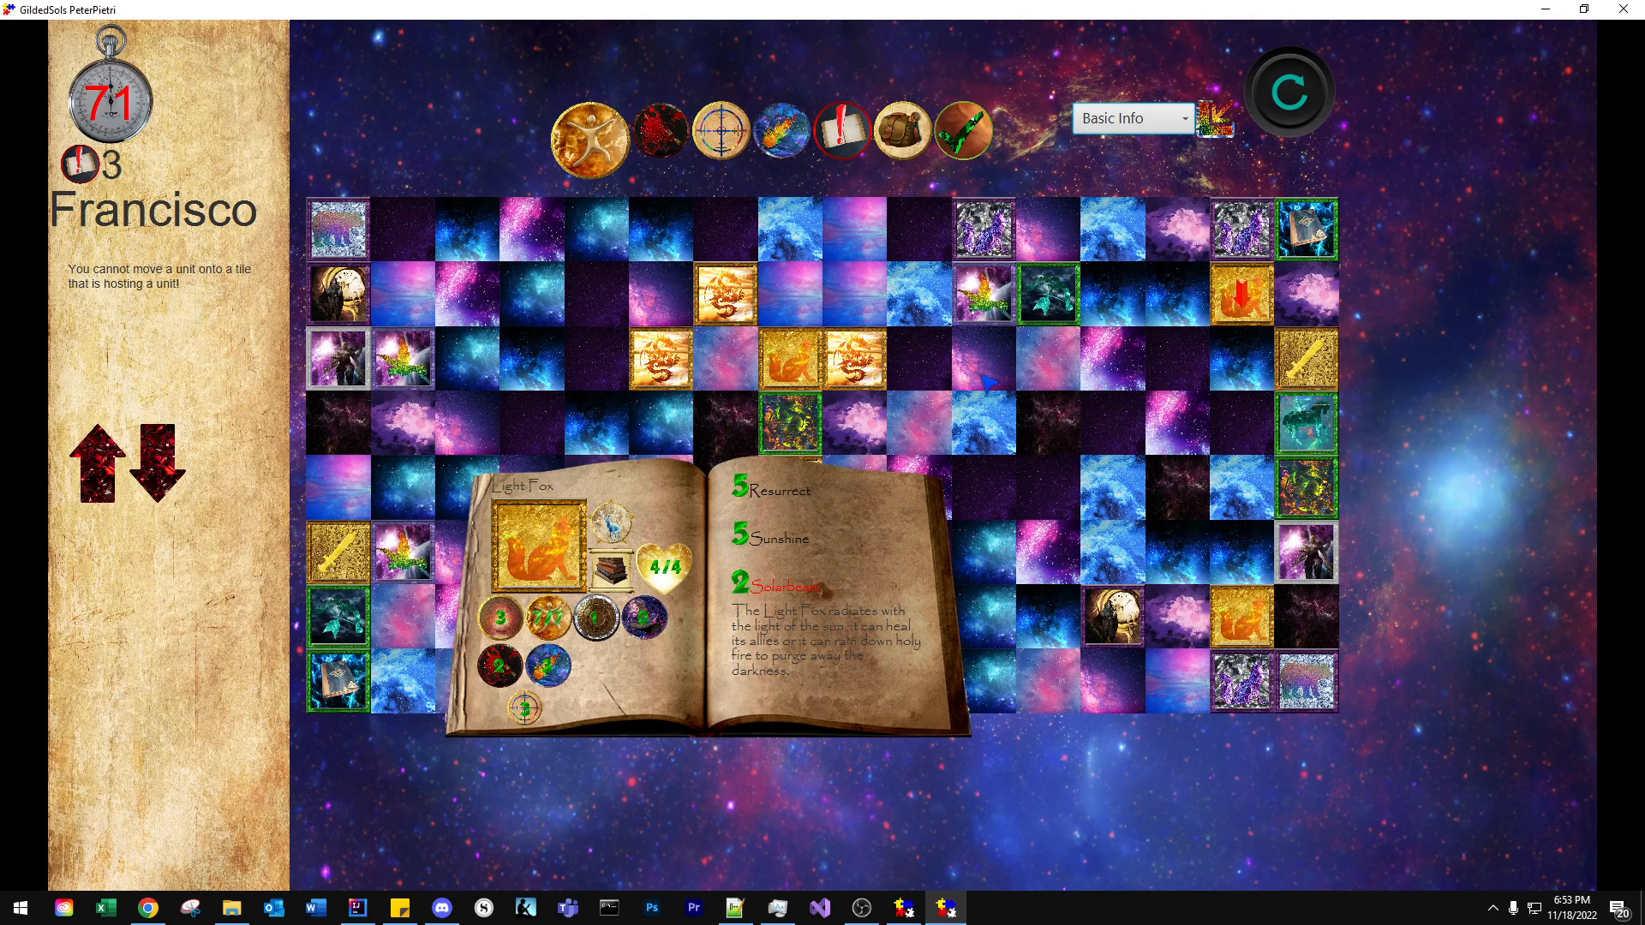
pyautogui.click(981, 356)
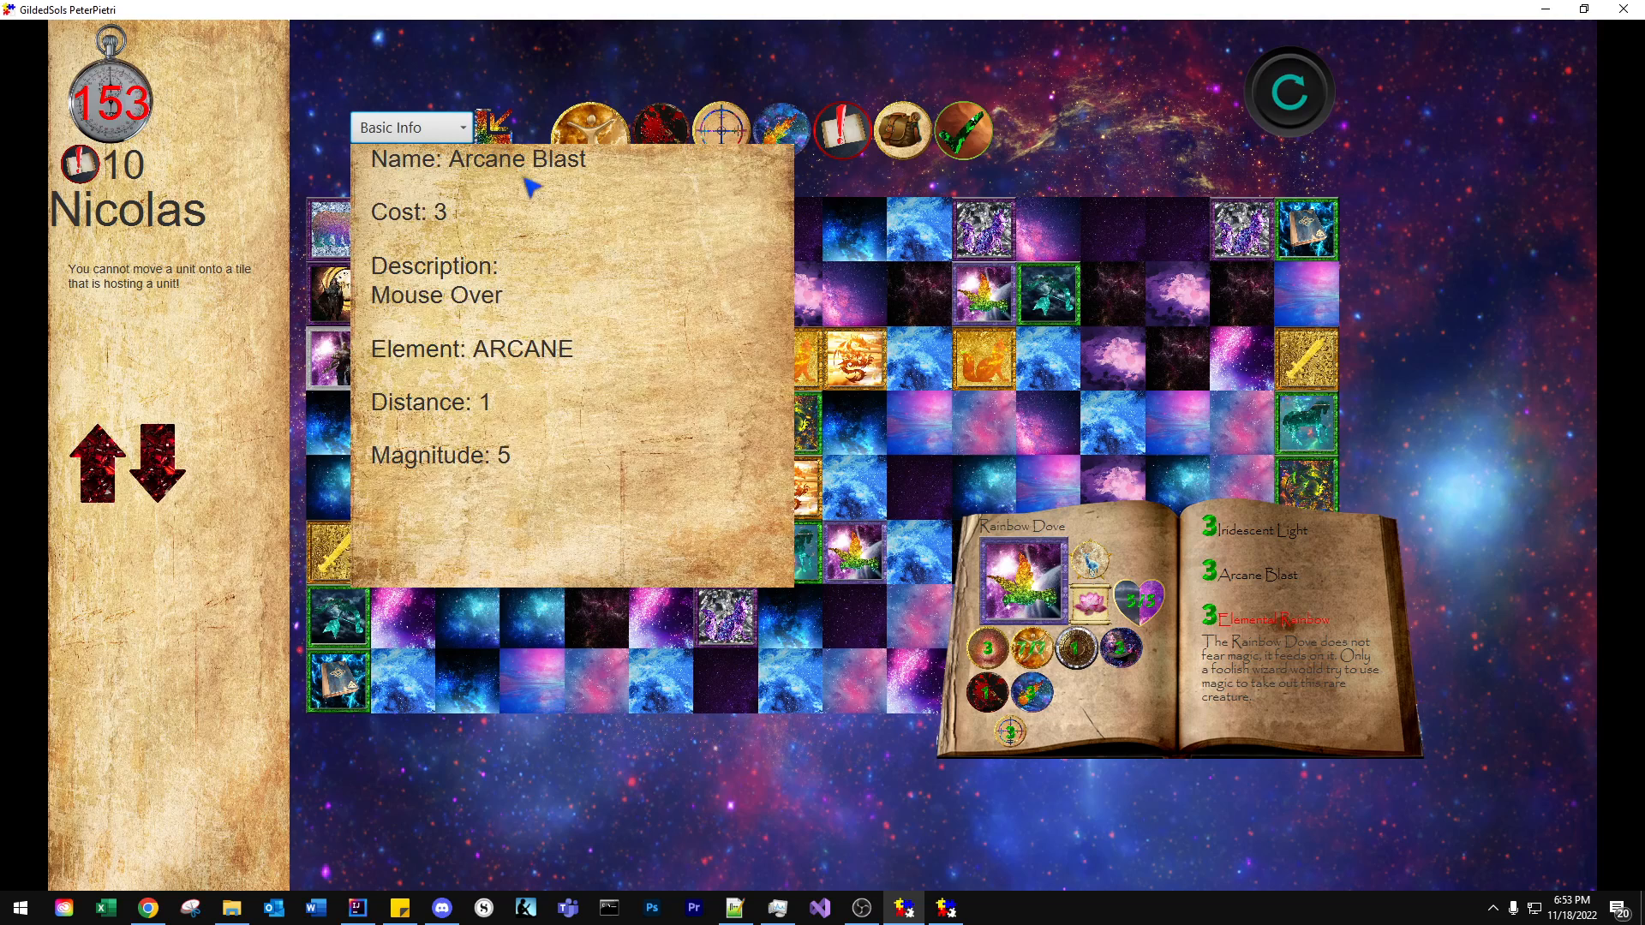
# Step: Show the Buff / Status info for Elemental Rainbow to read its MAGICARMOR details
pyautogui.click(409, 127)
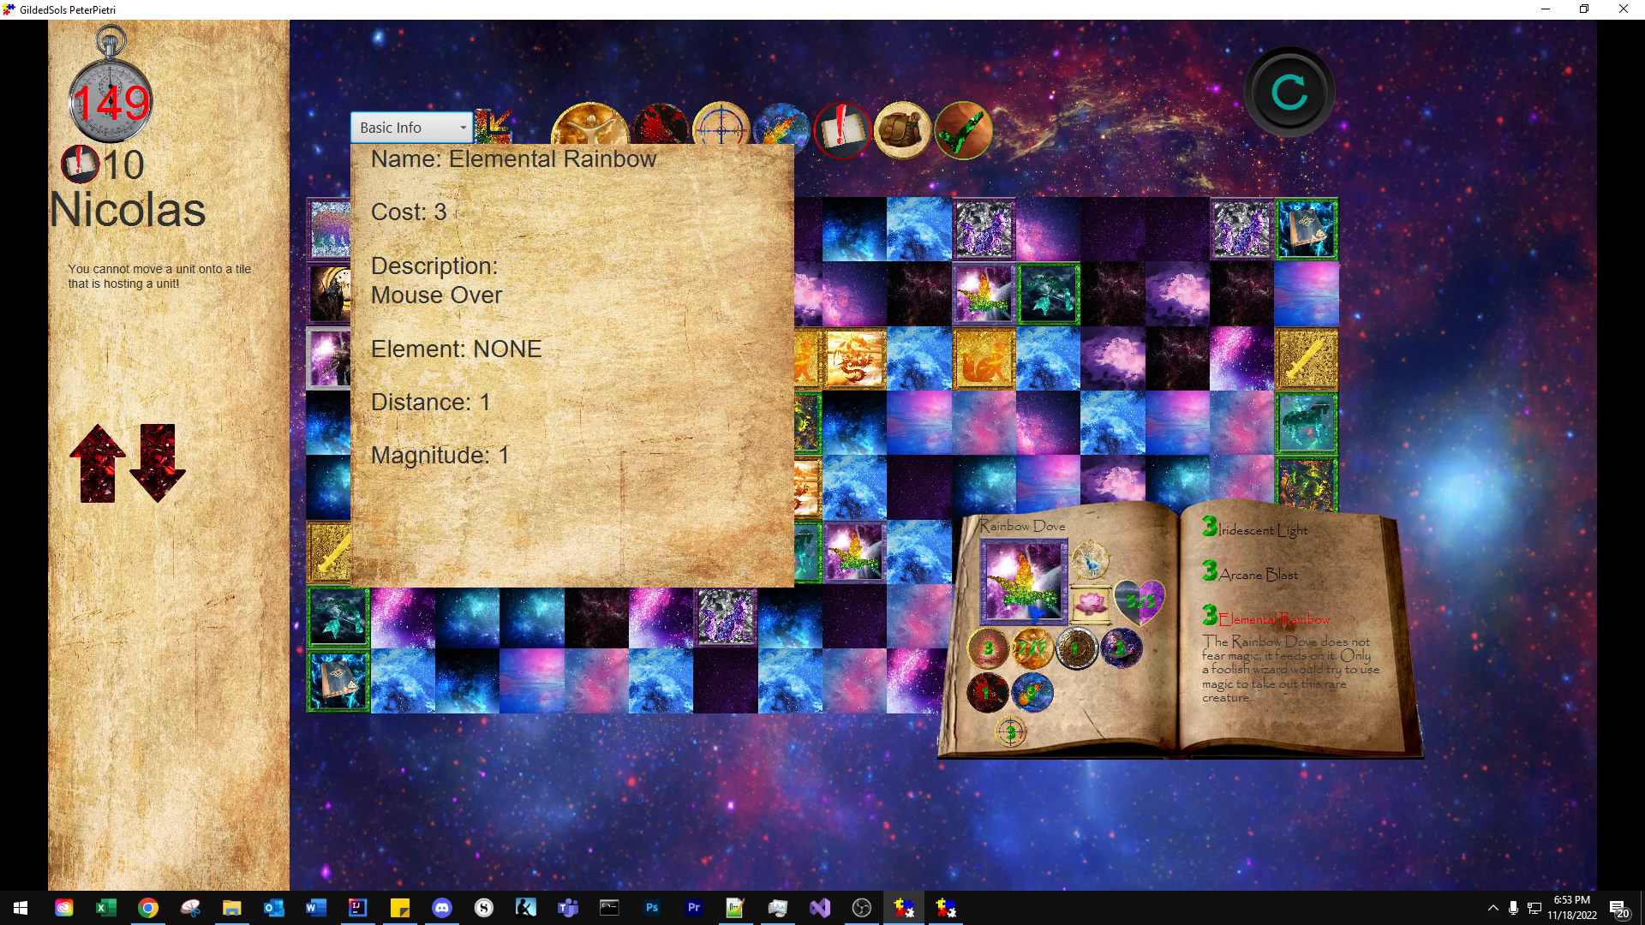
pyautogui.click(410, 126)
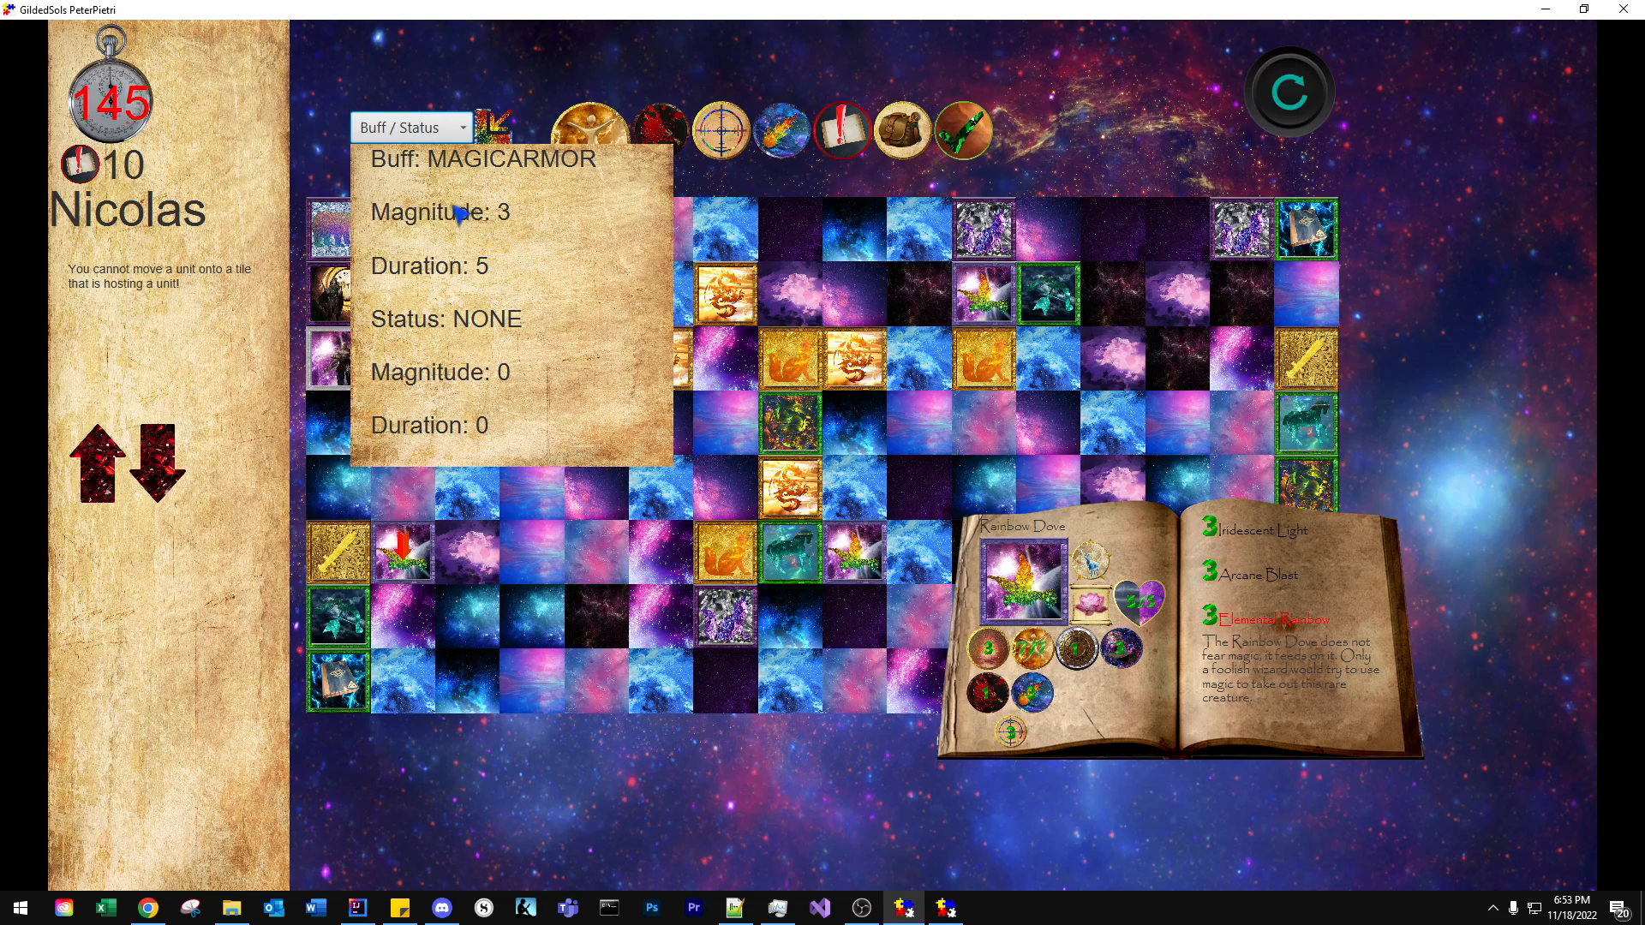
pyautogui.click(410, 127)
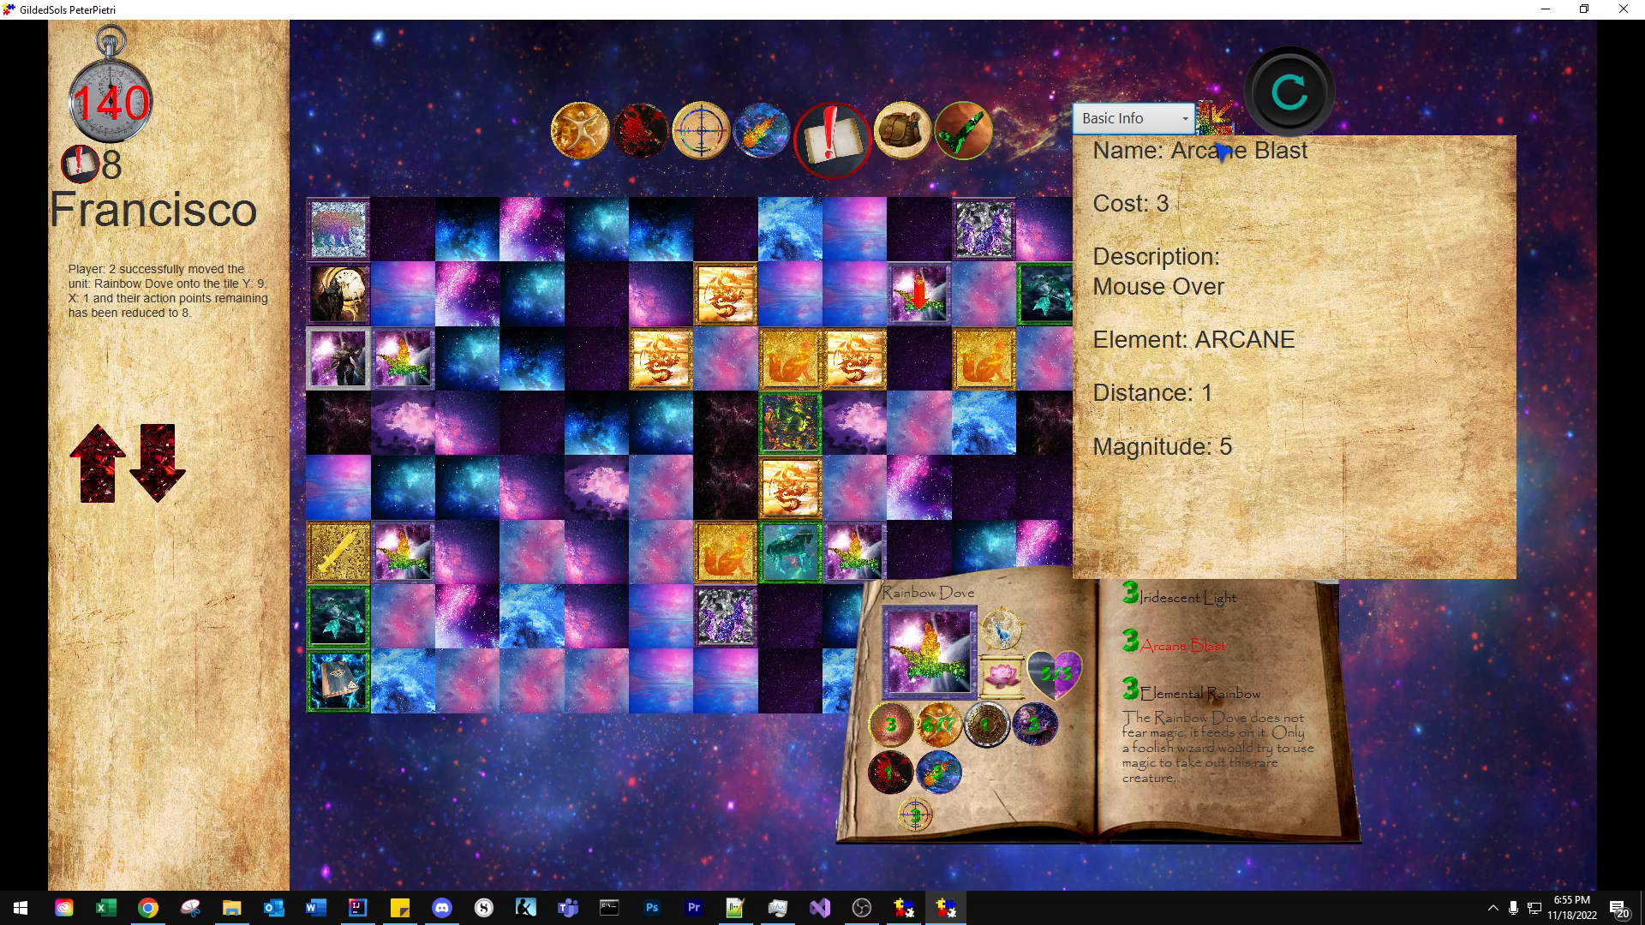
# Step: Switch Arcane Blast's info from Basic Info to Target Info, showing a BLASTSTRIKE square area
pyautogui.click(1132, 117)
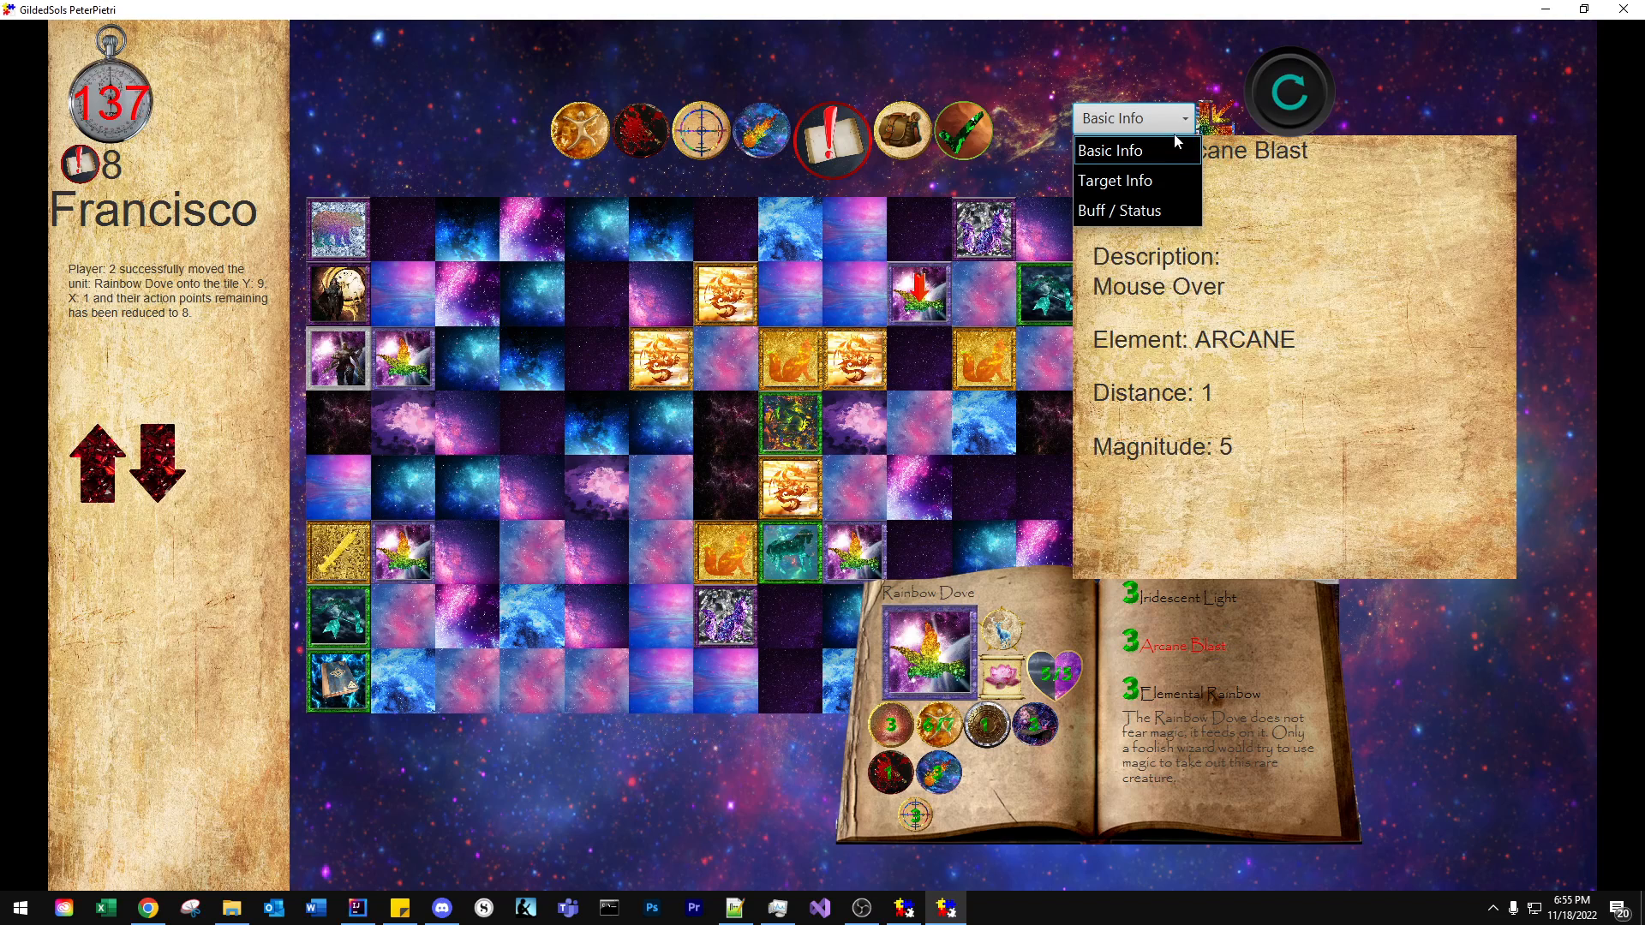
pyautogui.click(1113, 181)
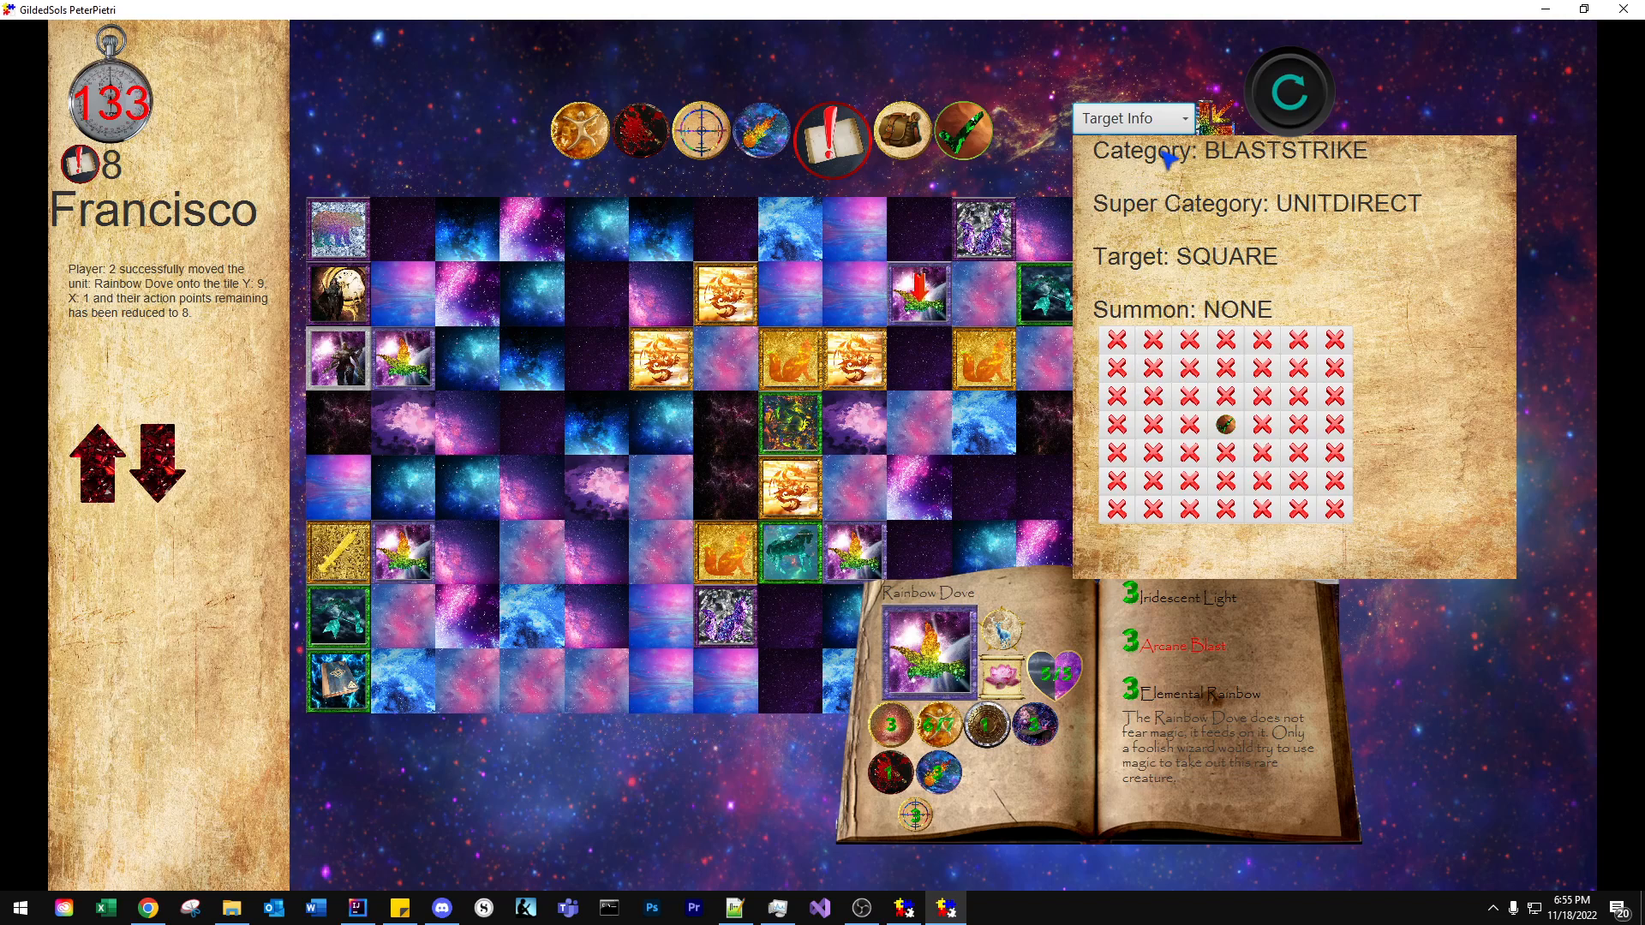
pyautogui.click(1131, 117)
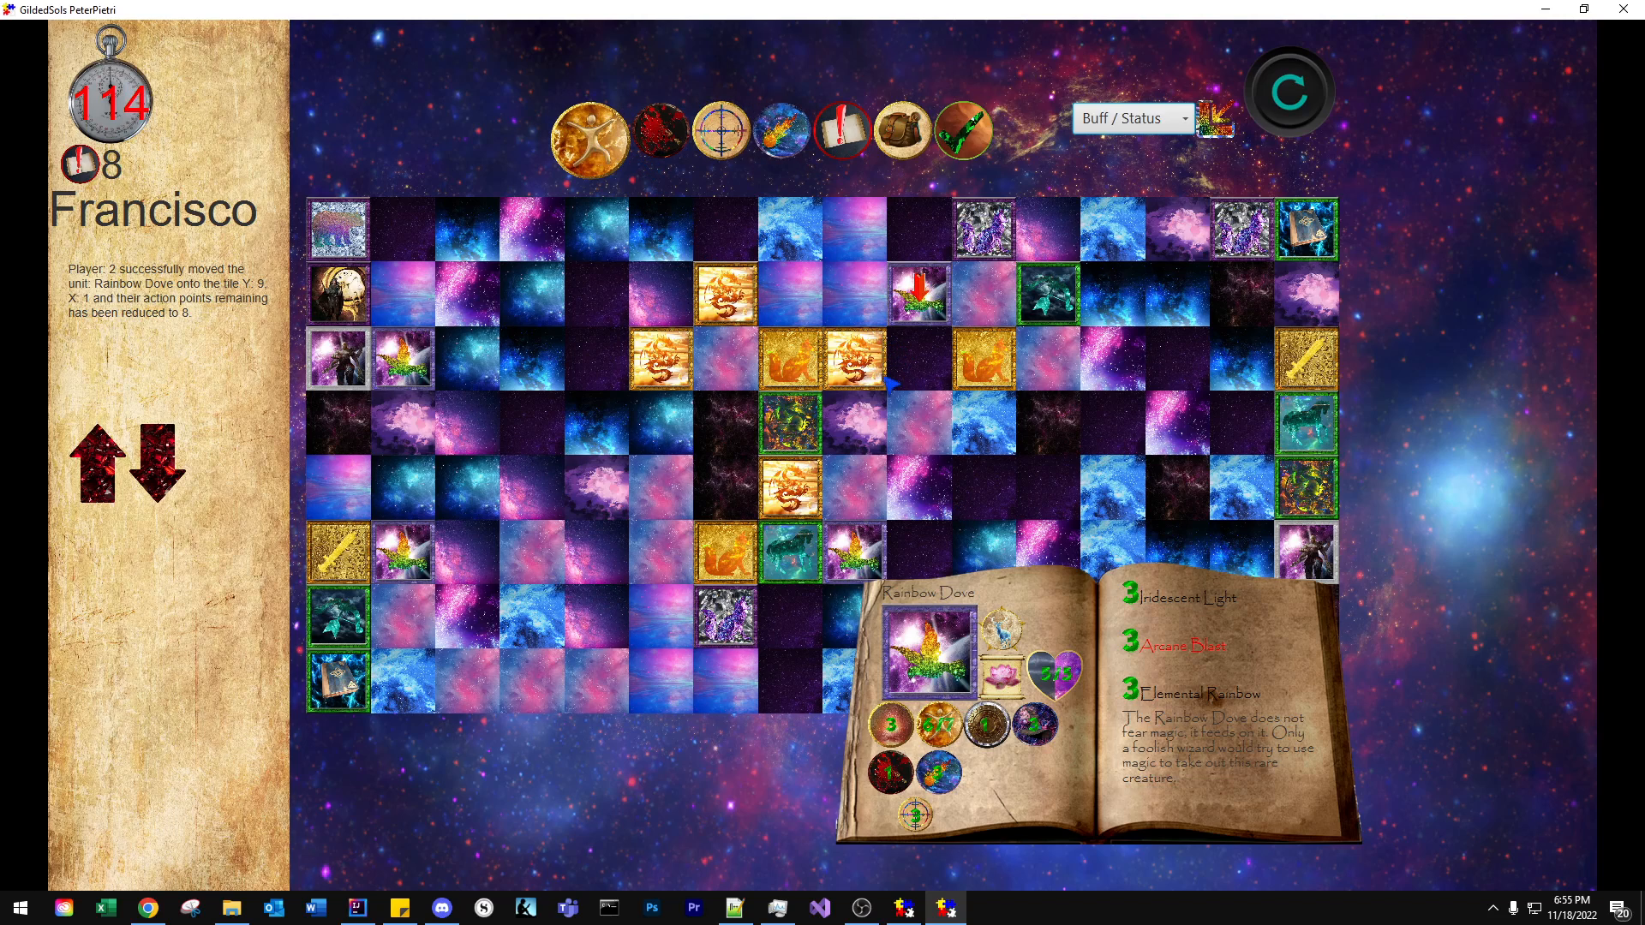
# Step: Kill the Light Fox with the Light Dragon's Lightblast, then select and move the Storm Stallion
pyautogui.click(850, 359)
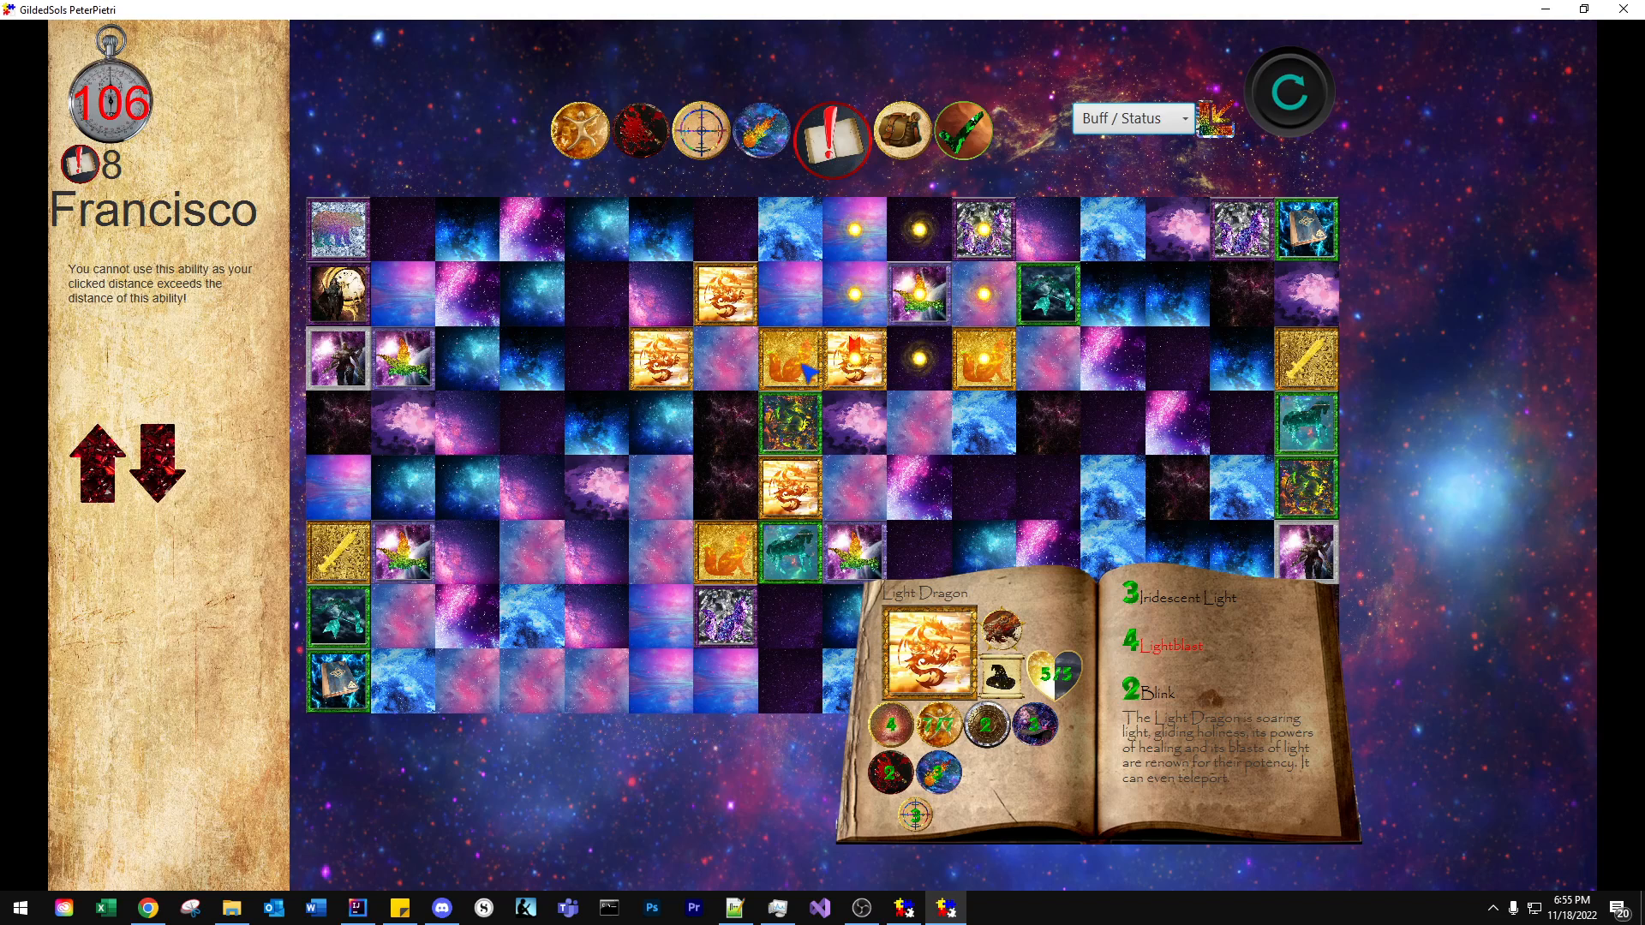
pyautogui.click(790, 359)
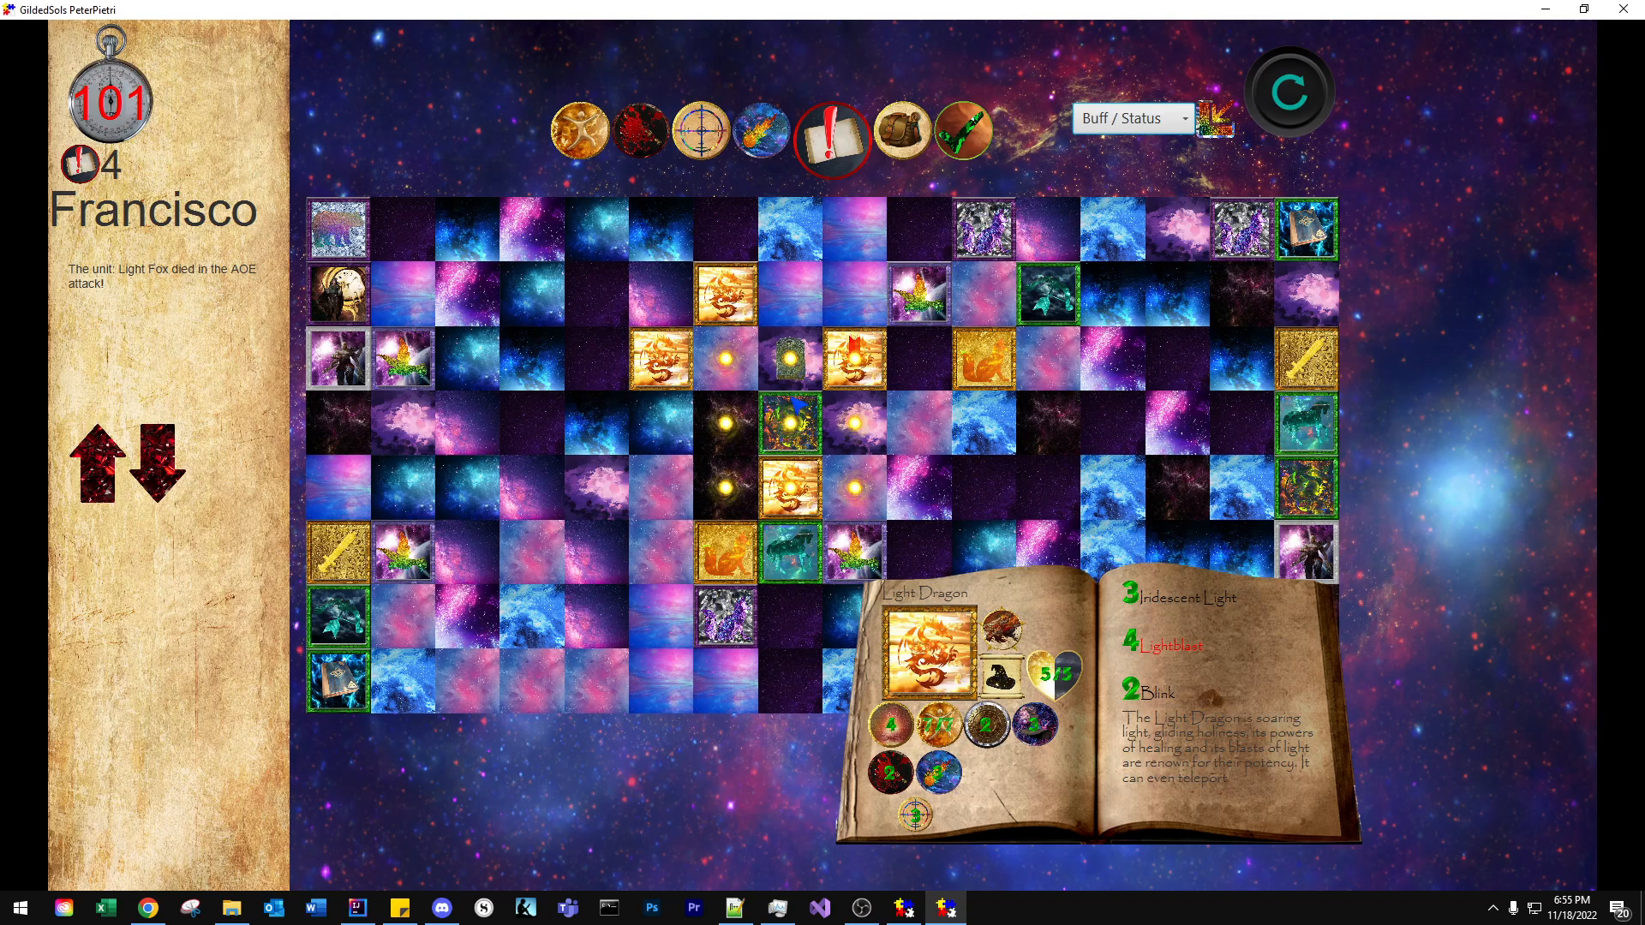
pyautogui.click(792, 425)
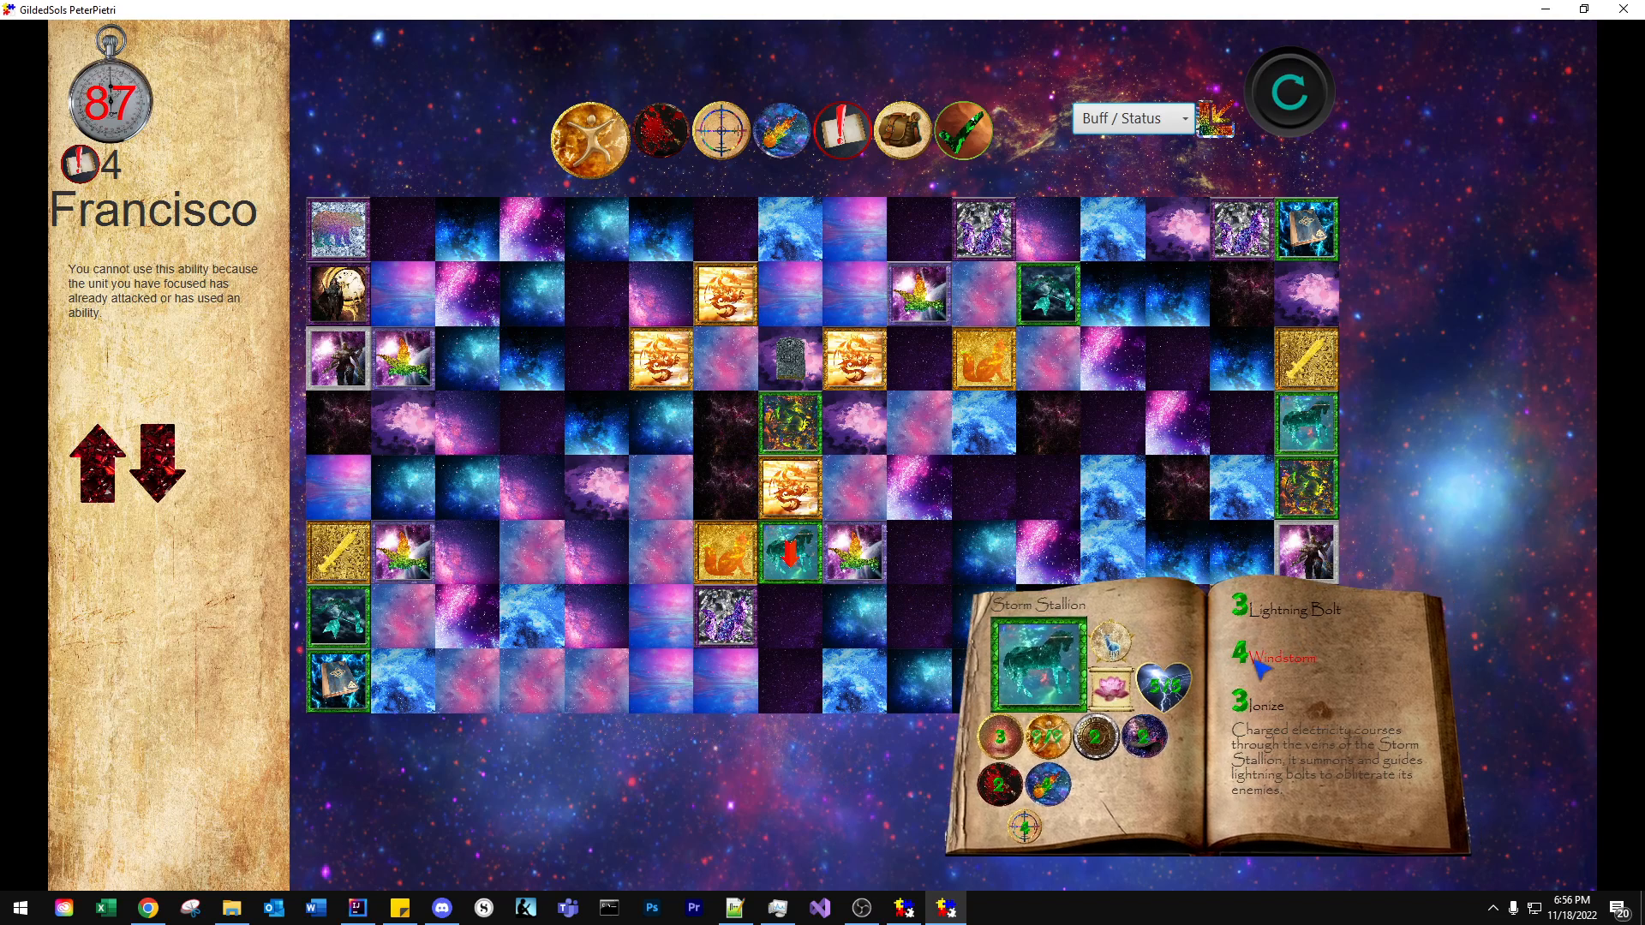
pyautogui.click(854, 425)
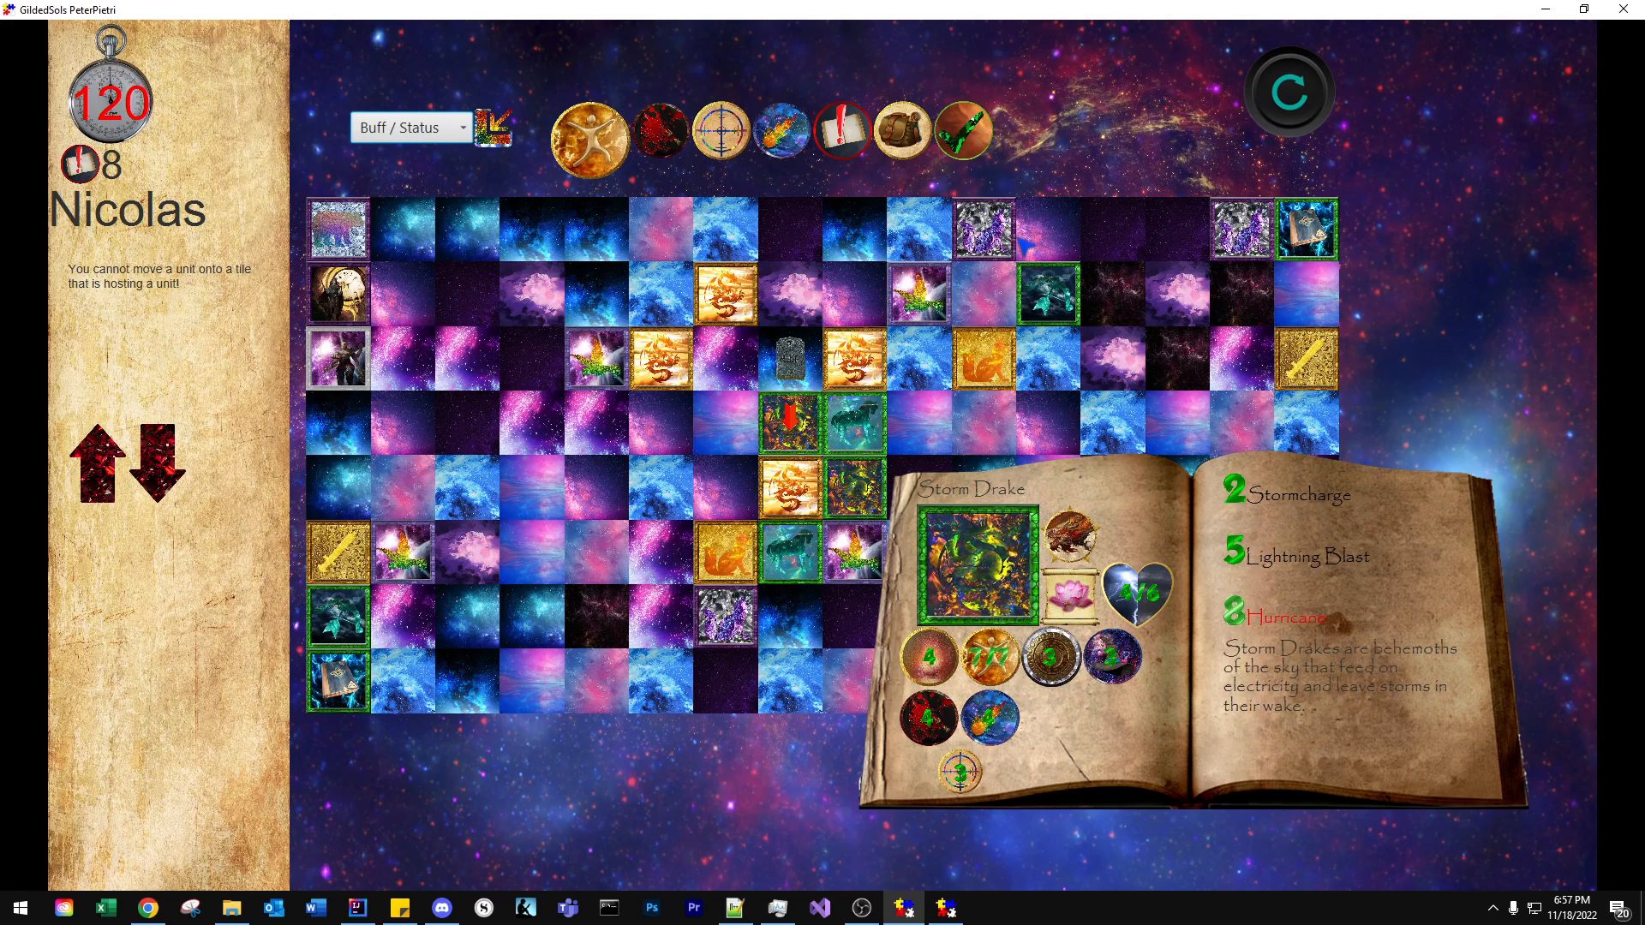
# Step: Pick the Storm Drake's Lightning Blast ability and close its spellbook by clicking the board
pyautogui.click(835, 133)
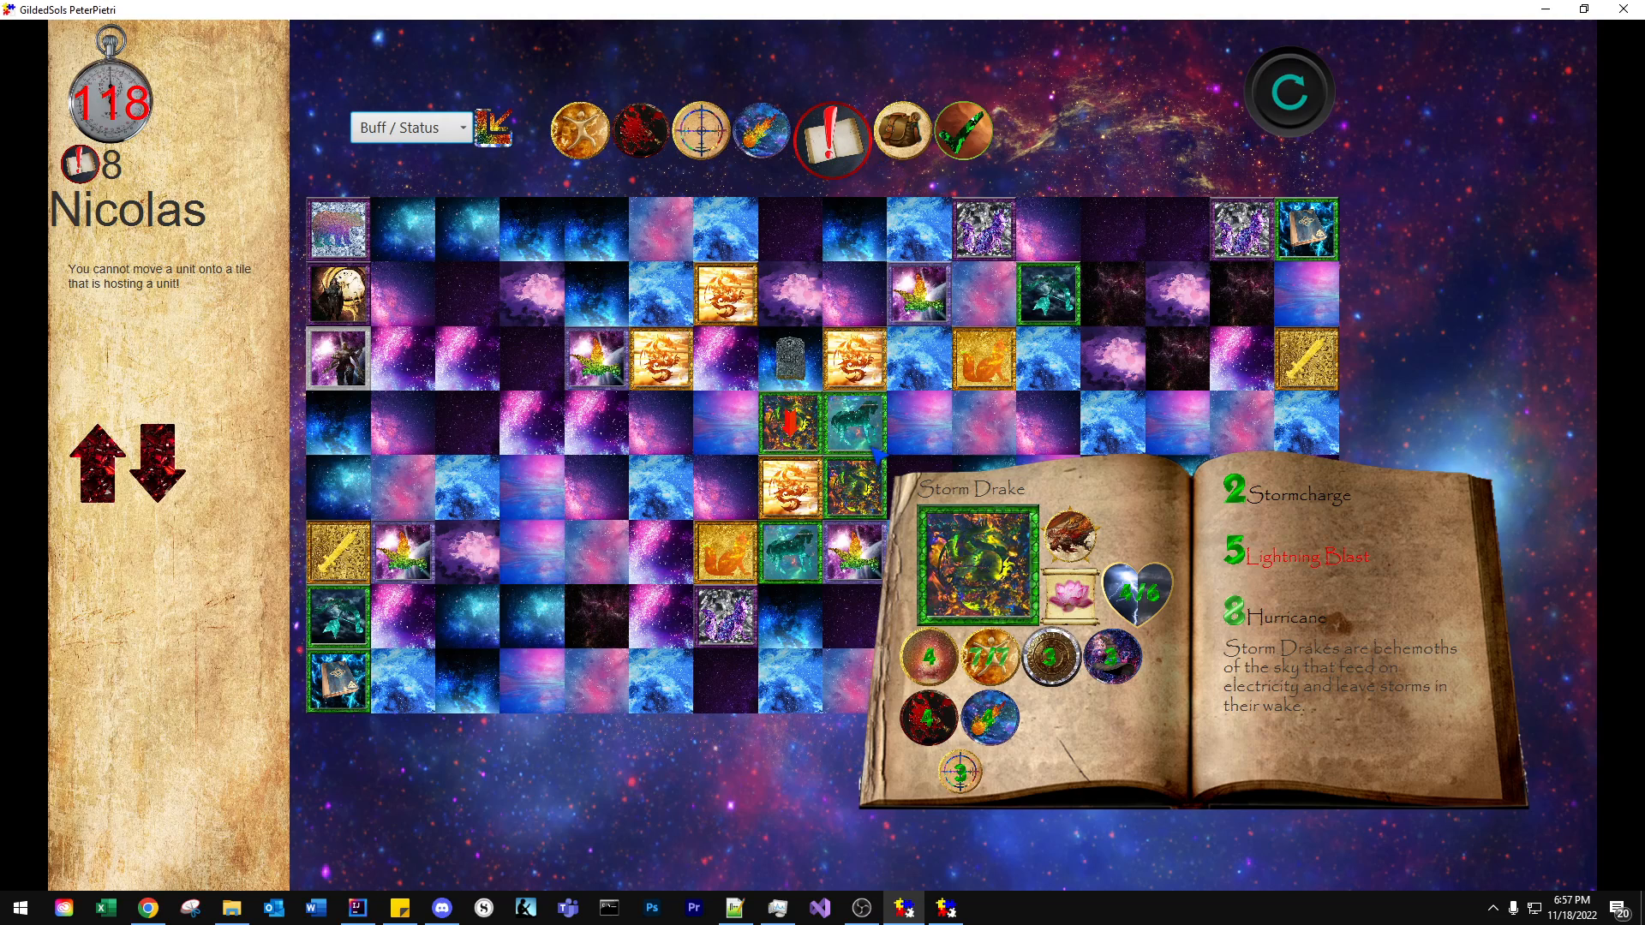
pyautogui.click(1298, 555)
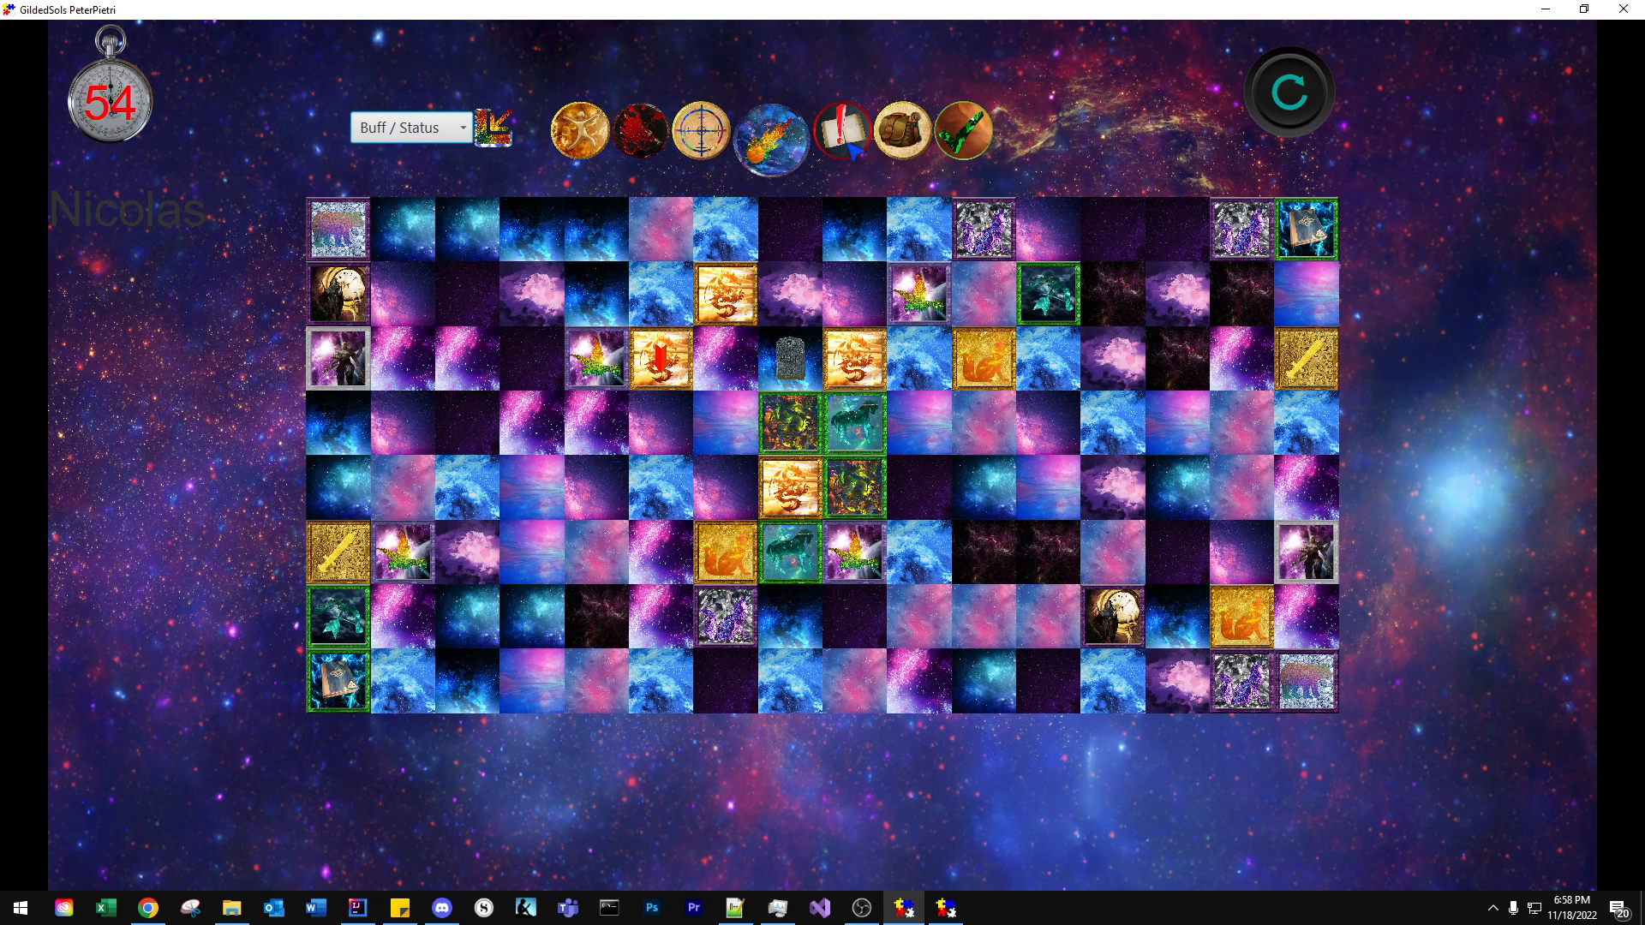
pyautogui.click(831, 132)
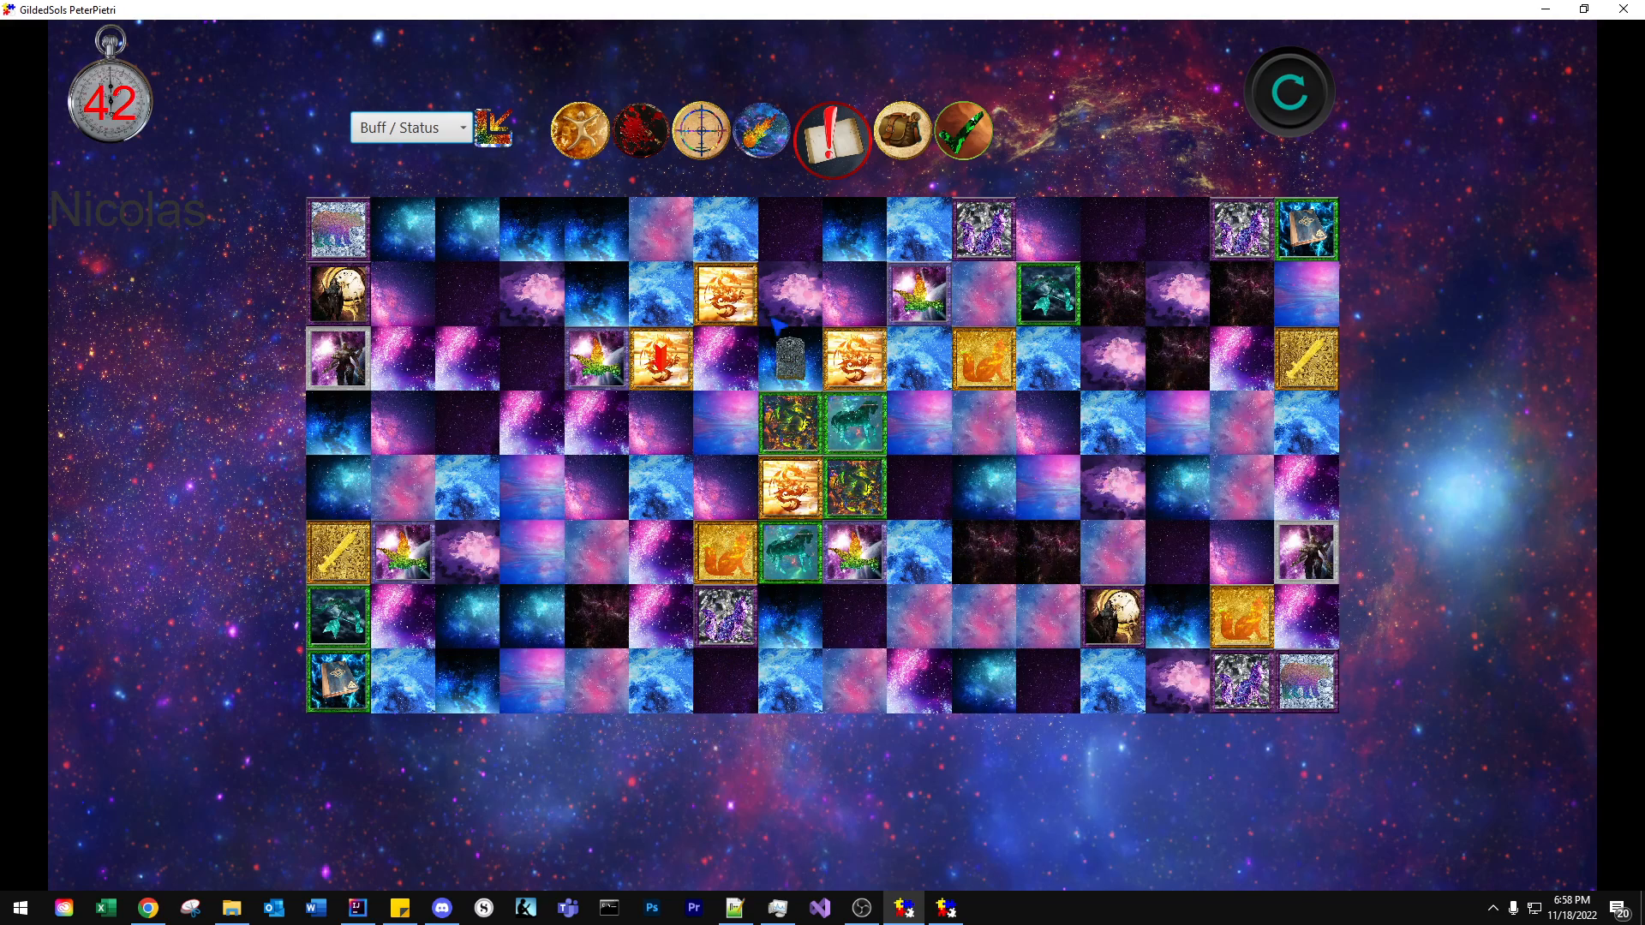
pyautogui.moveTo(921, 598)
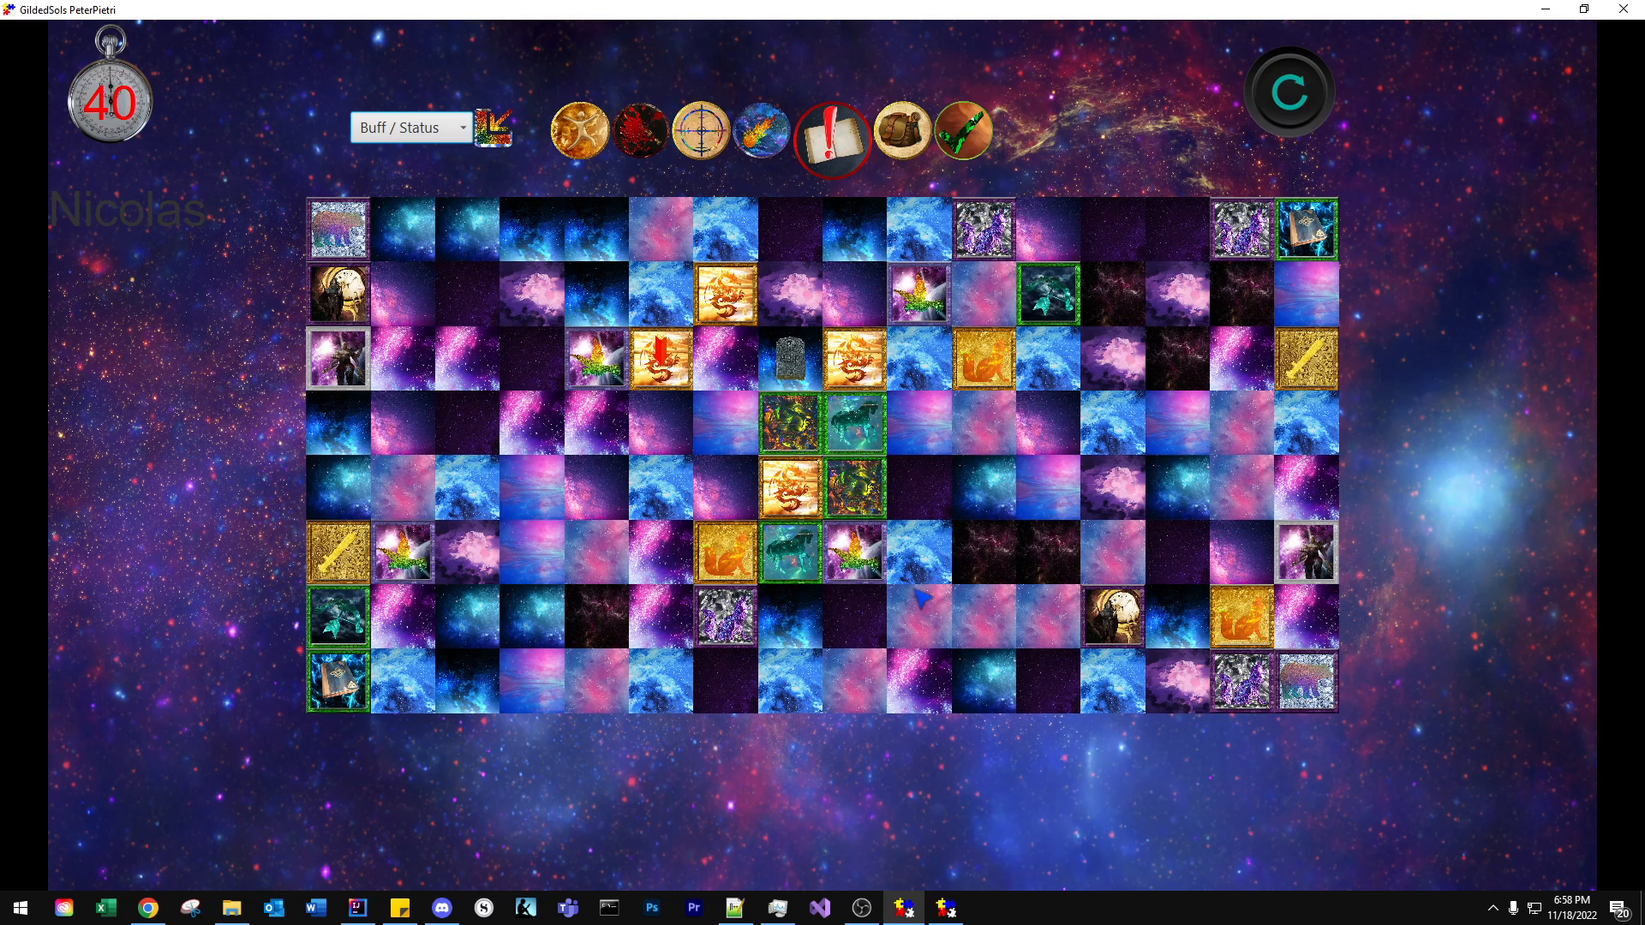